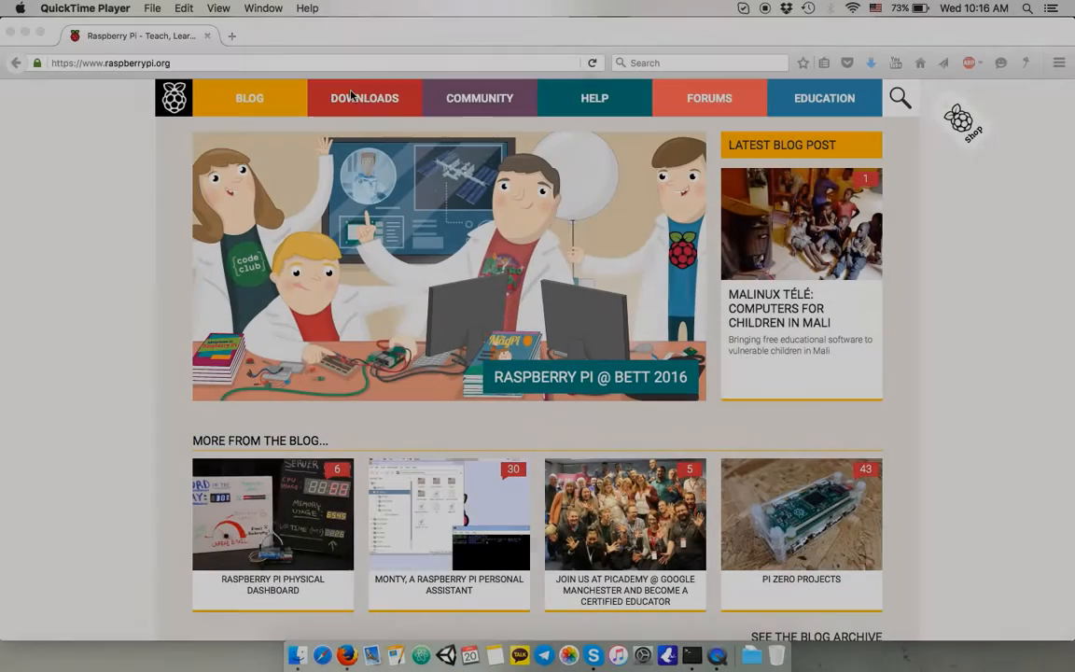
# Go to the Raspbian downloads page and scroll to the Jessie image options
pyautogui.click(363, 98)
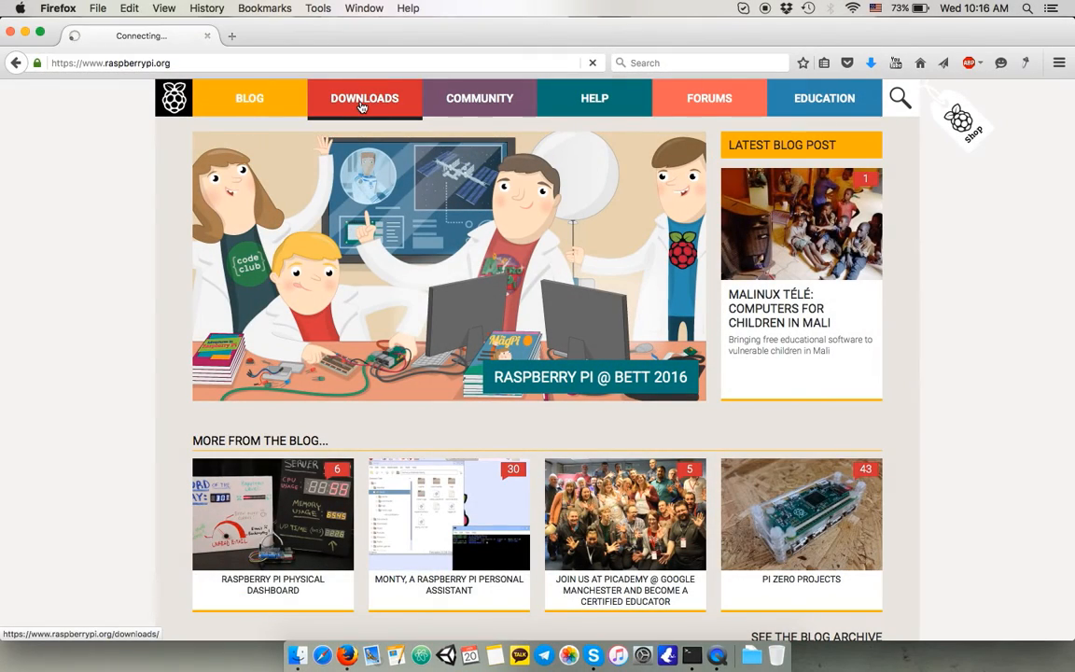
pyautogui.click(364, 97)
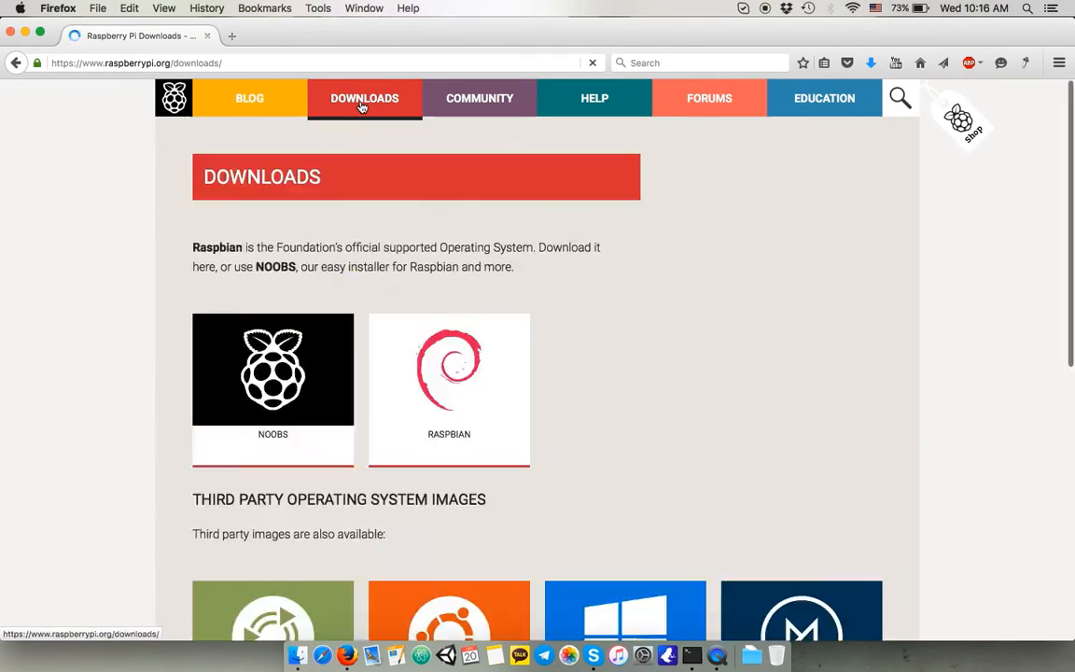
pyautogui.click(448, 373)
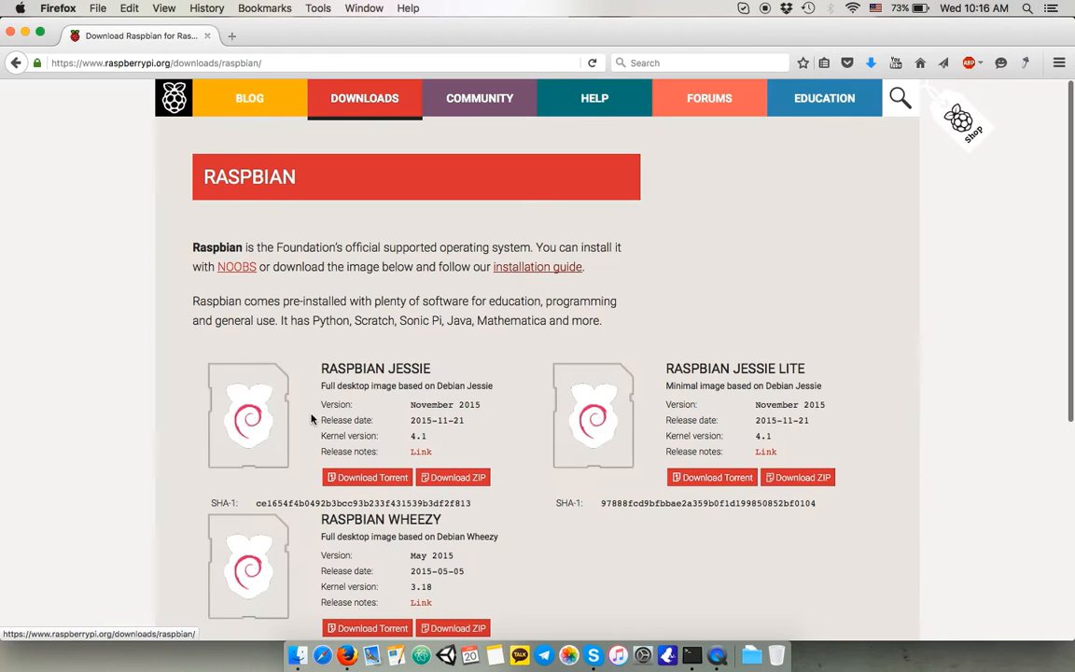
pyautogui.scroll(-3)
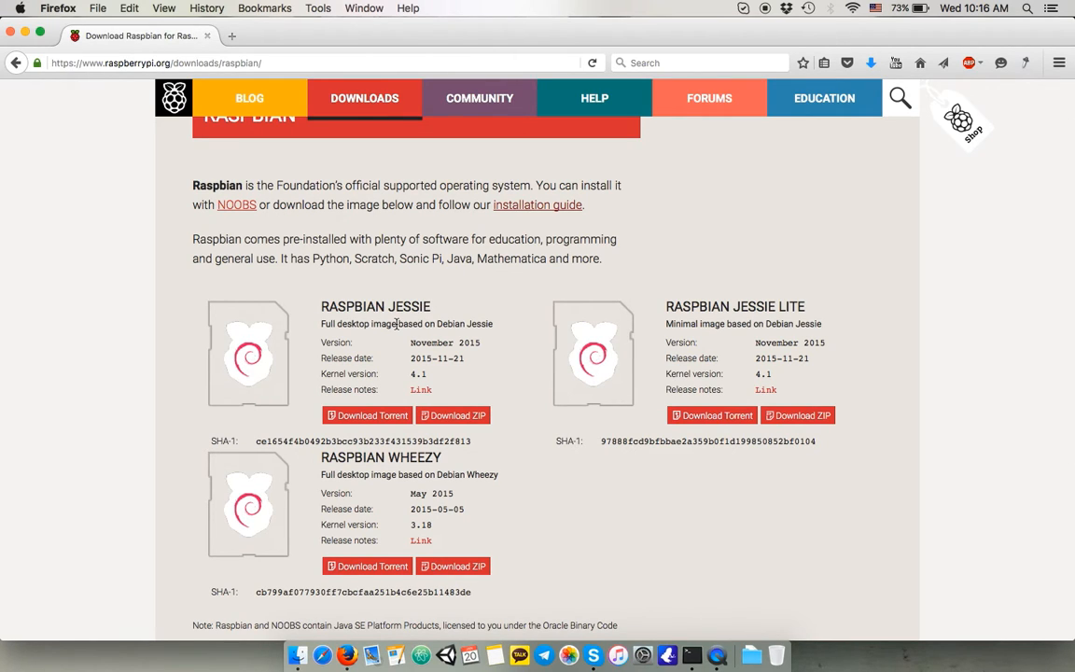
pyautogui.moveTo(439, 415)
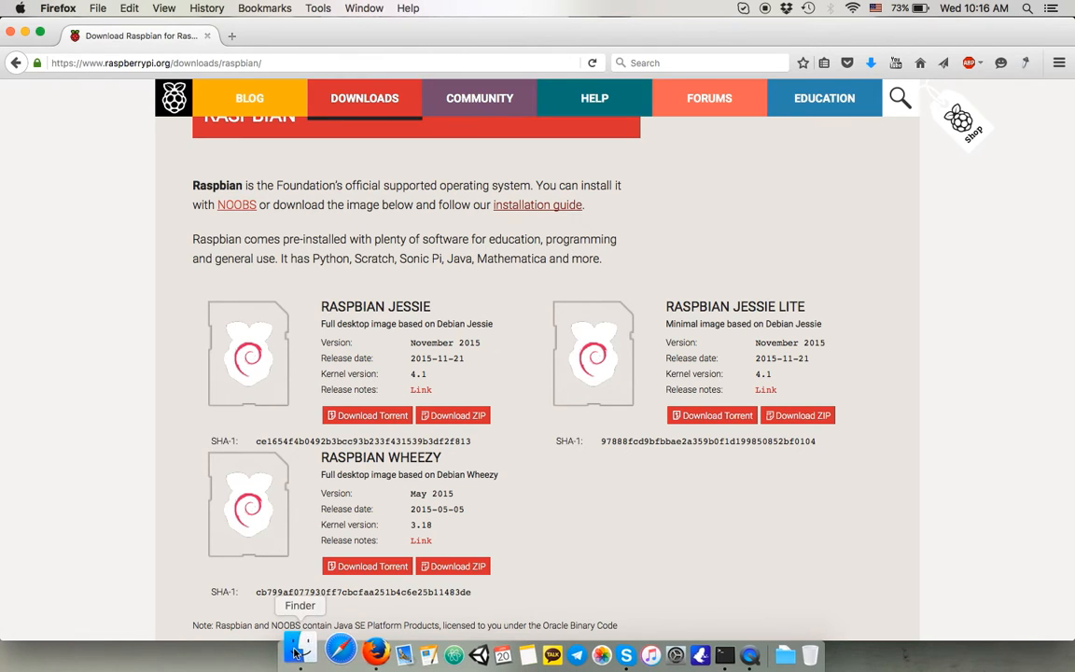
pyautogui.click(298, 648)
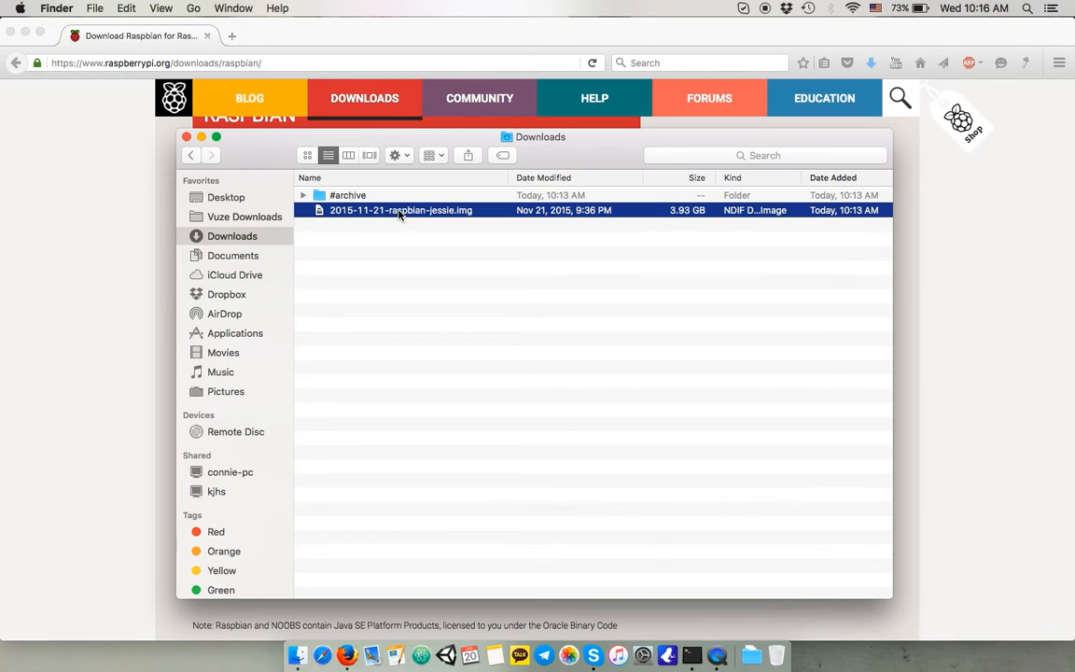
pyautogui.moveTo(644, 618)
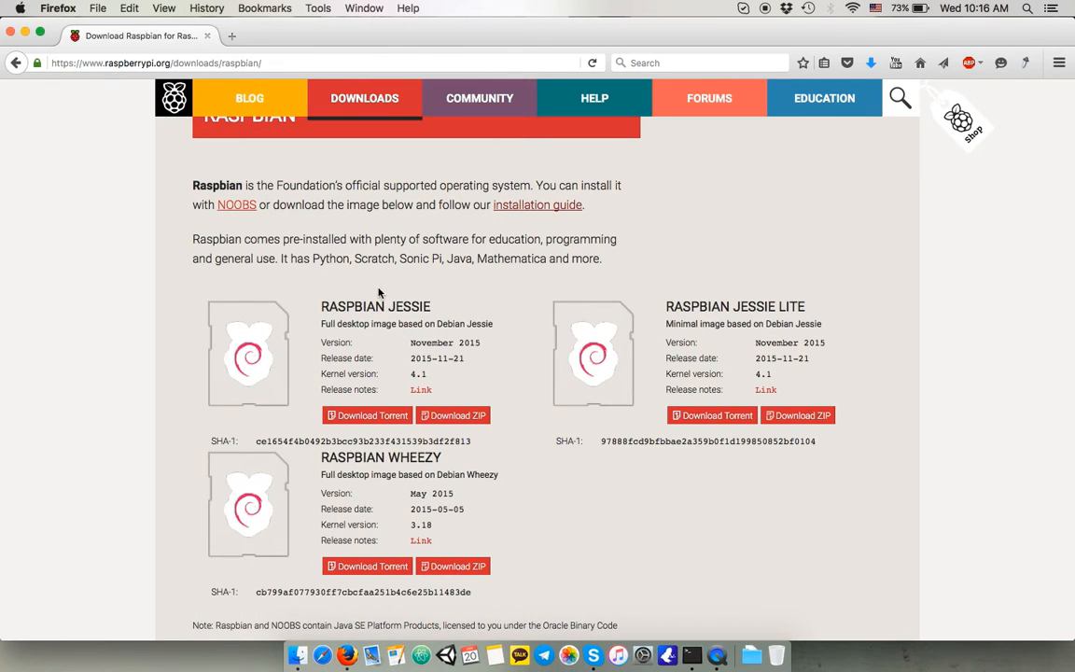
# Open the installation guide's Mac OS instructions and scroll to the command-line section
pyautogui.click(538, 205)
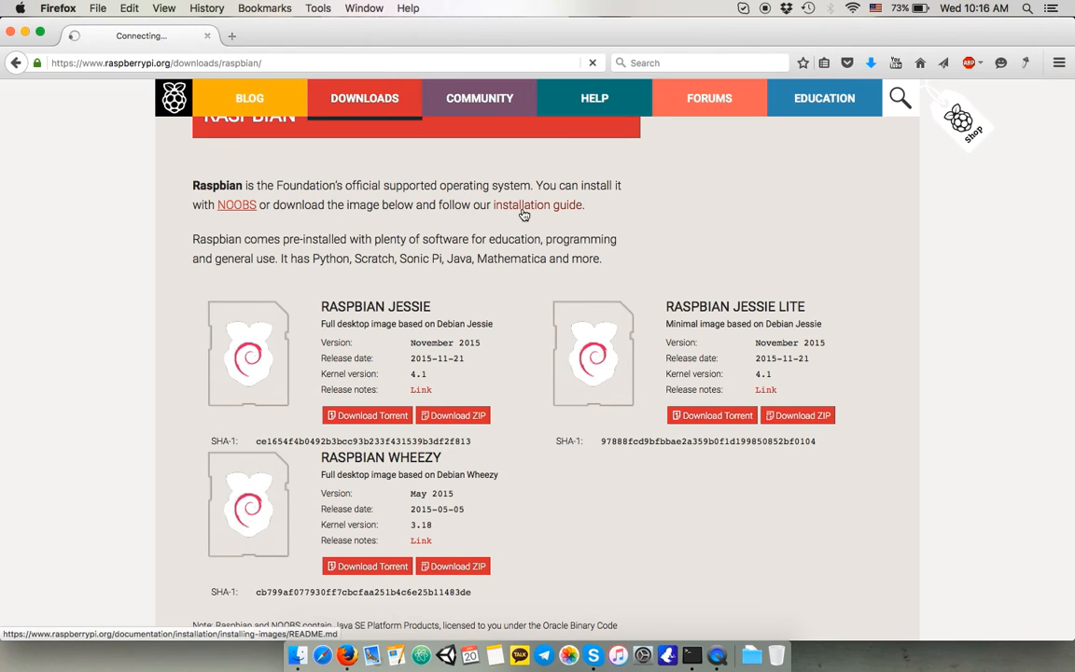
pyautogui.click(535, 205)
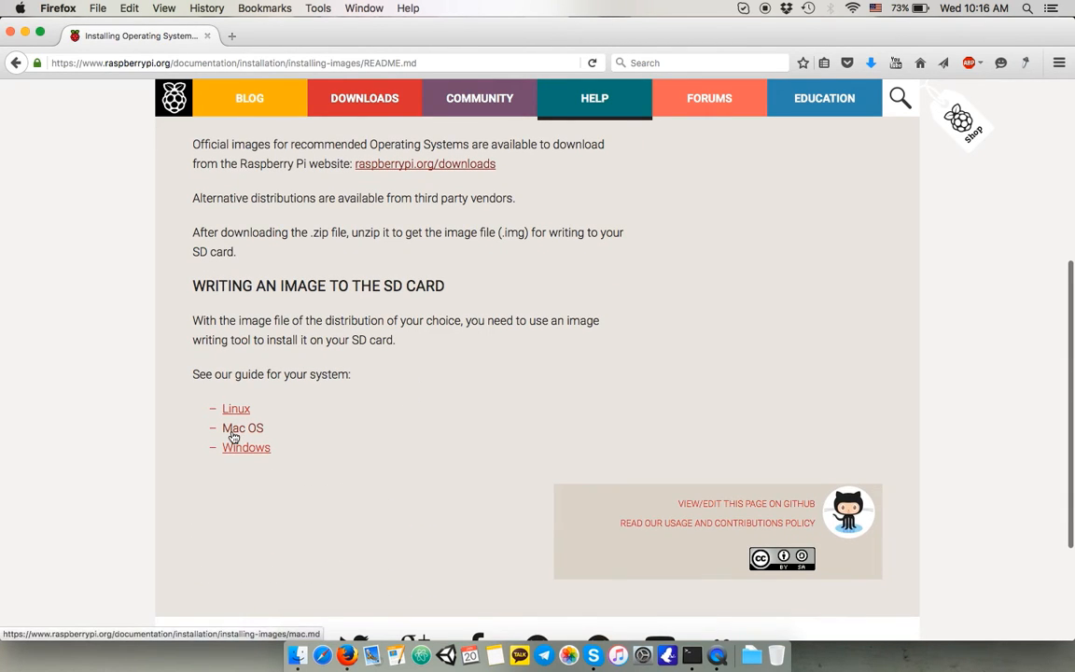
pyautogui.click(243, 427)
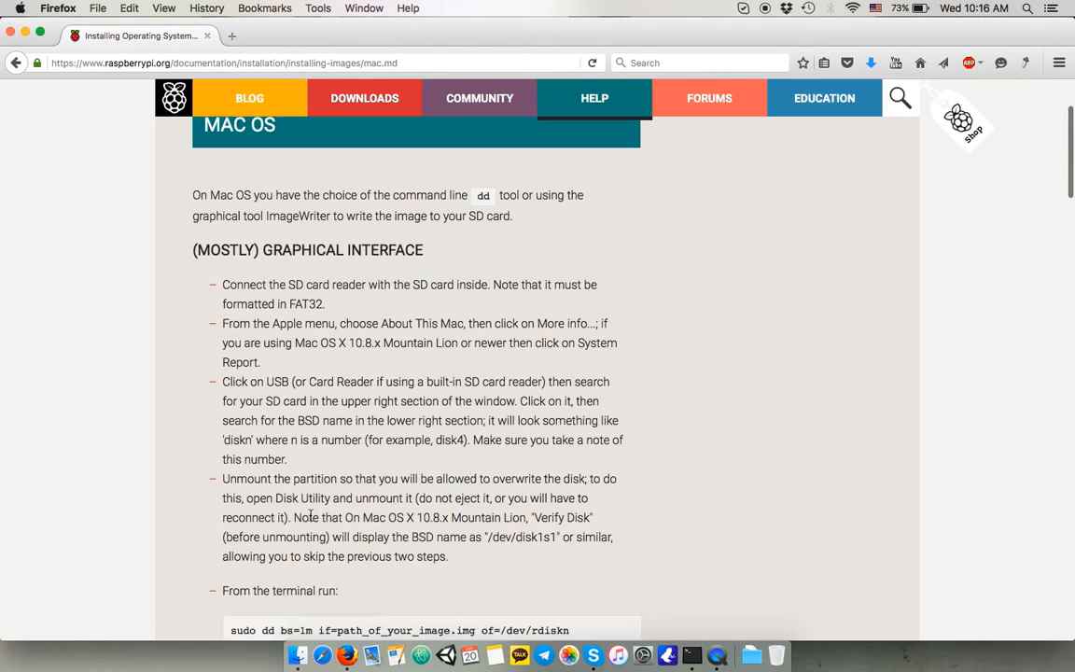
pyautogui.scroll(-3)
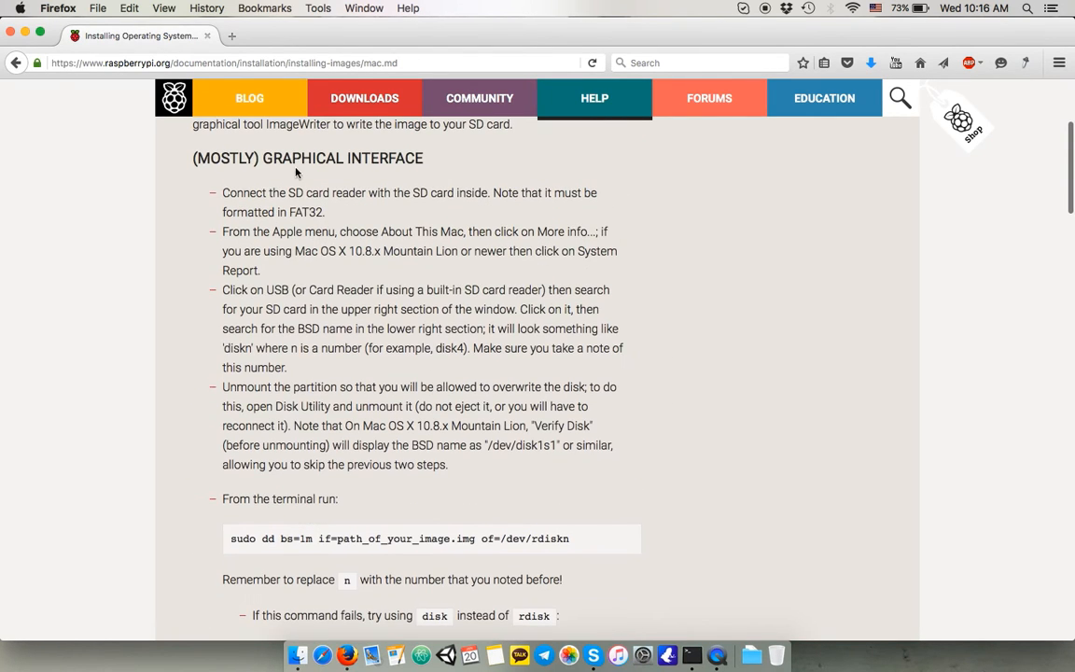
pyautogui.scroll(-3)
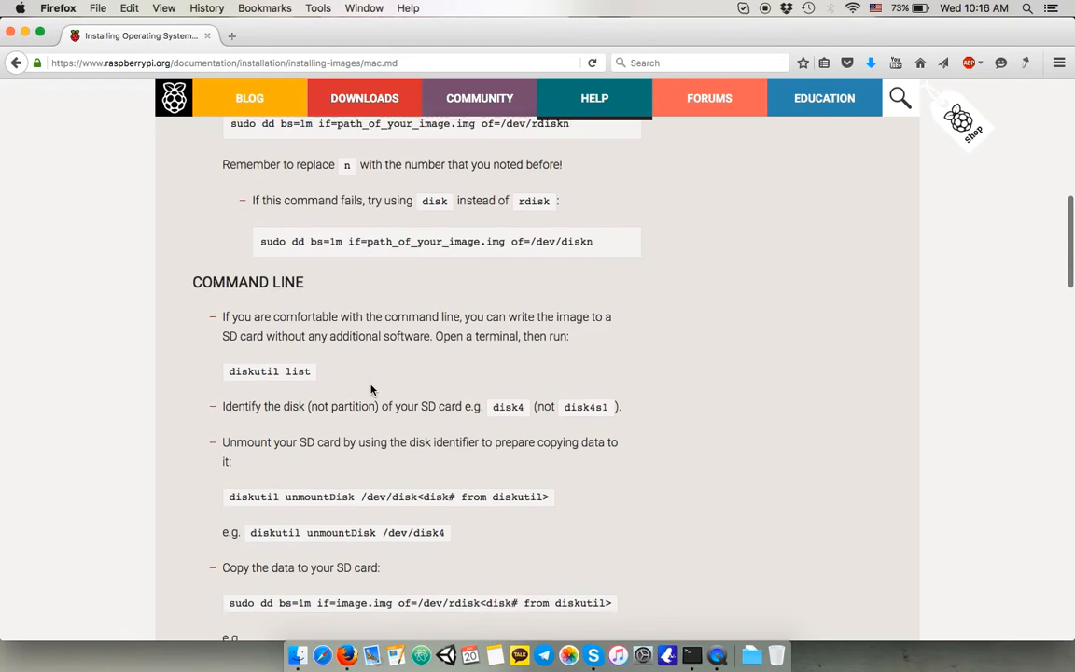
pyautogui.moveTo(639, 648)
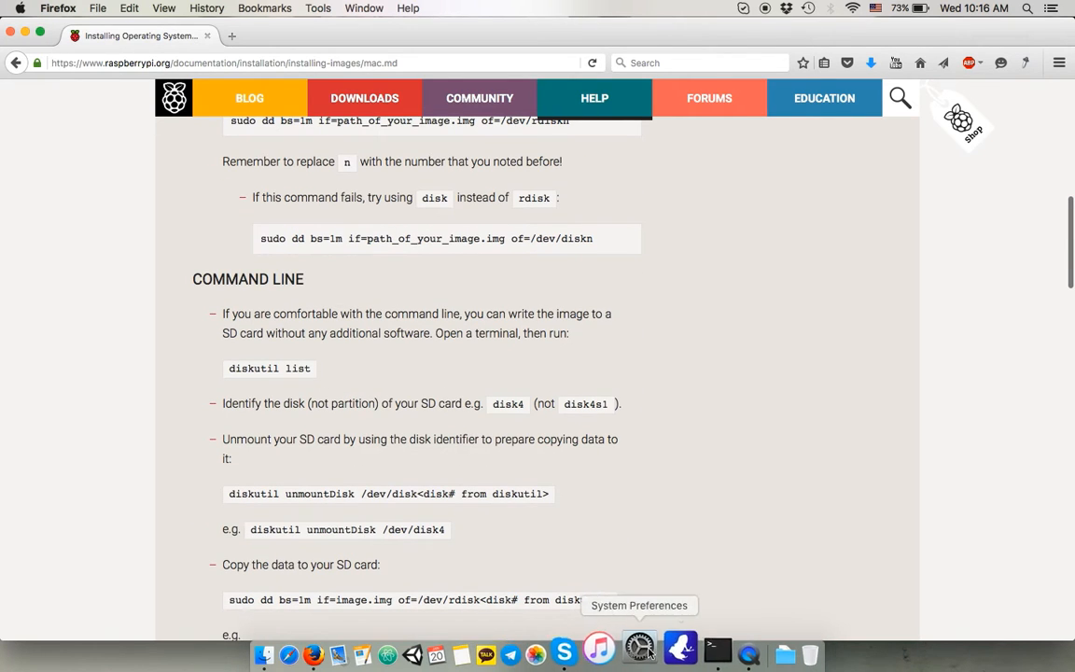
pyautogui.scroll(-3)
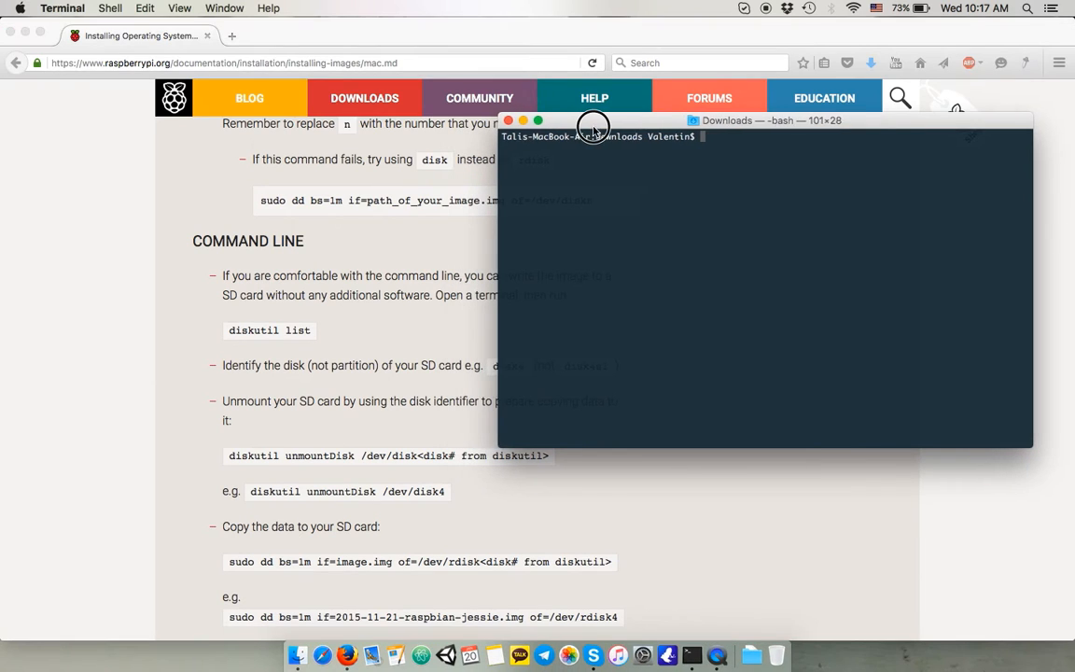
# Move the Terminal window into place and begin typing the diskutil list command
pyautogui.moveTo(595, 126); pyautogui.dragTo(620, 116)
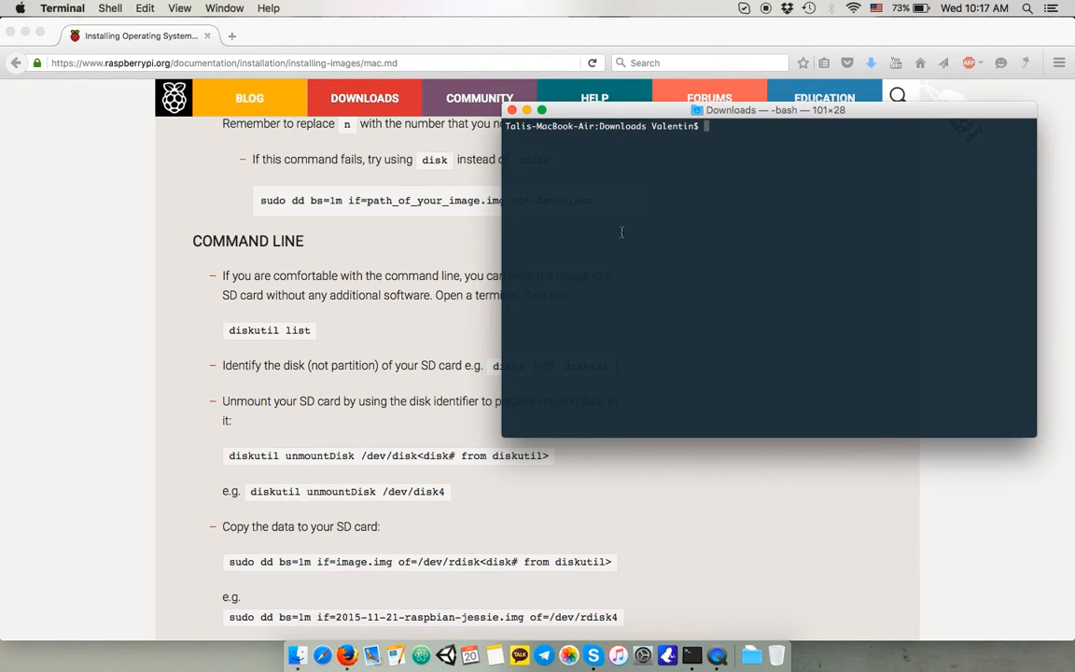
pyautogui.write('diskutil list')
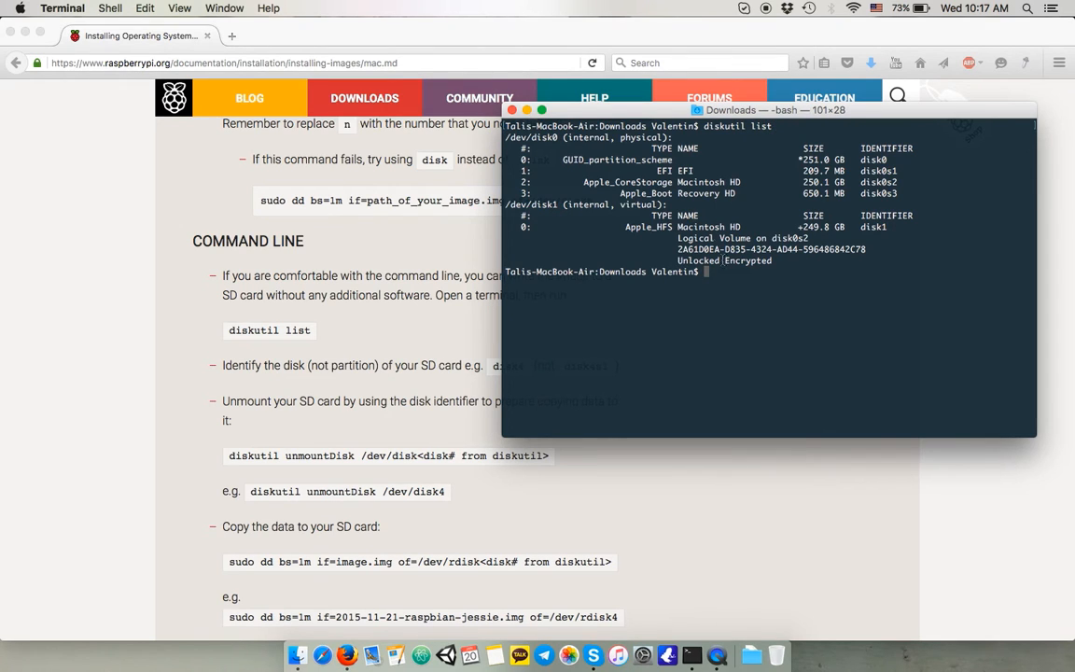
pyautogui.moveTo(749, 223)
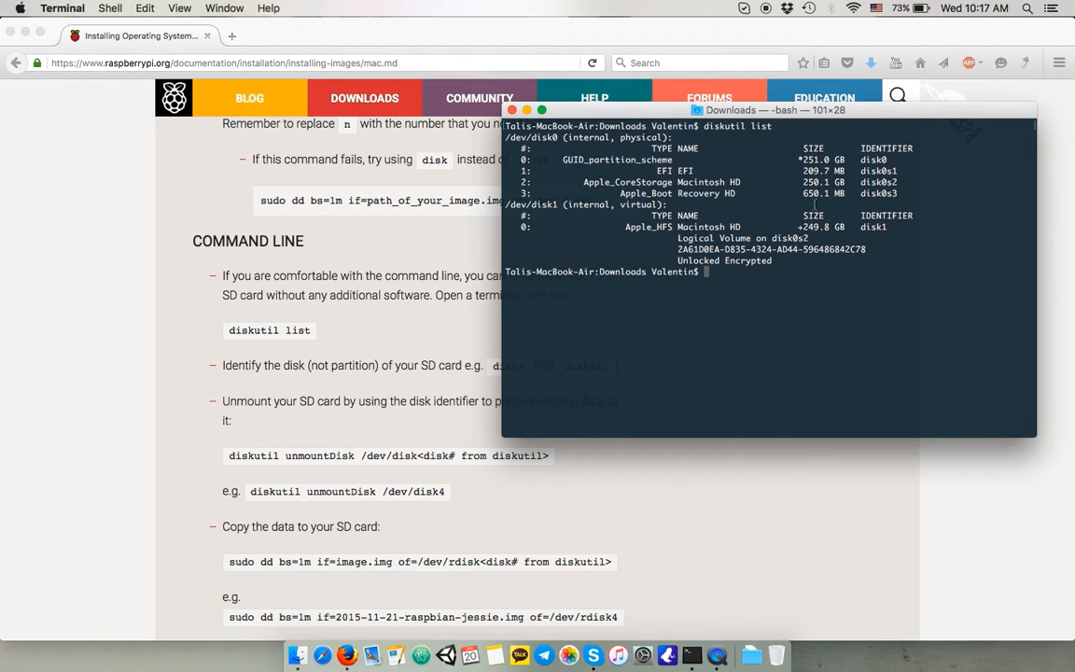
pyautogui.moveTo(831, 227)
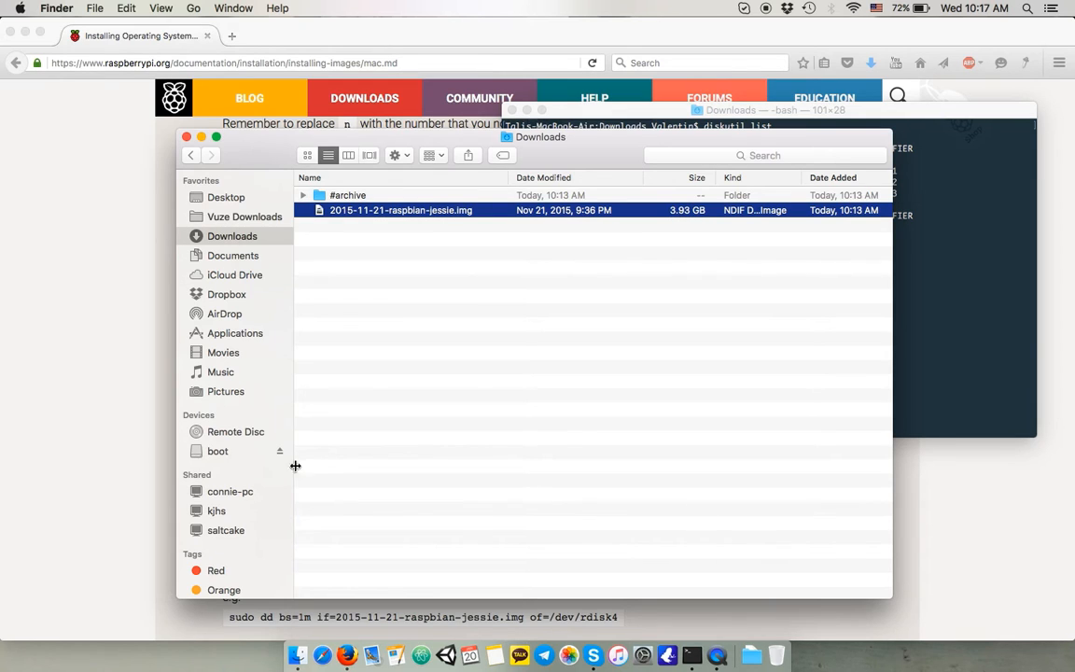
# Show the SD card's boot volume in Finder, then run diskutil list again
pyautogui.click(217, 451)
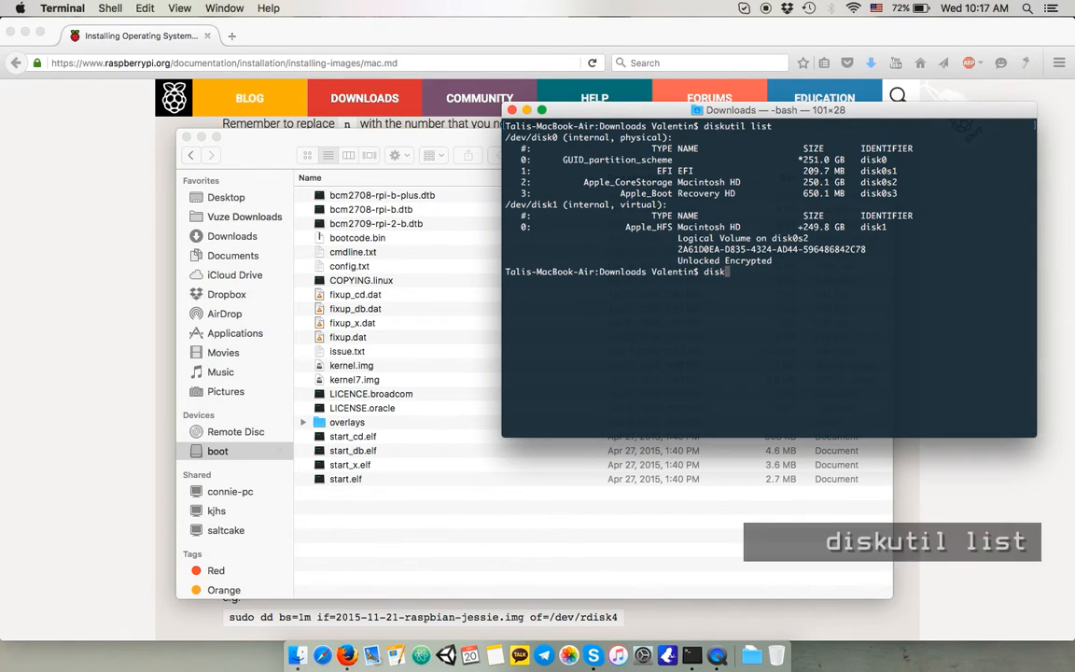
pyautogui.write('diskutil list')
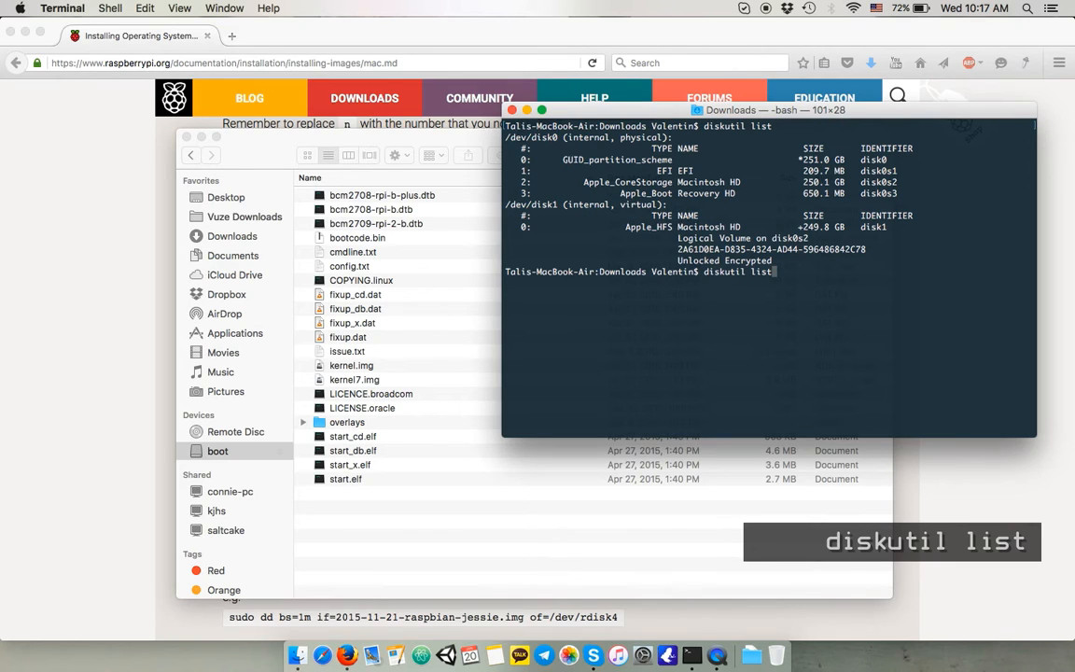
pyautogui.press('Return')
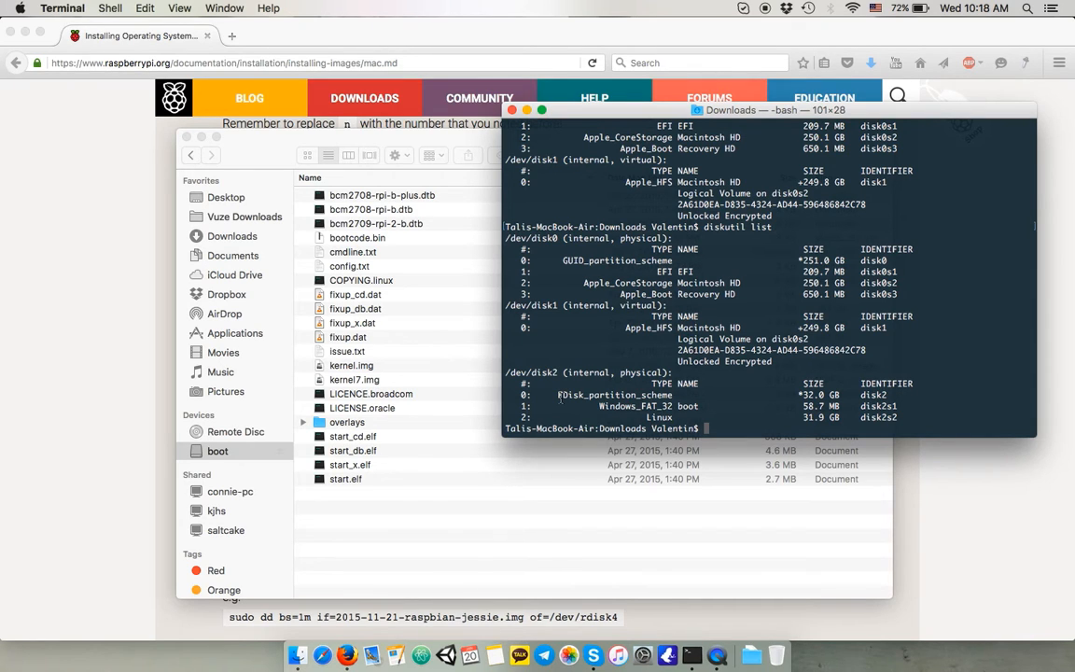
pyautogui.moveTo(560, 394)
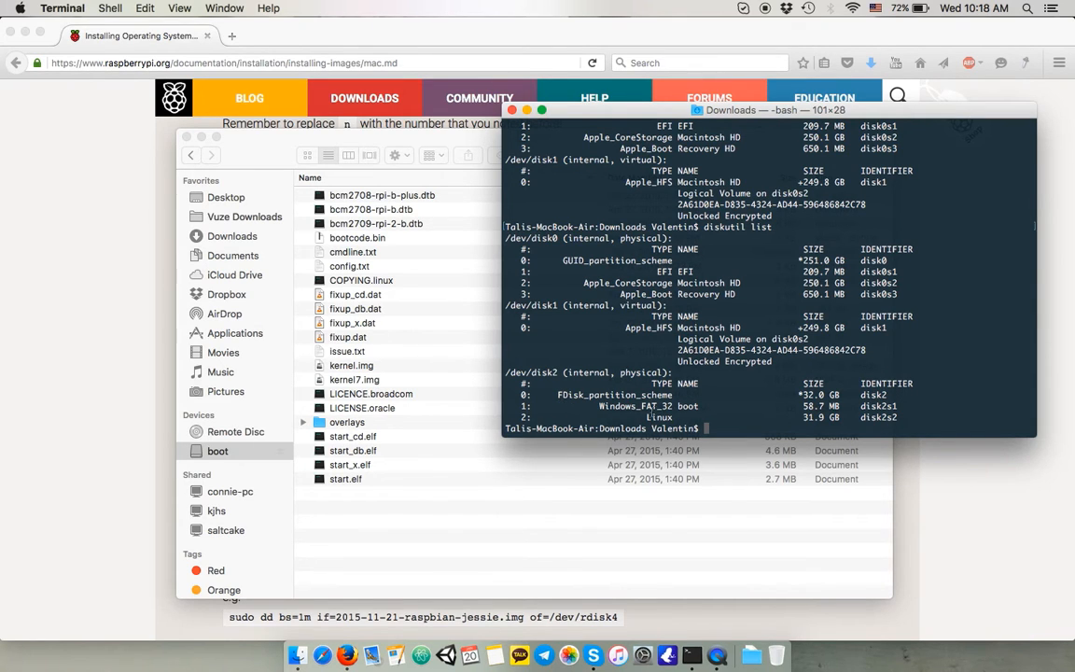
# Copy the guide's unmount command into Terminal and run diskutil unmountDisk /dev/disk2
pyautogui.click(333, 653)
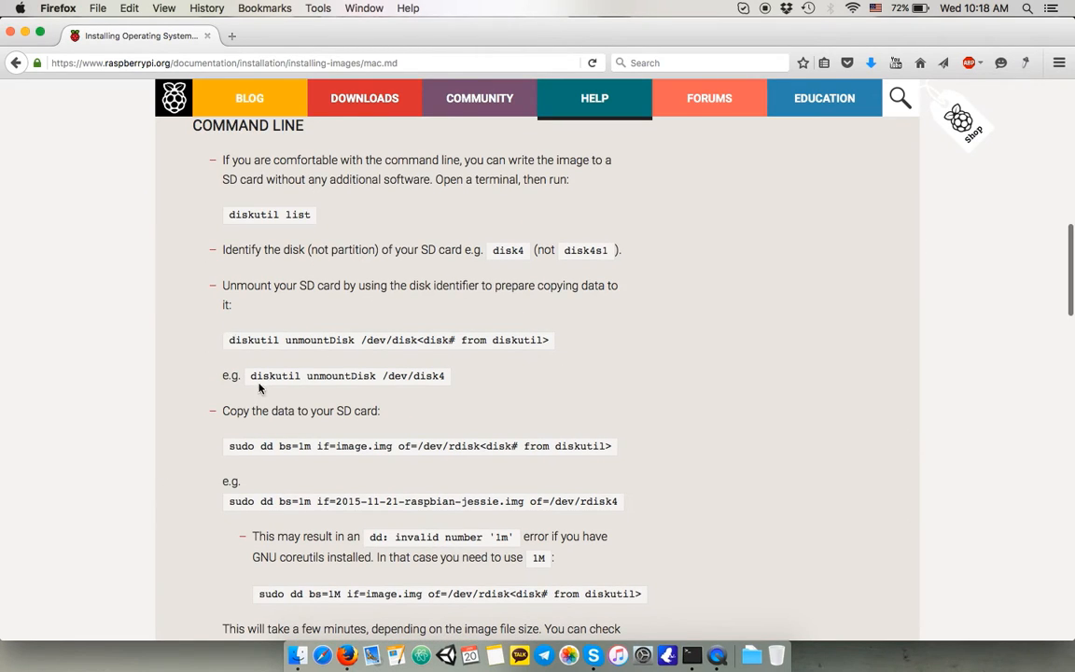
pyautogui.moveTo(446, 379)
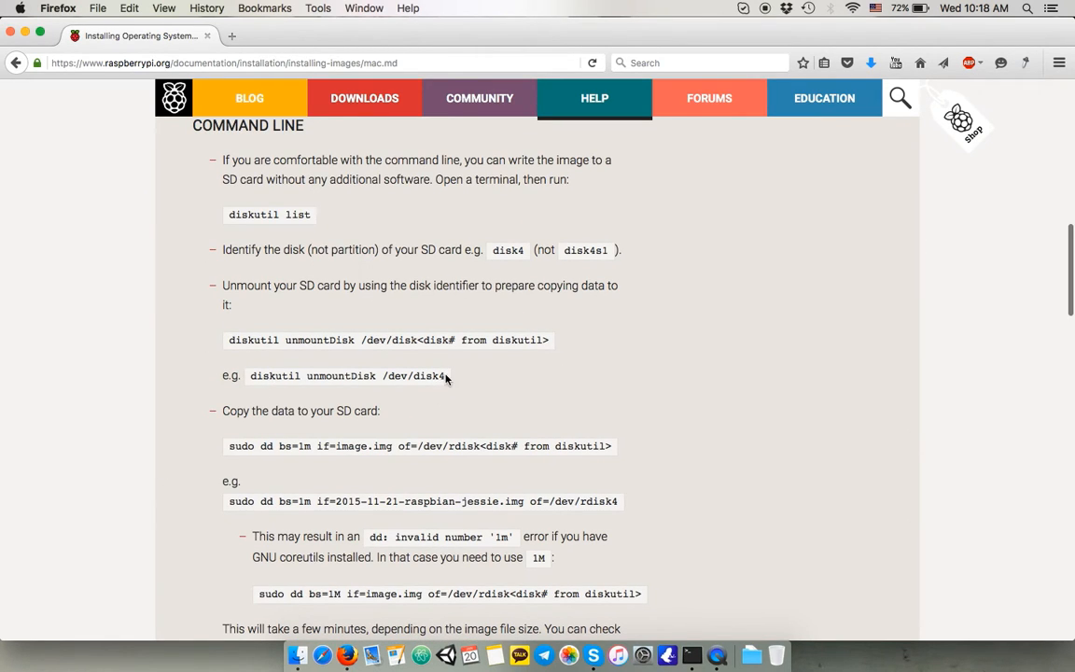
pyautogui.moveTo(250, 375); pyautogui.dragTo(445, 375)
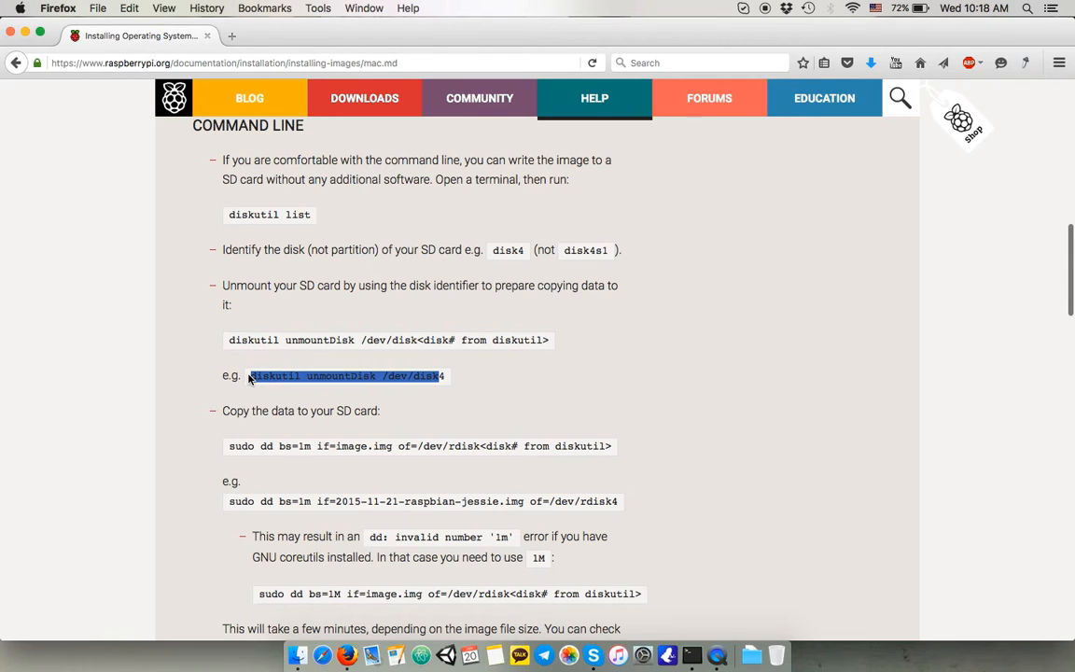
pyautogui.rightClick(765, 406)
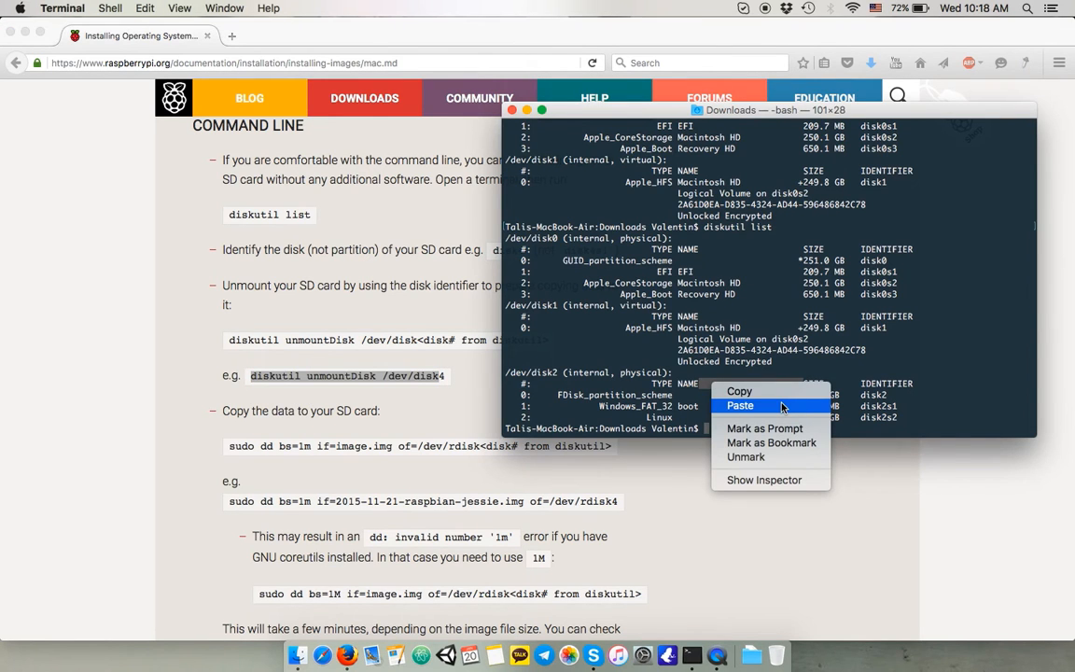
pyautogui.click(740, 405)
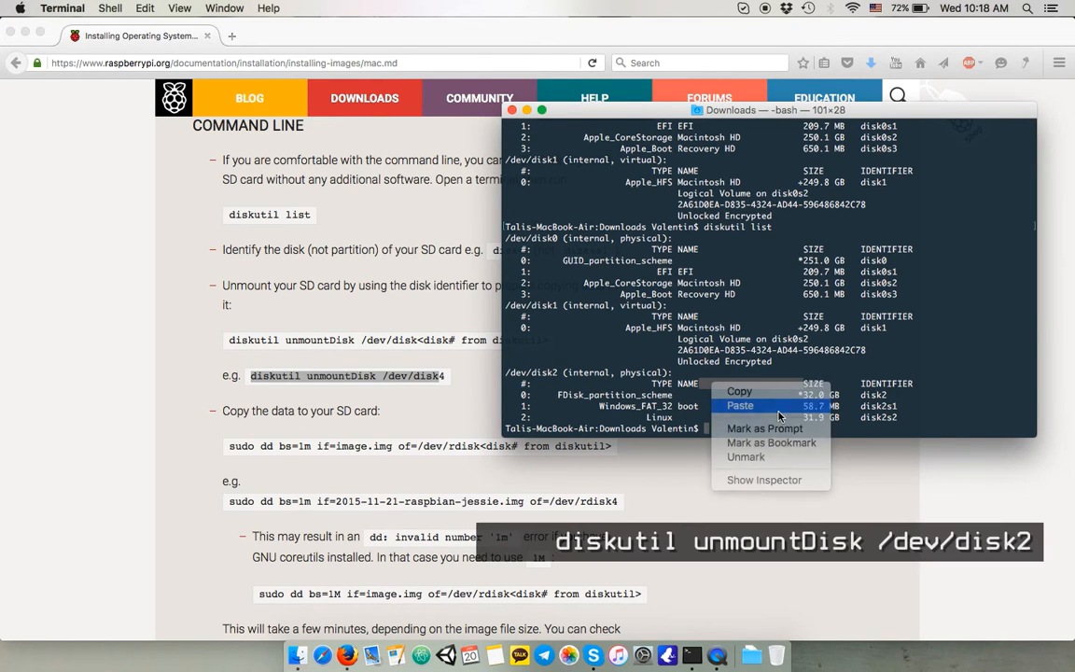
pyautogui.click(740, 405)
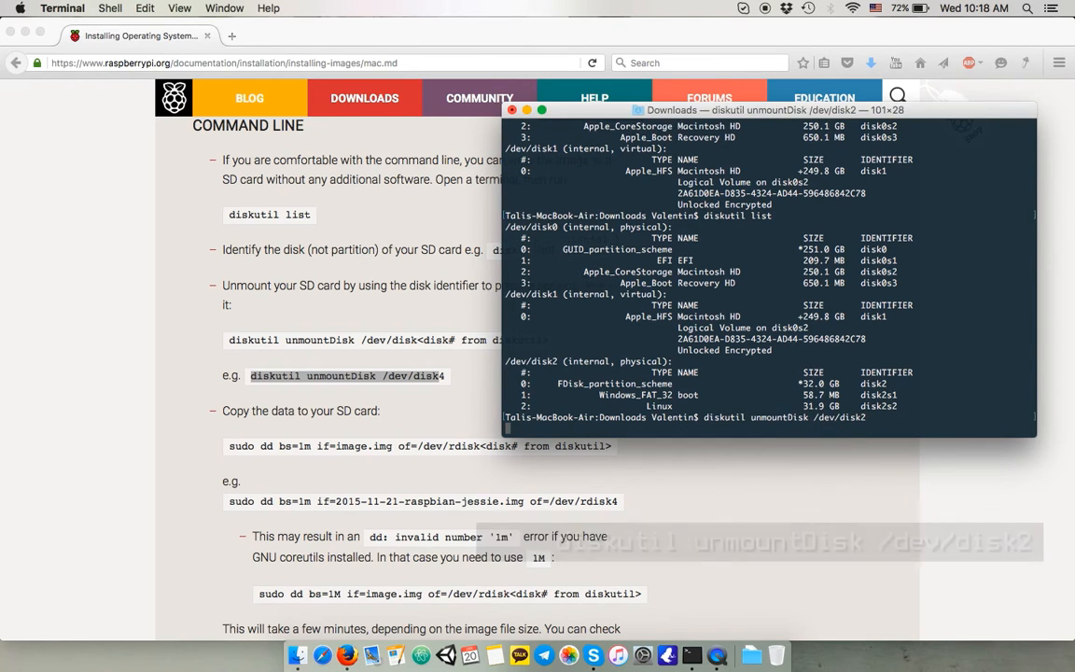
pyautogui.press('Return')
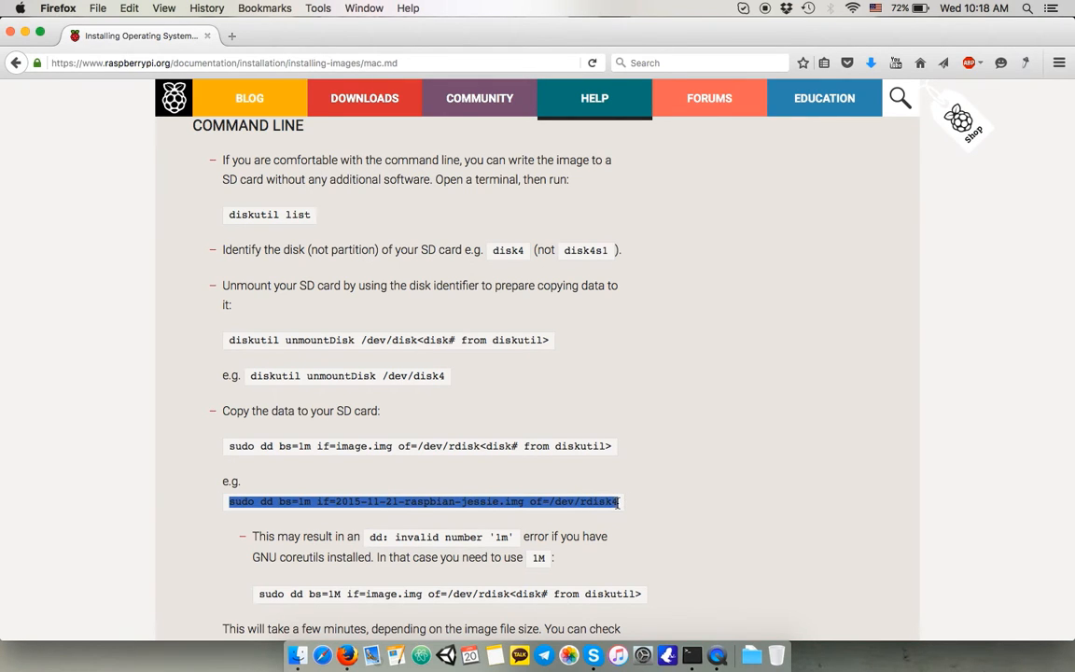
# Paste the copied dd image-copy command into the Terminal prompt
pyautogui.rightClick(782, 397)
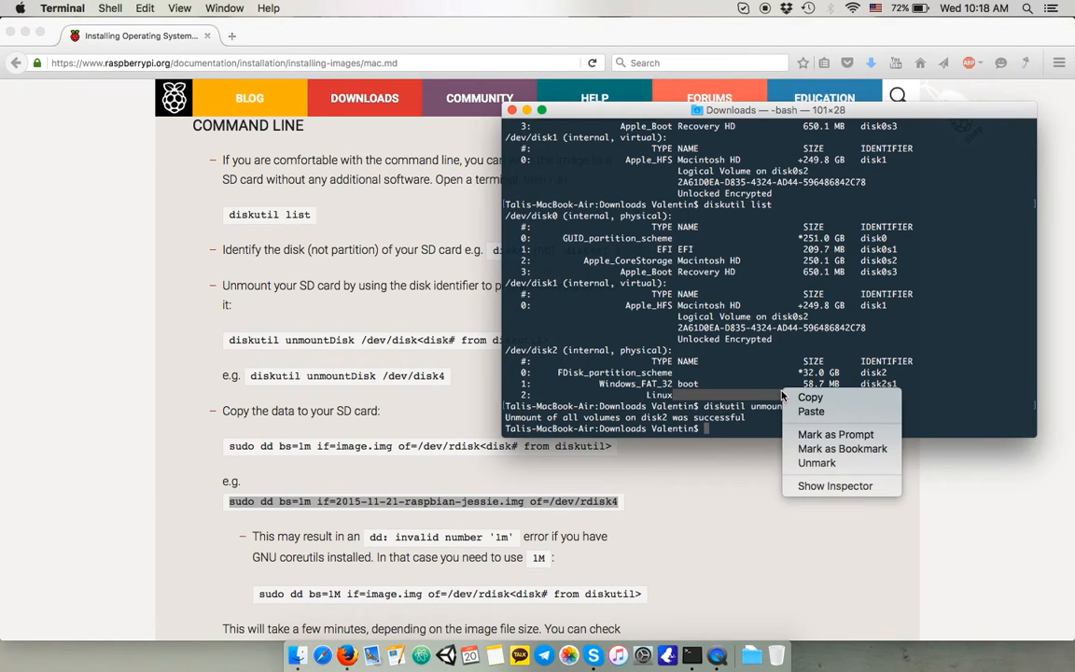
pyautogui.click(811, 410)
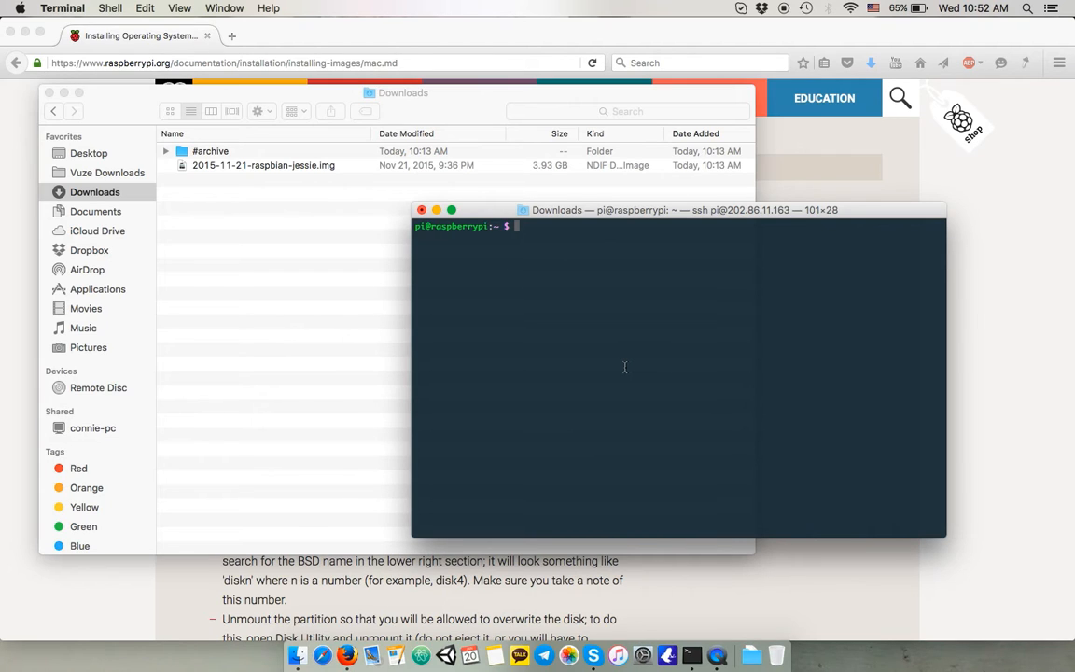
# Add static eth0 address, router and 8.8.8.8/8.8.4.4 DNS lines to /etc/dhcpcd.conf and save
pyautogui.write('sudo nano /etc/d')
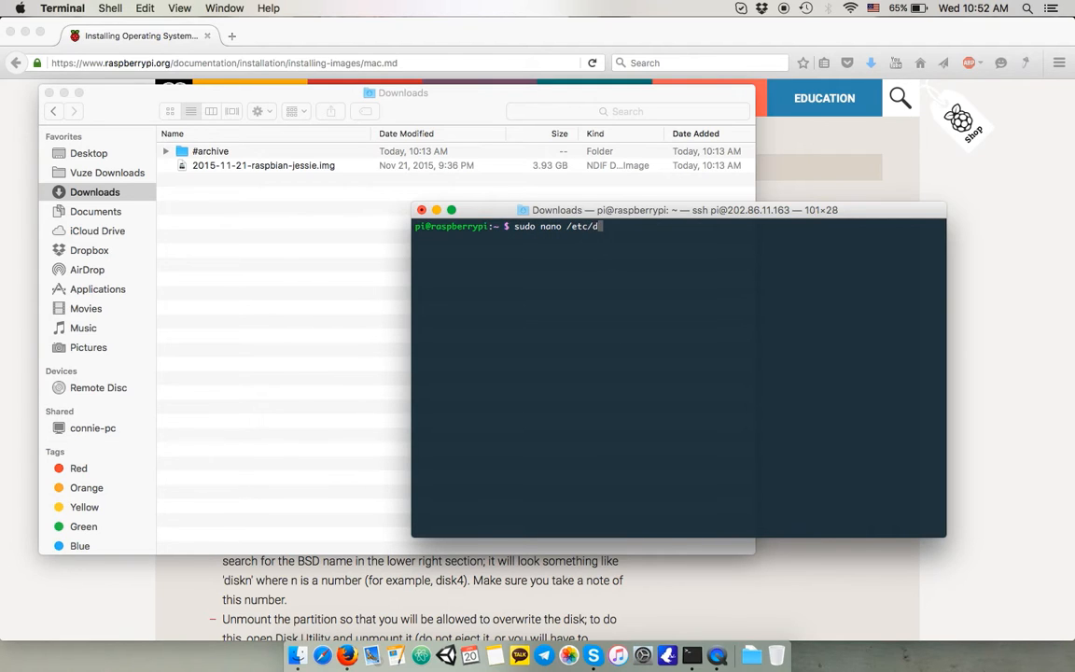
pyautogui.write('hcpc')
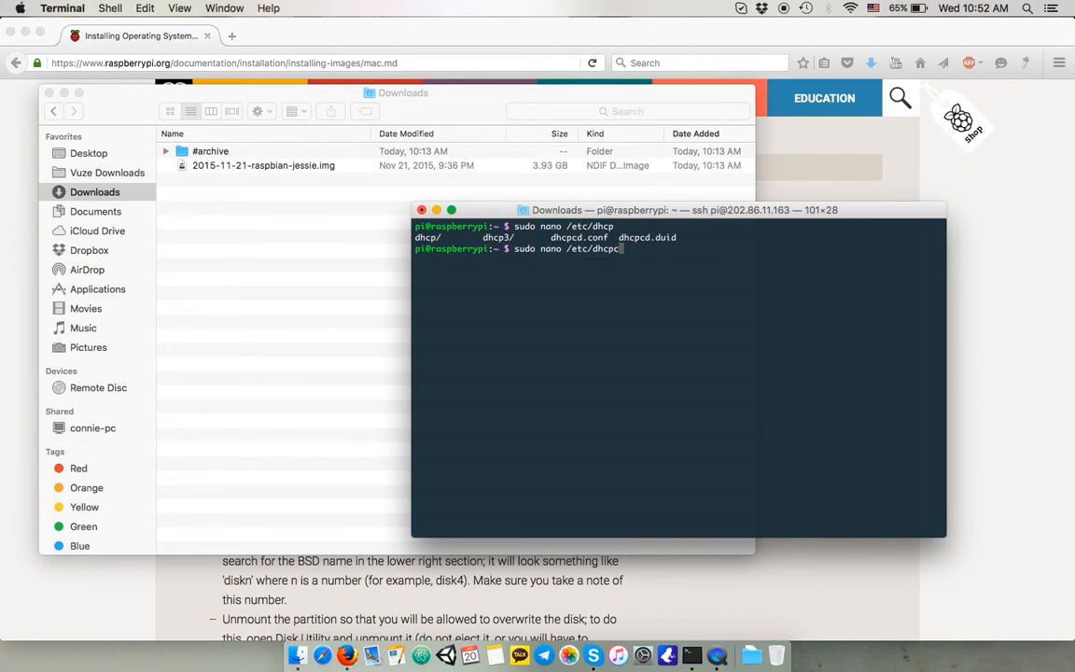
pyautogui.write('.')
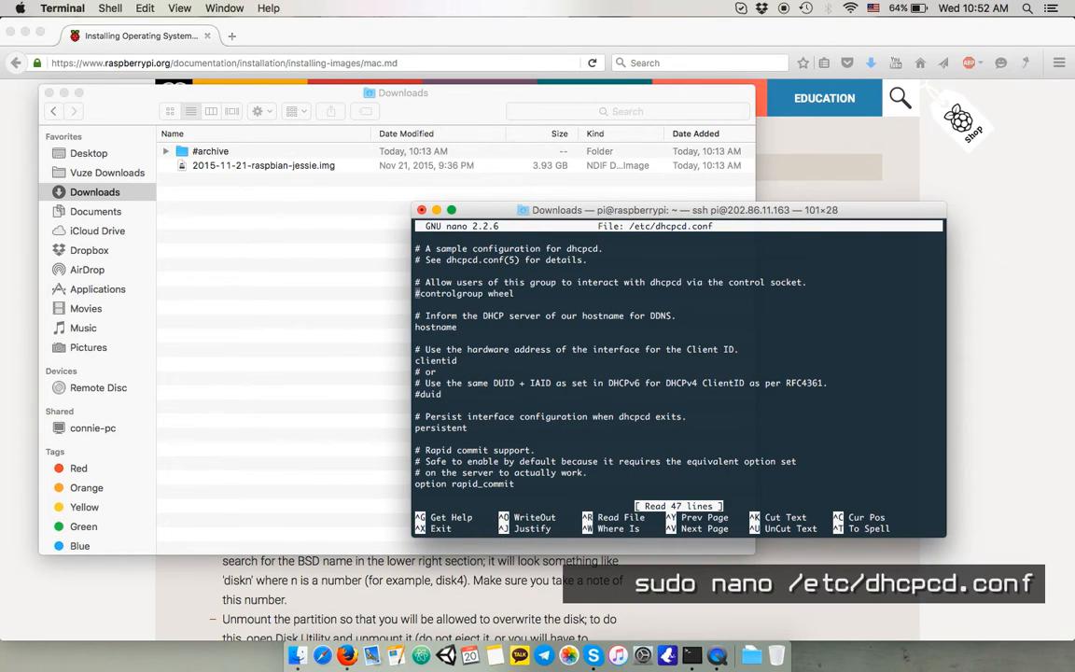
pyautogui.scroll(-3)
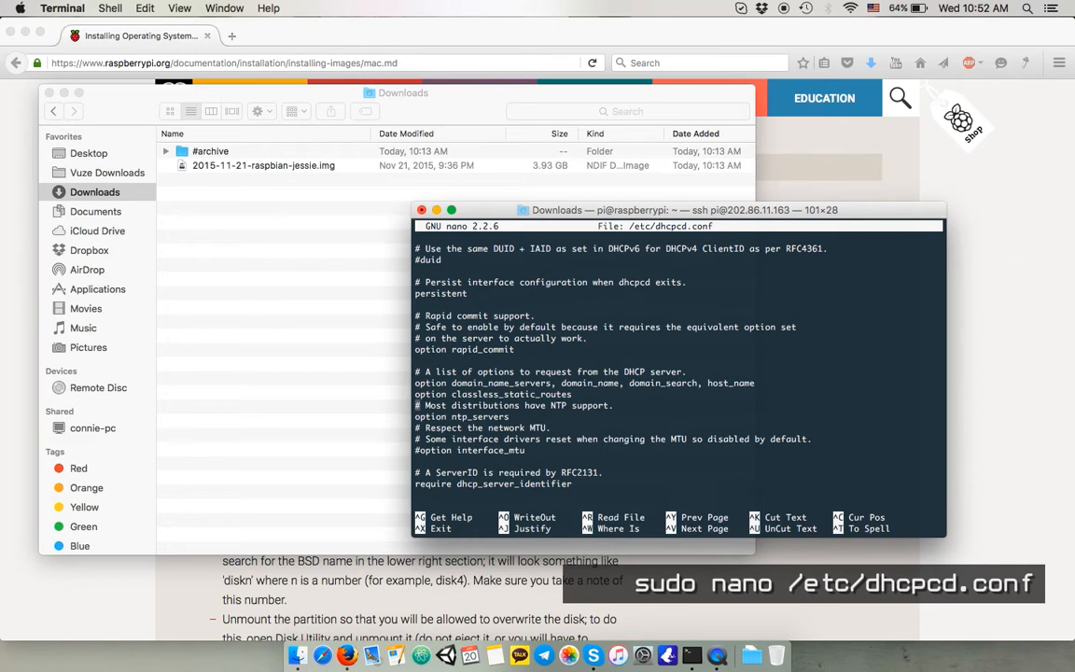
pyautogui.scroll(-3)
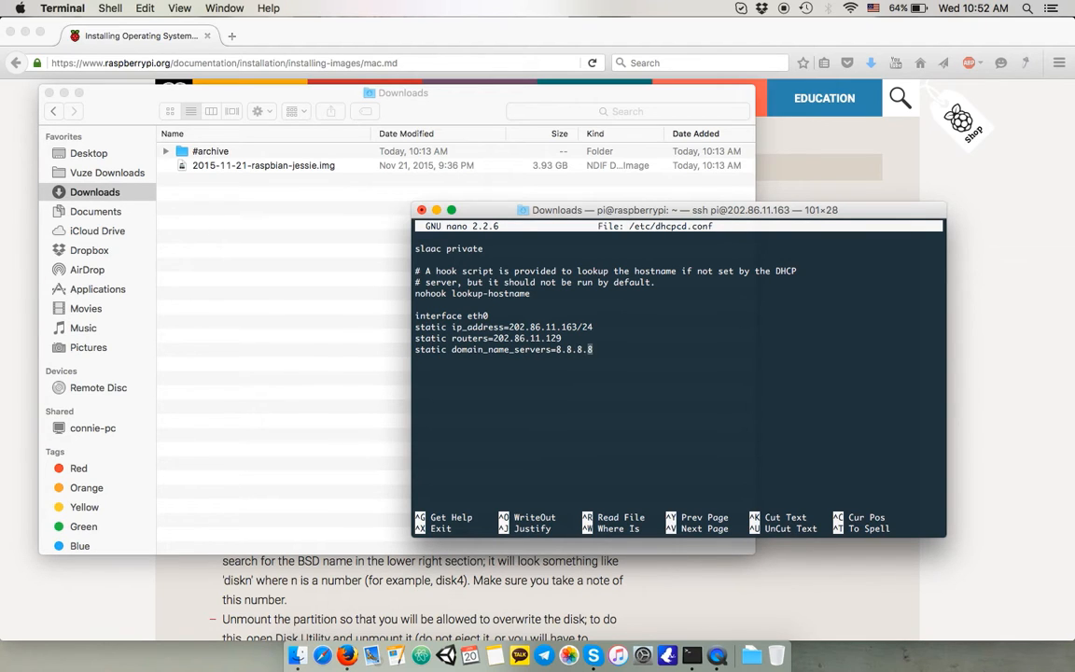
pyautogui.write('8.8.8.4')
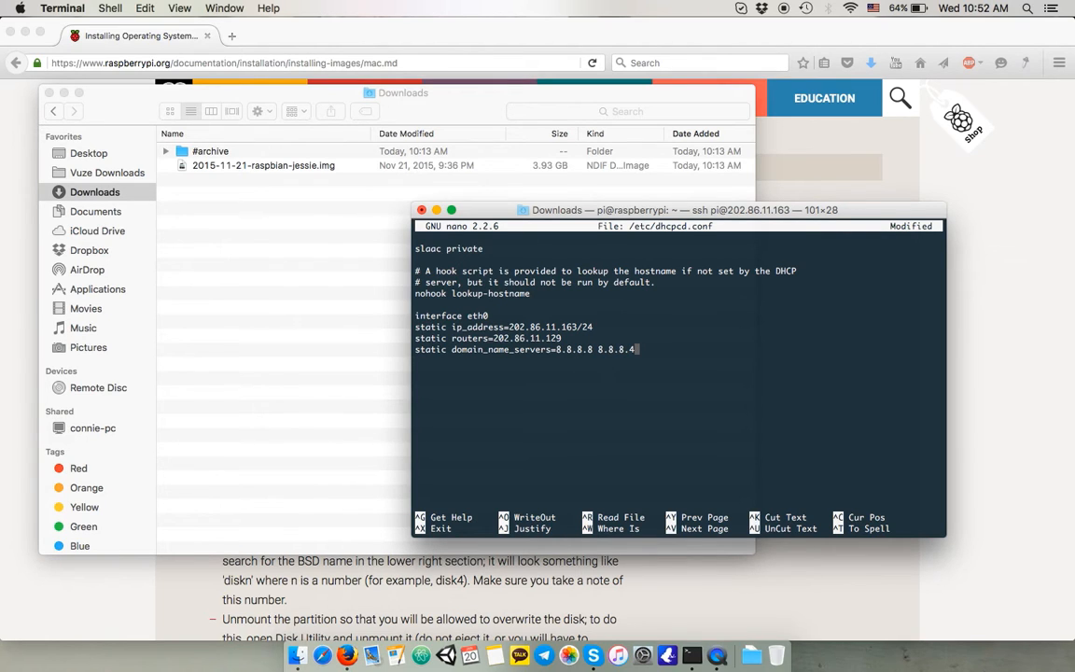
pyautogui.press('ctrl+o')
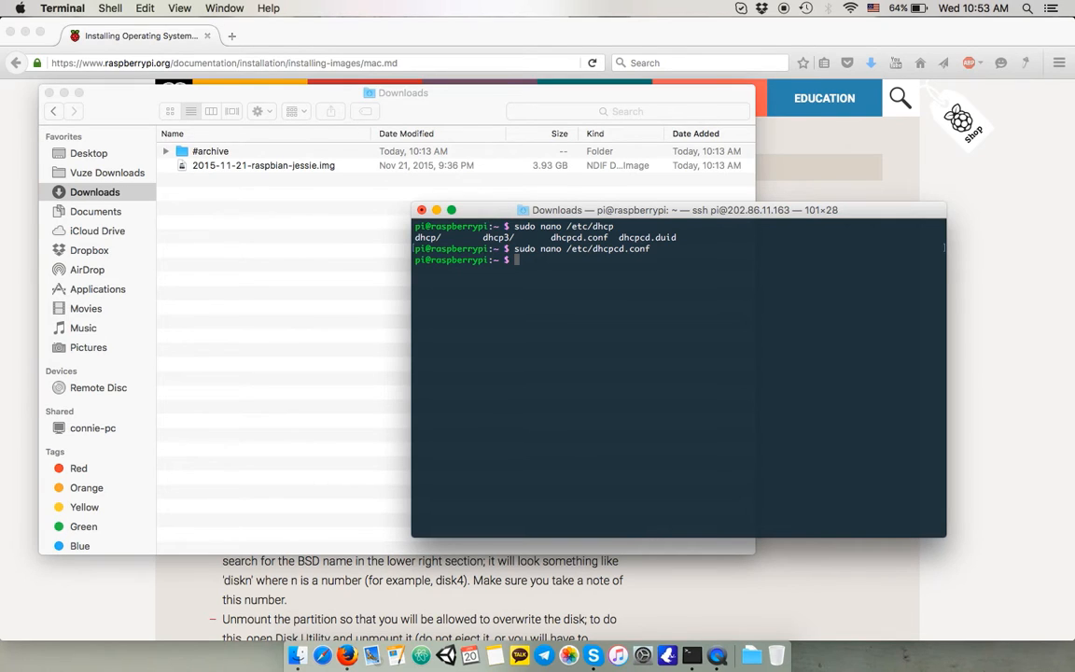
# Reboot the Pi, then ping google.com both without and with sudo
pyautogui.write('sudo rebo')
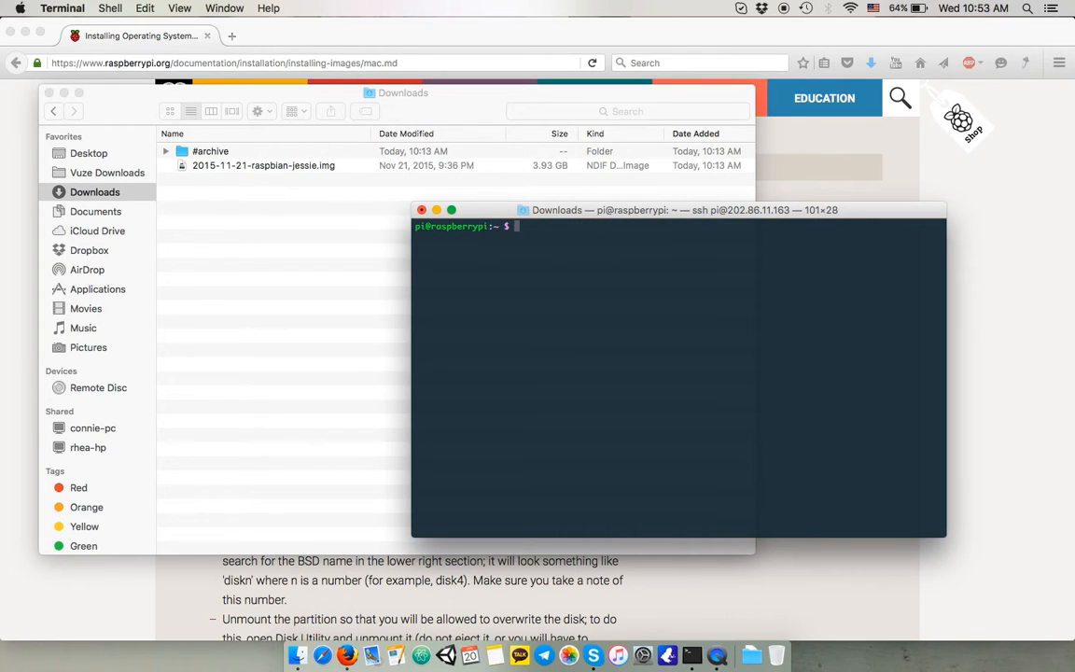
pyautogui.write('ping')
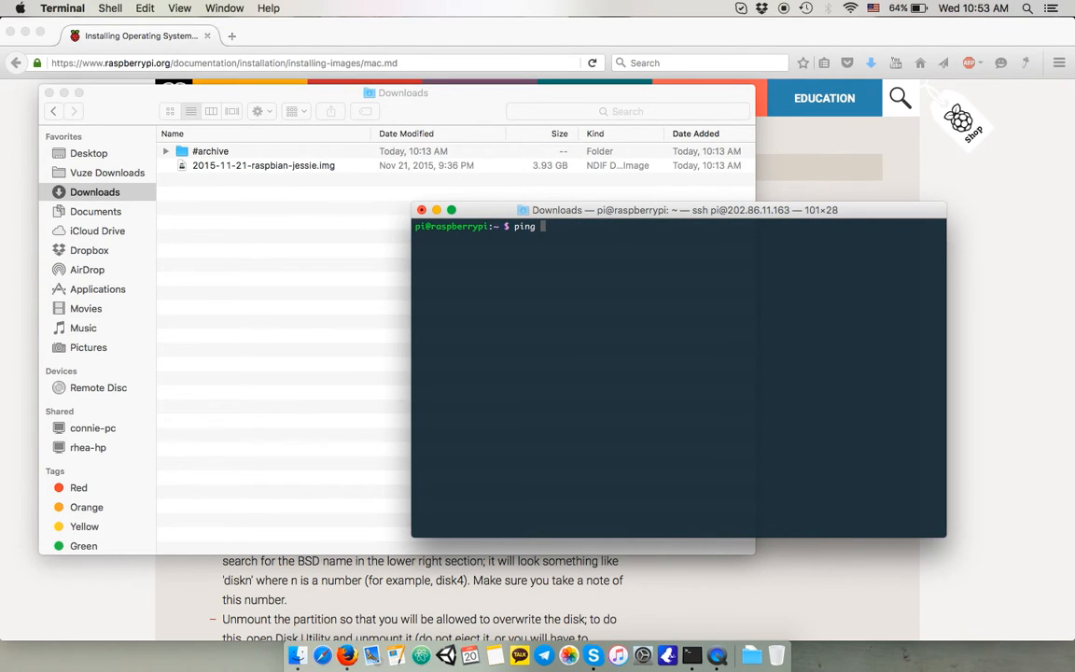
pyautogui.write('google.com')
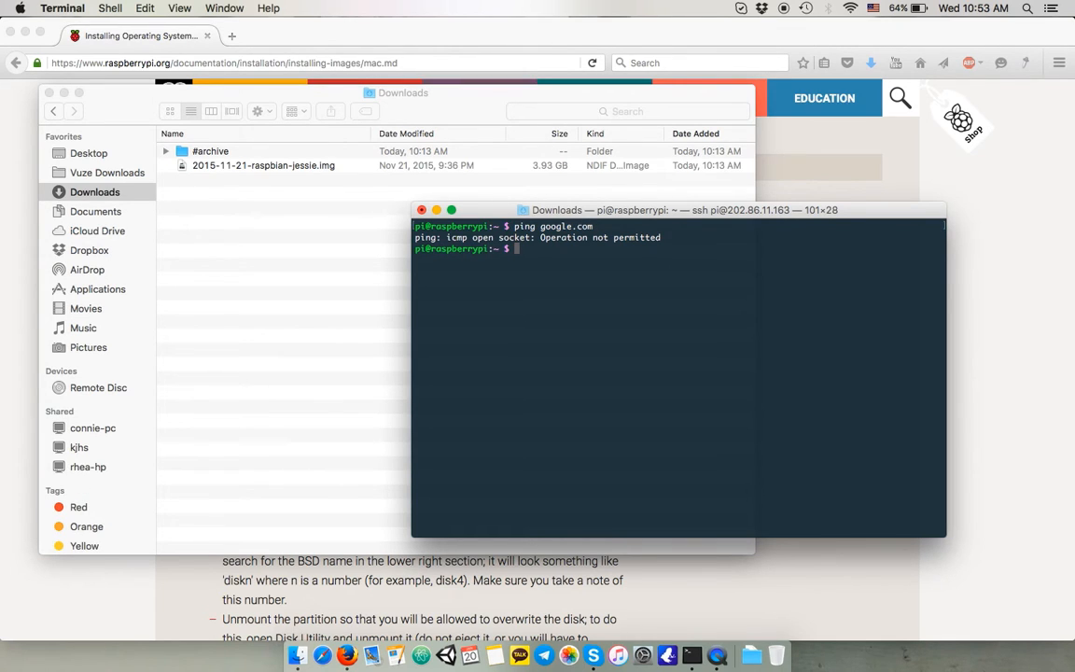
pyautogui.write('sudo ping google.com')
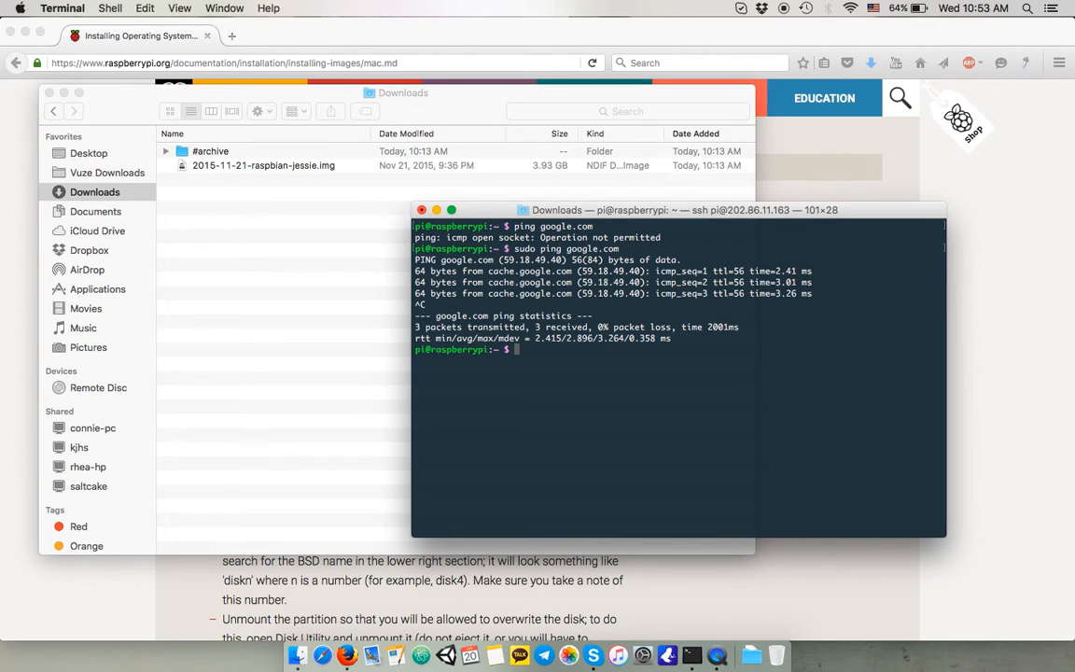
# Check /bin/ping permissions with ls -al, set mode 4755, and ping google.com again
pyautogui.write('ls')
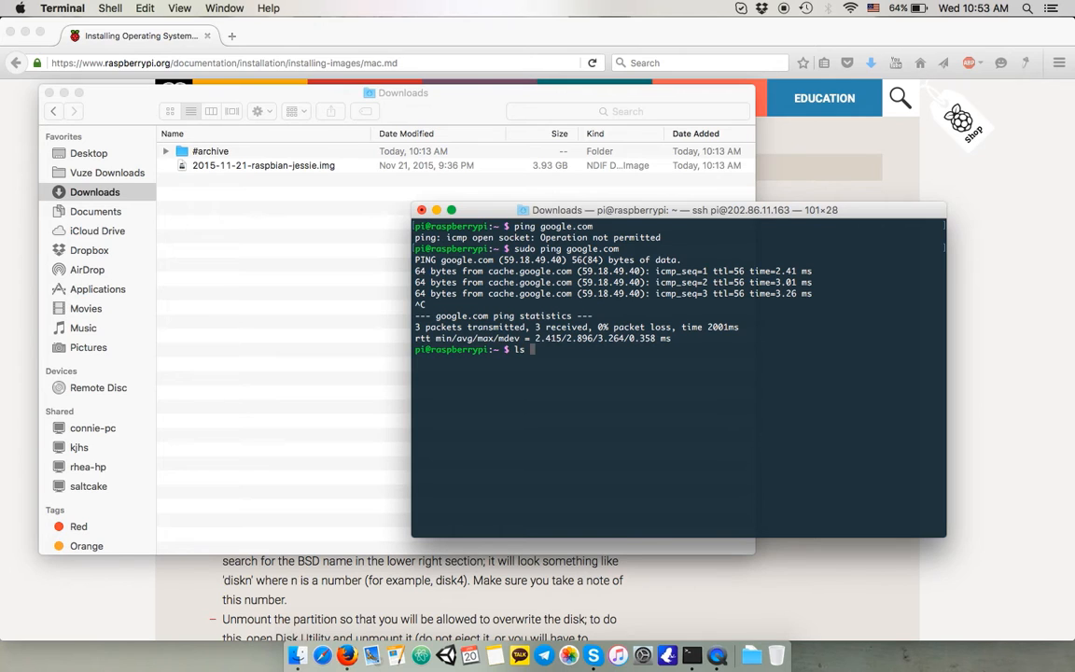
pyautogui.write('-al')
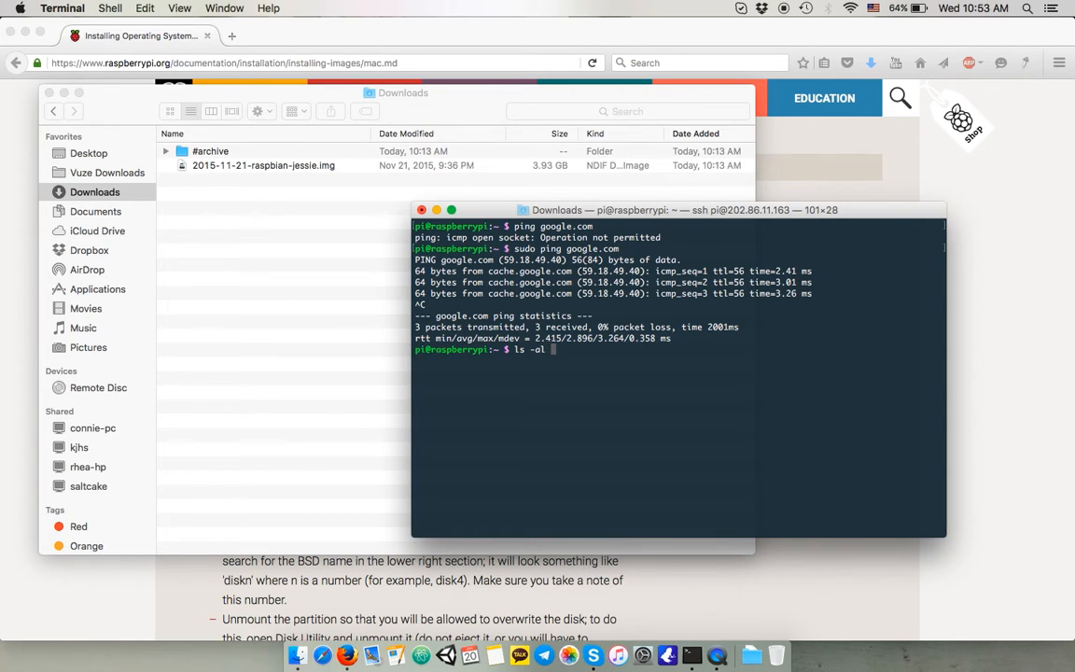
pyautogui.write('/bin/ping')
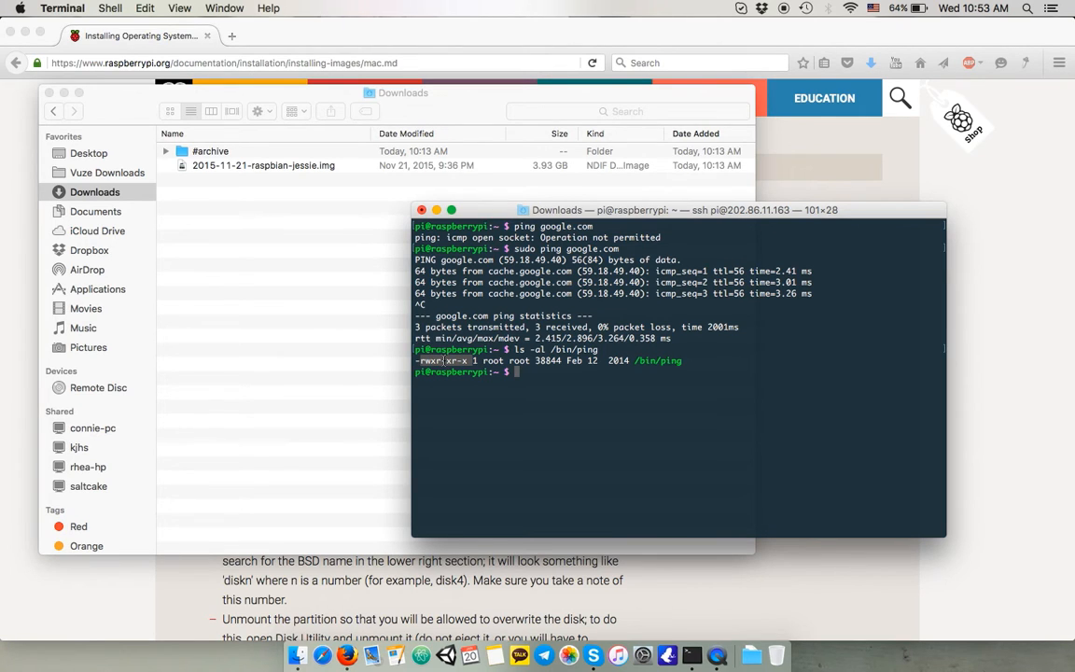
pyautogui.moveTo(604, 385)
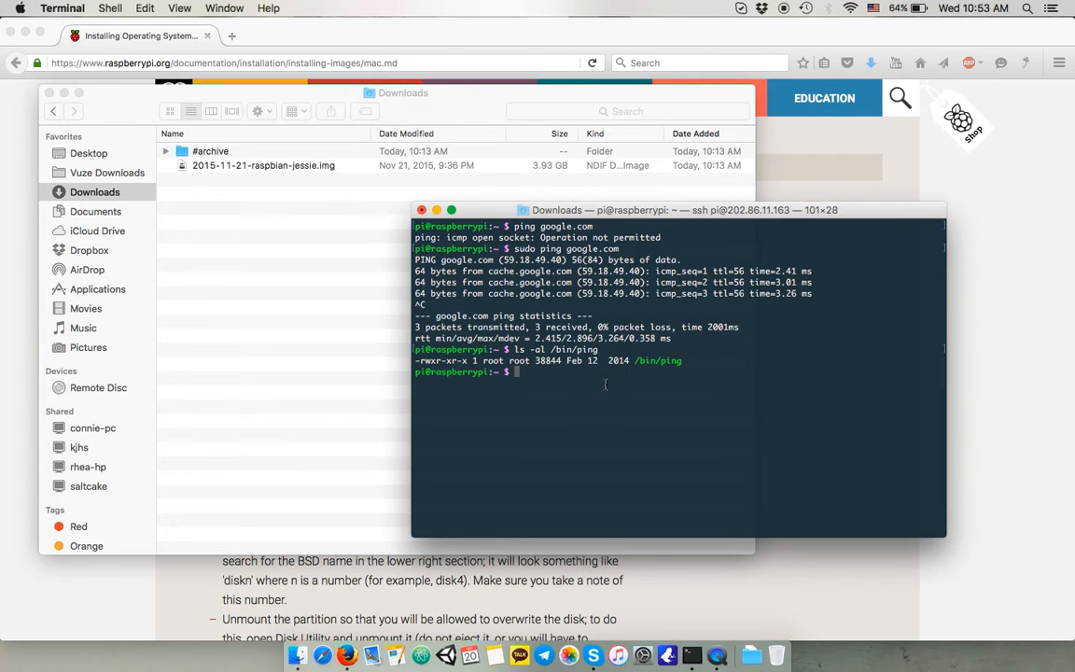
pyautogui.write('chmod')
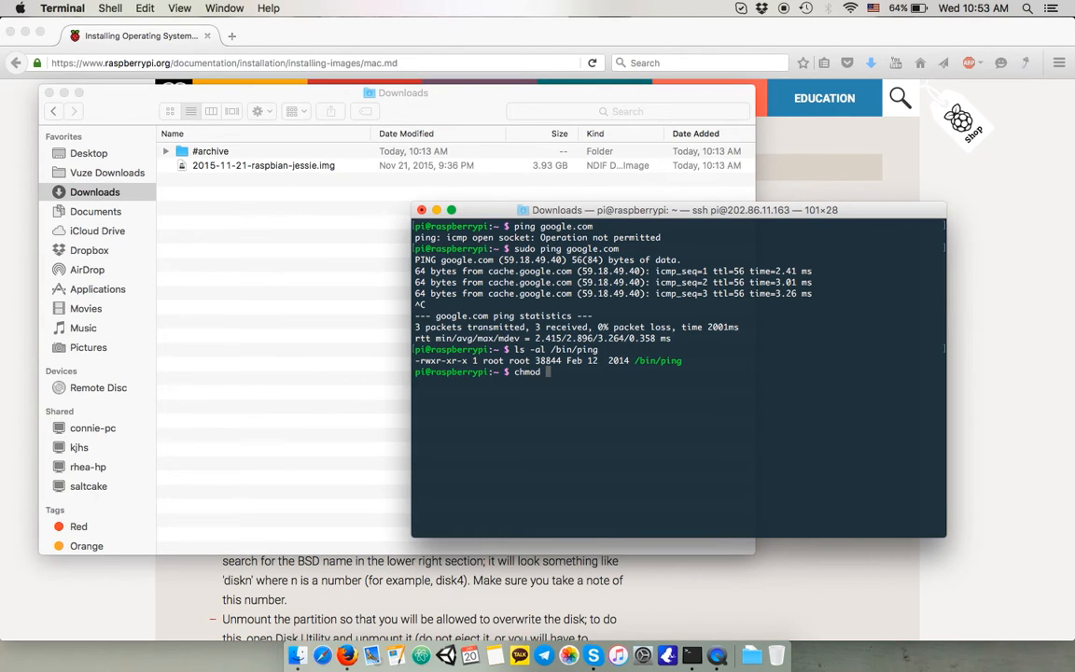
pyautogui.write('4755 /bin/')
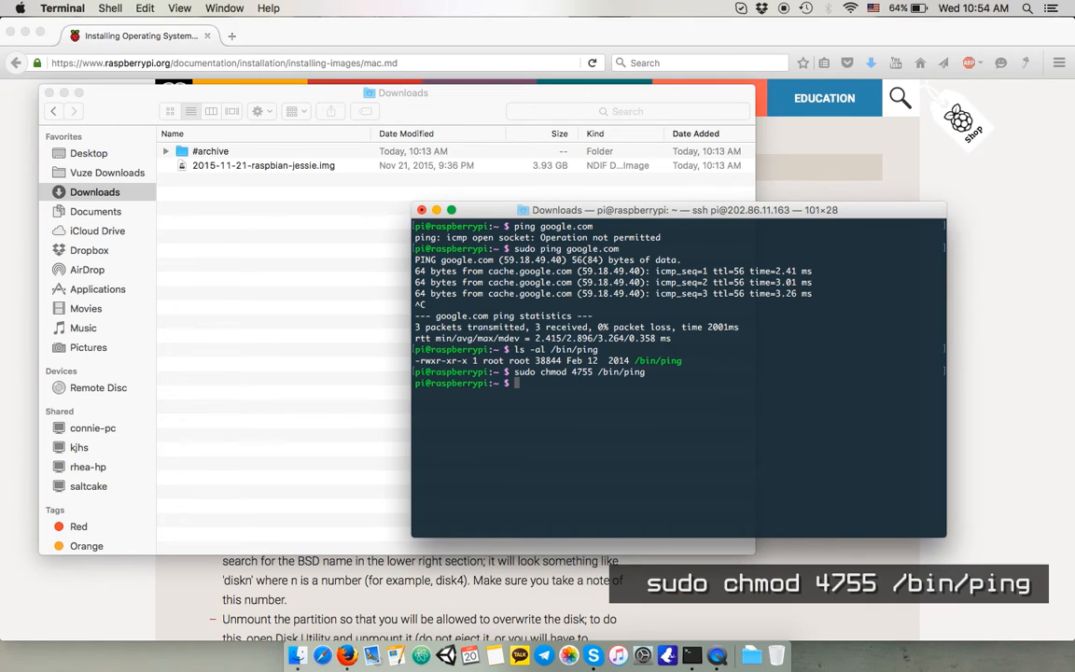
pyautogui.write('ping google.c')
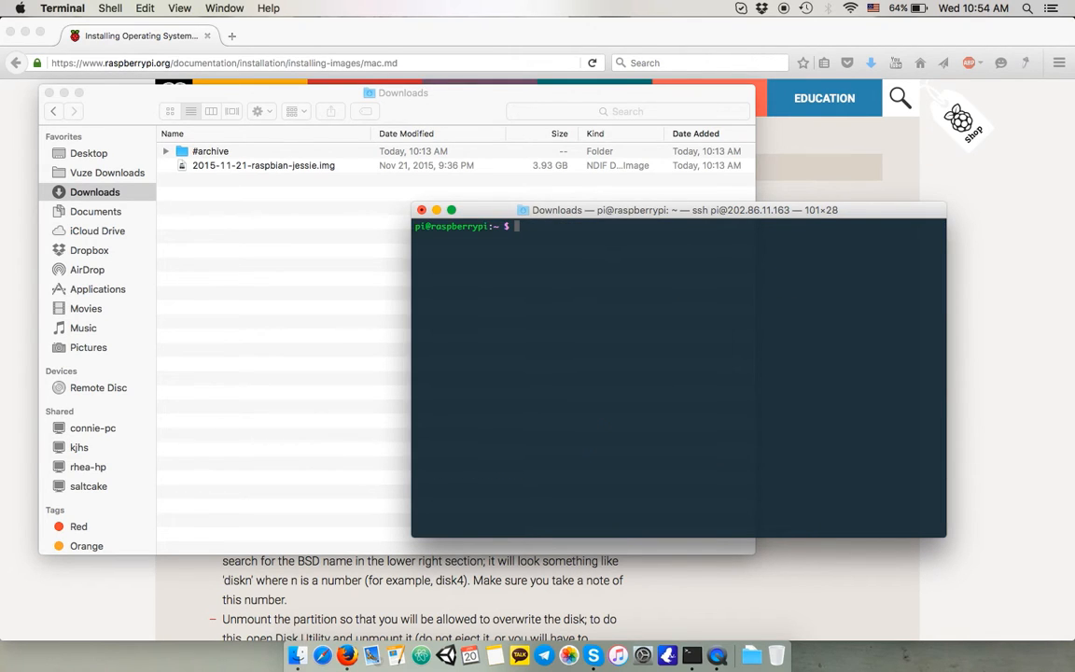
pyautogui.moveTo(638, 352)
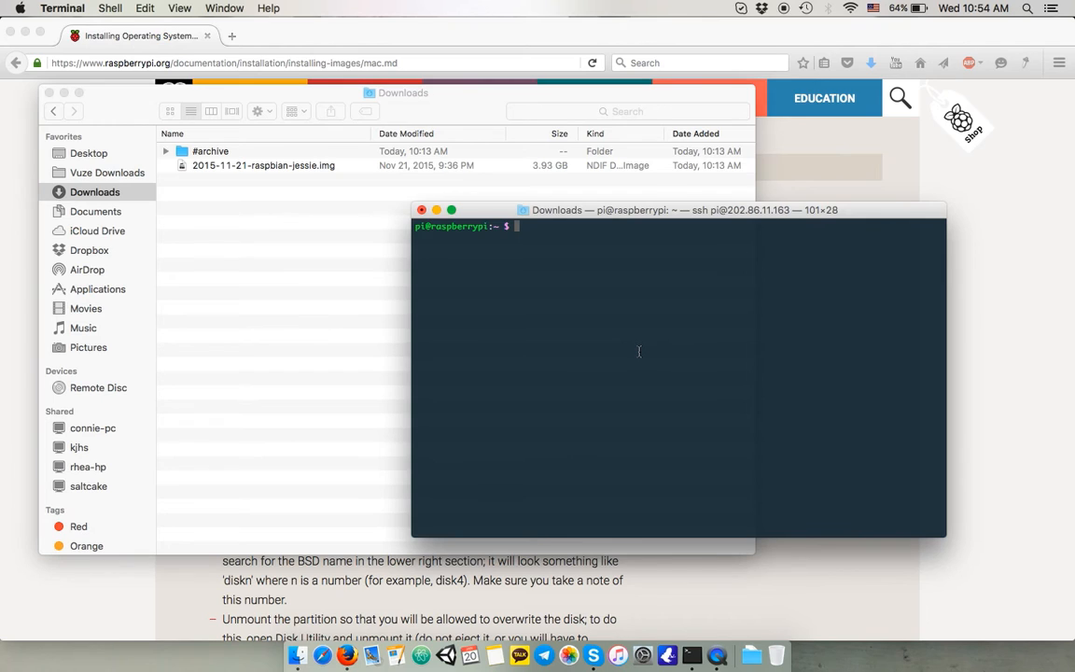
pyautogui.write('exit')
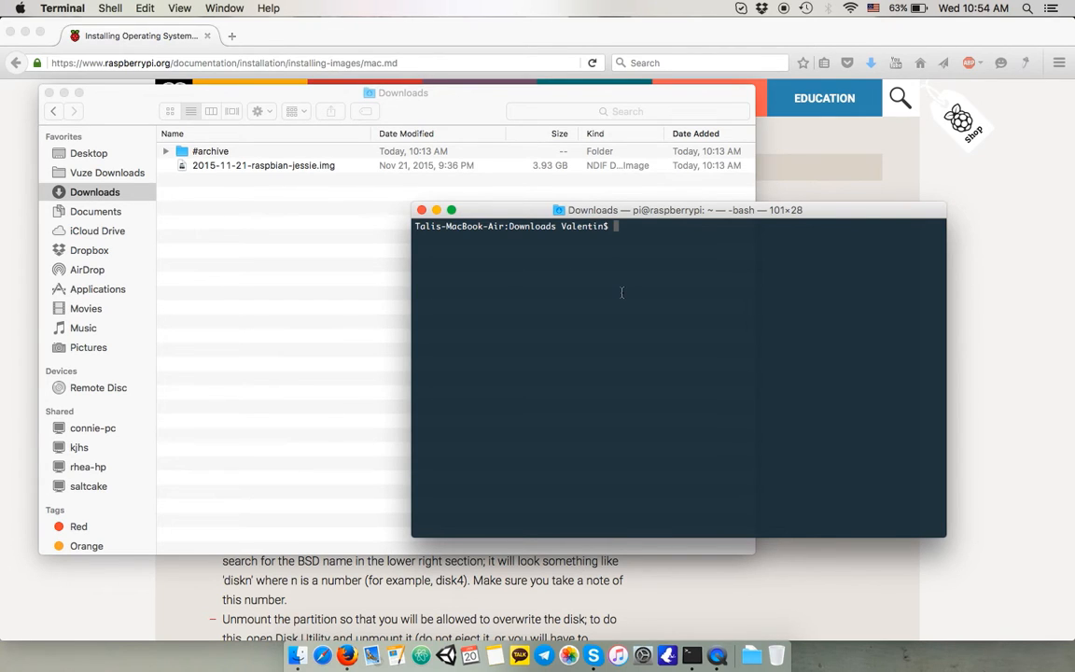
pyautogui.write('ssh pi')
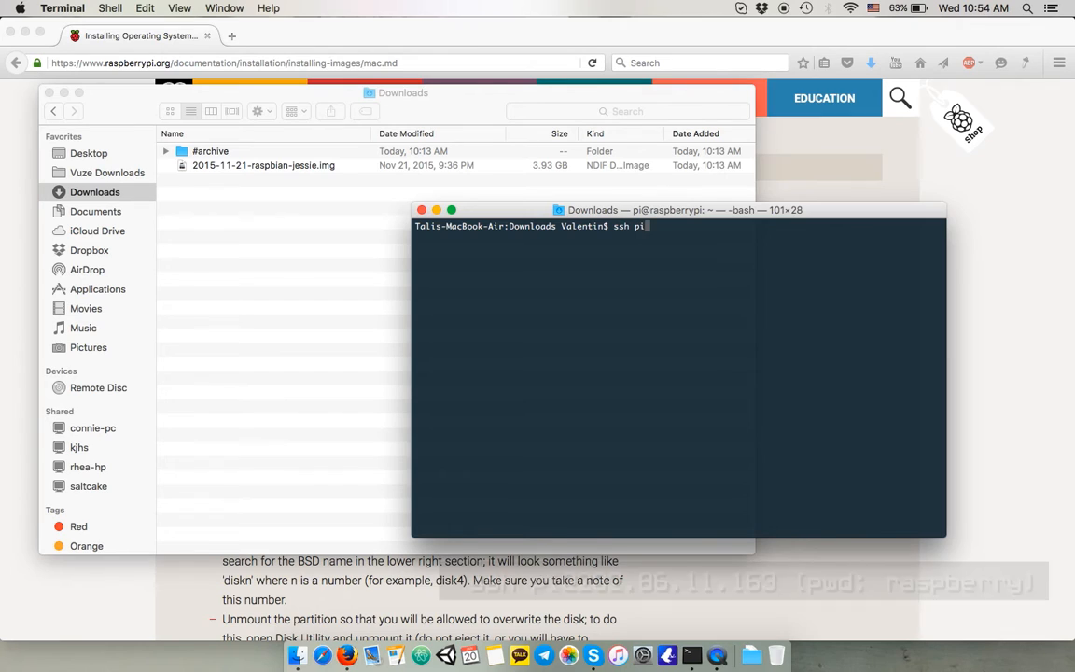
pyautogui.write('@202.86.')
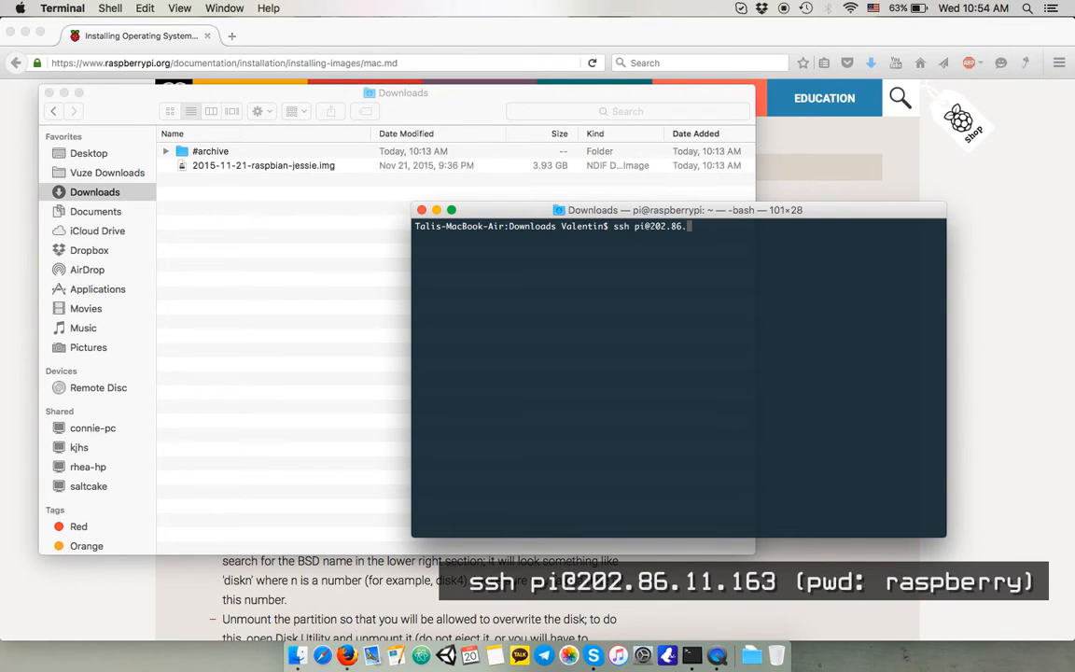
pyautogui.write('11.163')
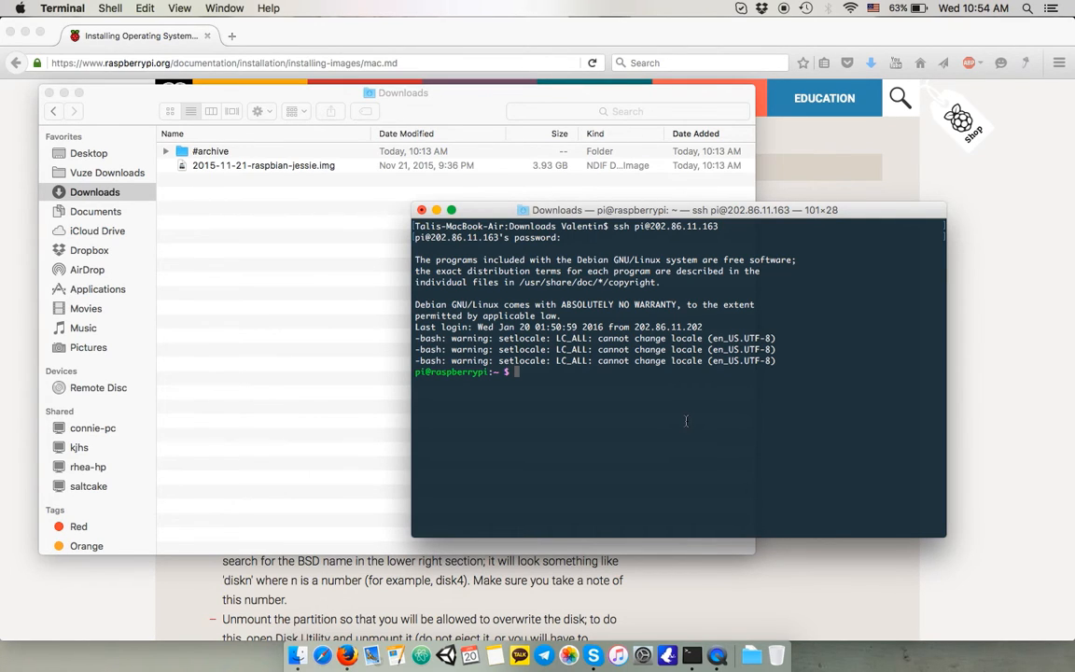
pyautogui.moveTo(787, 13)
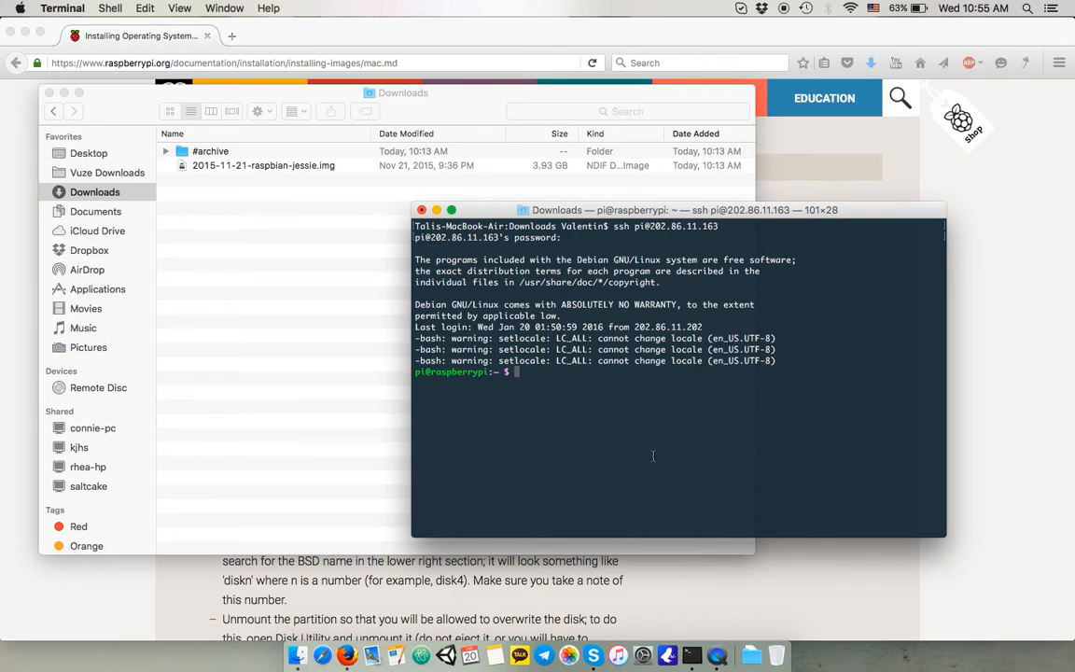
pyautogui.write('sudo rasp')
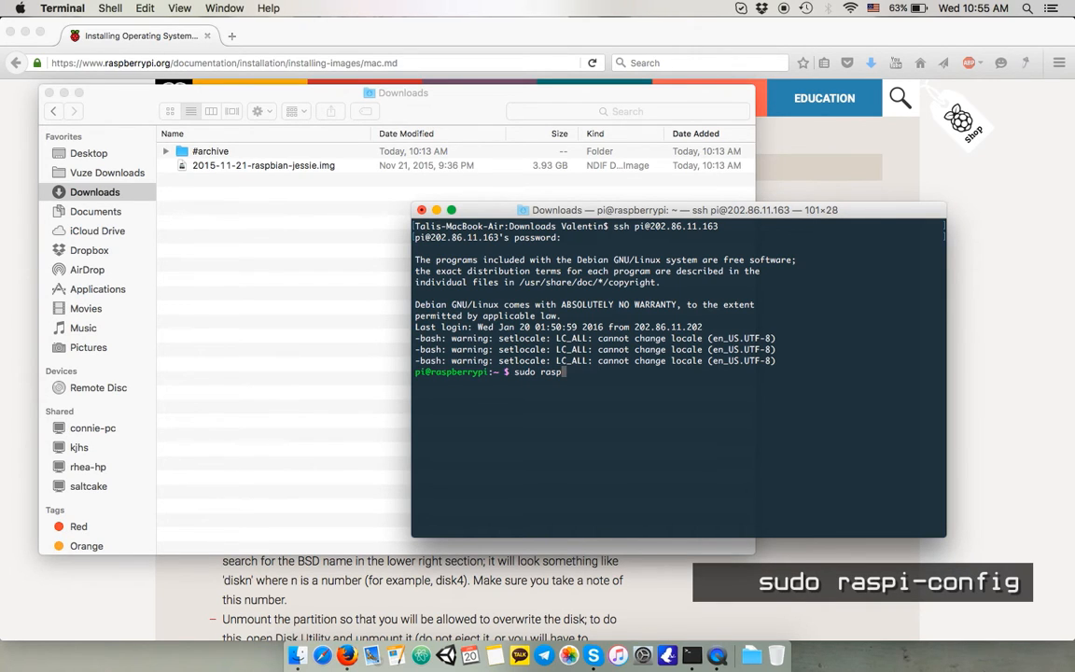
# Run sudo raspi-config, choose 1 Expand Filesystem, finish, and agree to reboot now
pyautogui.write('-config')
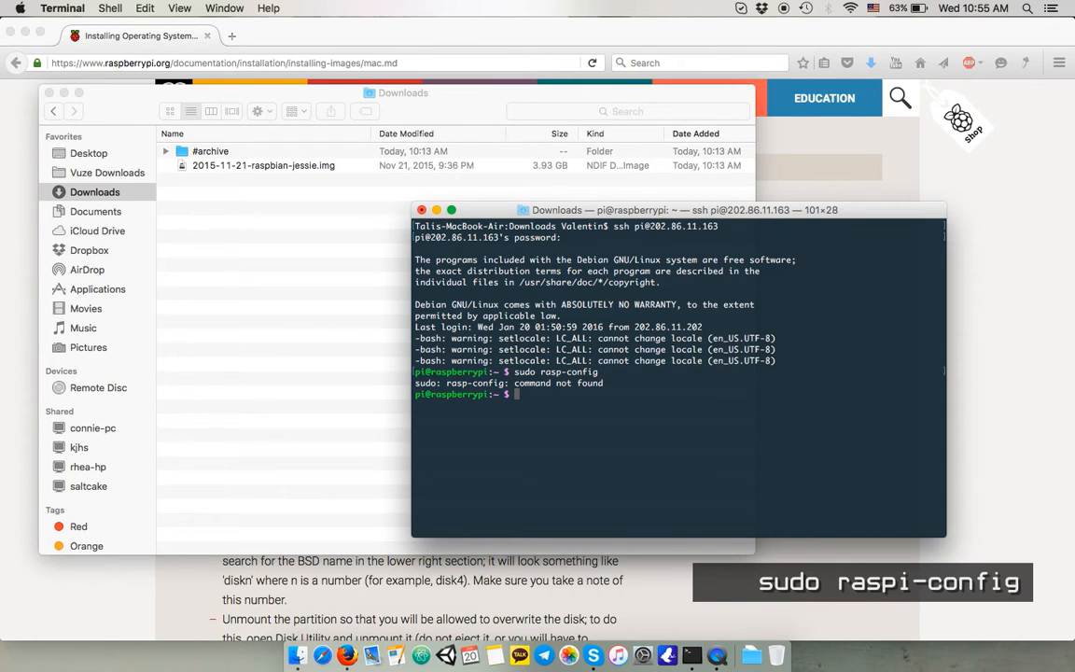
pyautogui.write('sudo raspi-config')
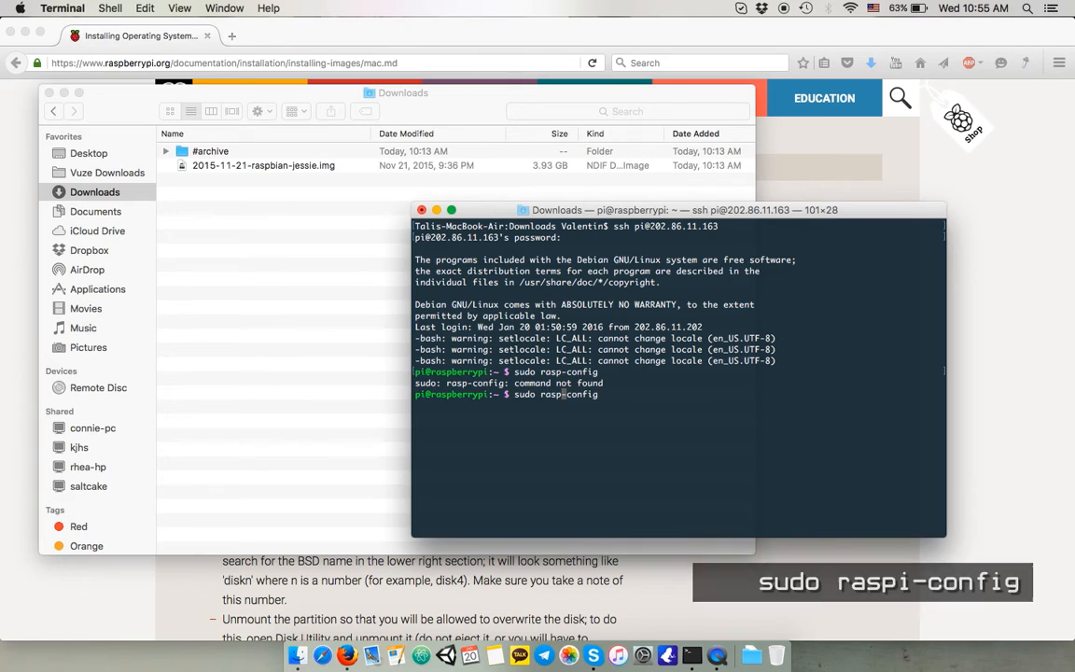
pyautogui.press('Return')
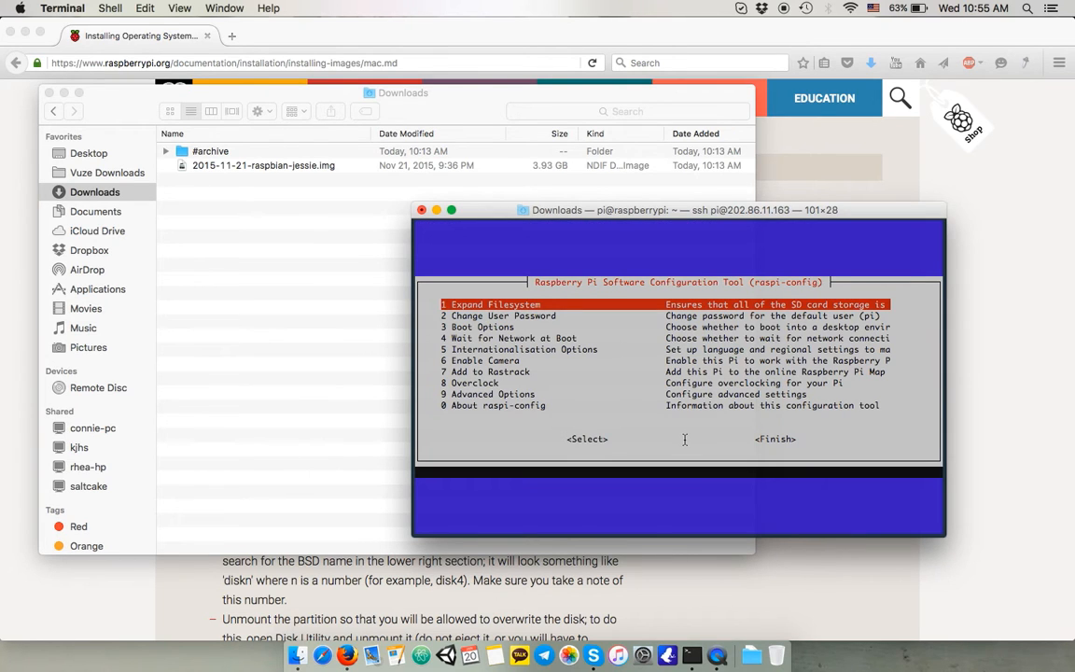
pyautogui.press('Down')
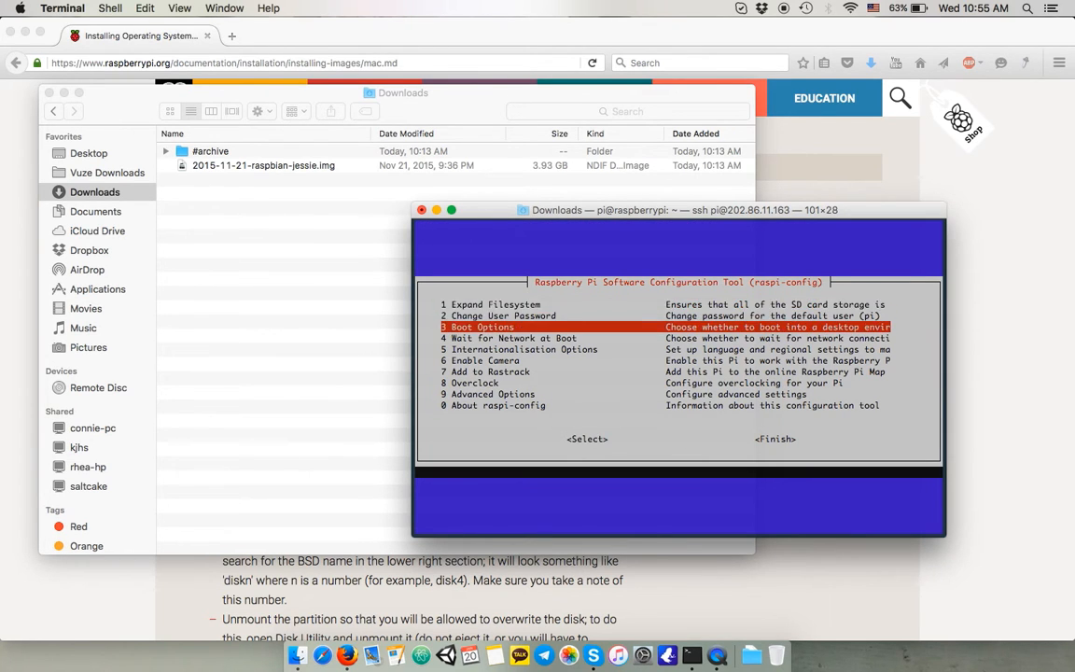
pyautogui.press('Up')
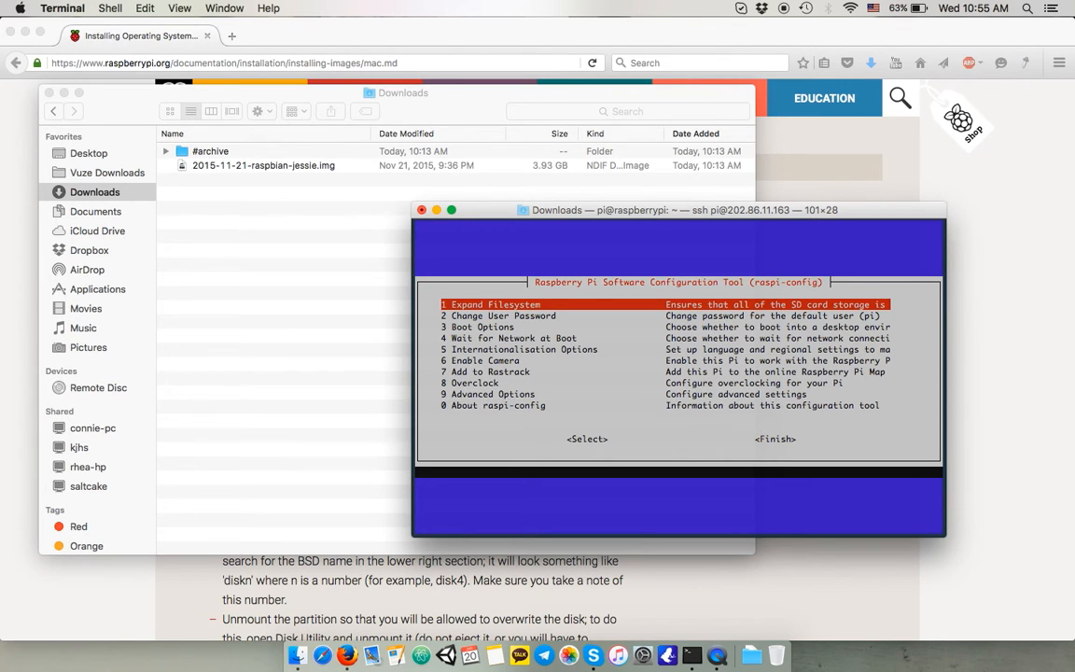
pyautogui.press('Return')
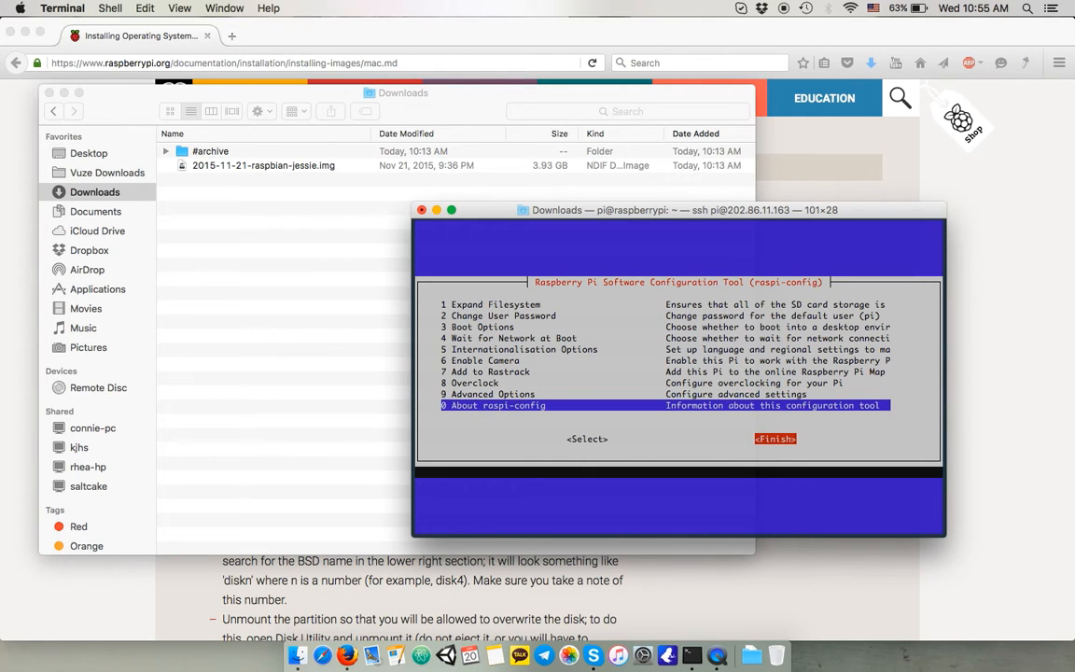
pyautogui.click(776, 438)
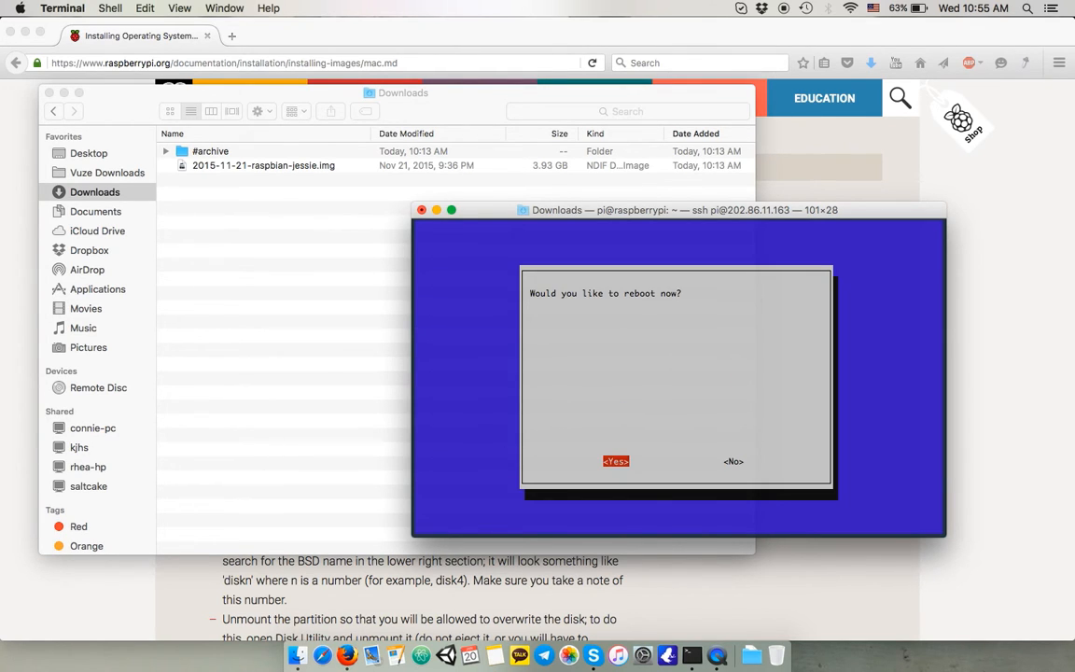
pyautogui.click(615, 461)
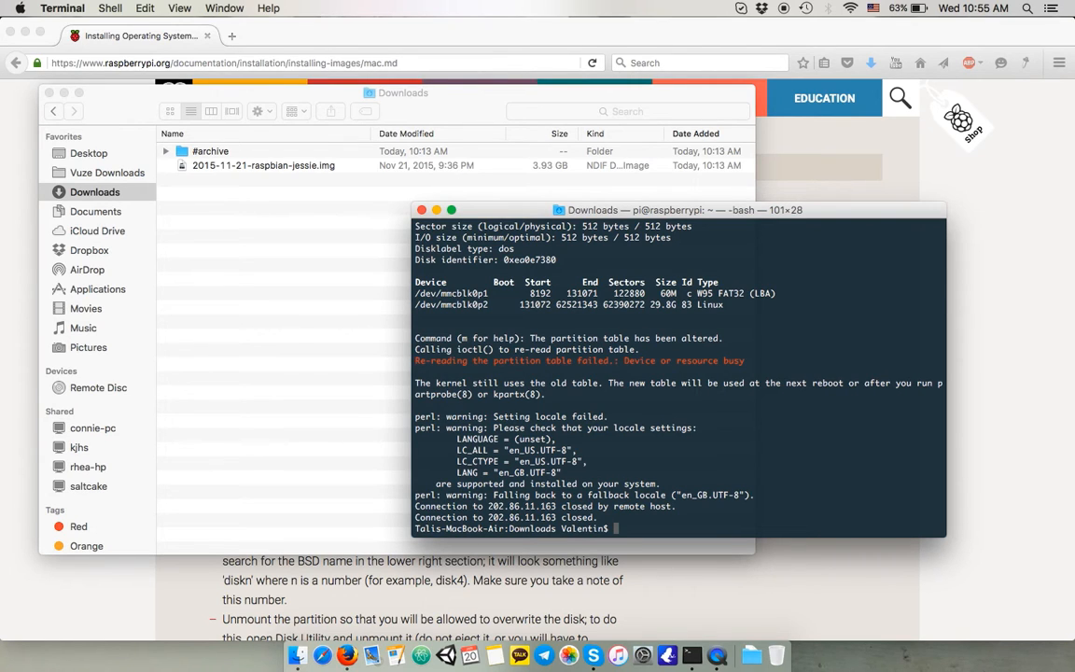
pyautogui.write('ssh pi@202.86.11.163')
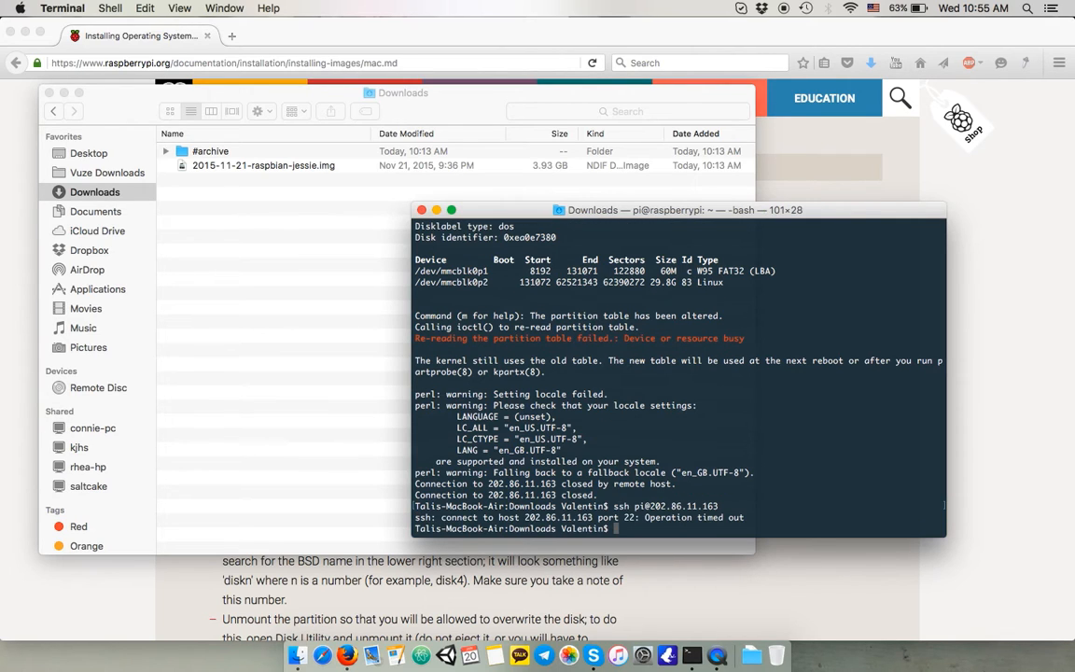
pyautogui.write('ssh pi@202.86.11.163')
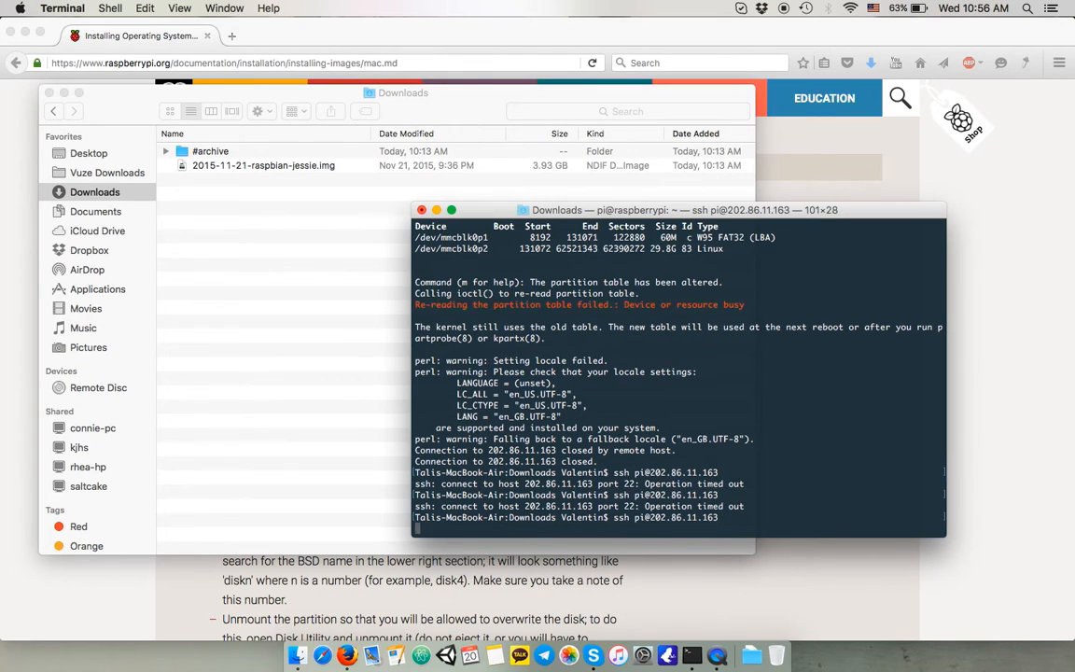
pyautogui.press('Return')
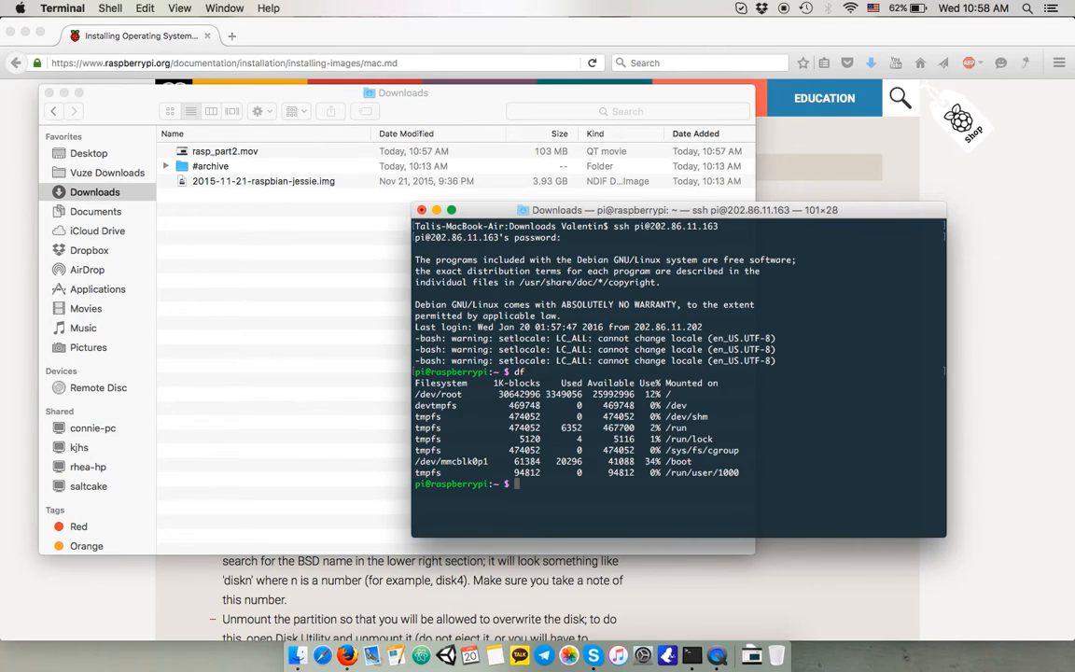
# Check df -h, then run sudo apt-get update && sudo apt-get upgrade on the Pi
pyautogui.write('-h')
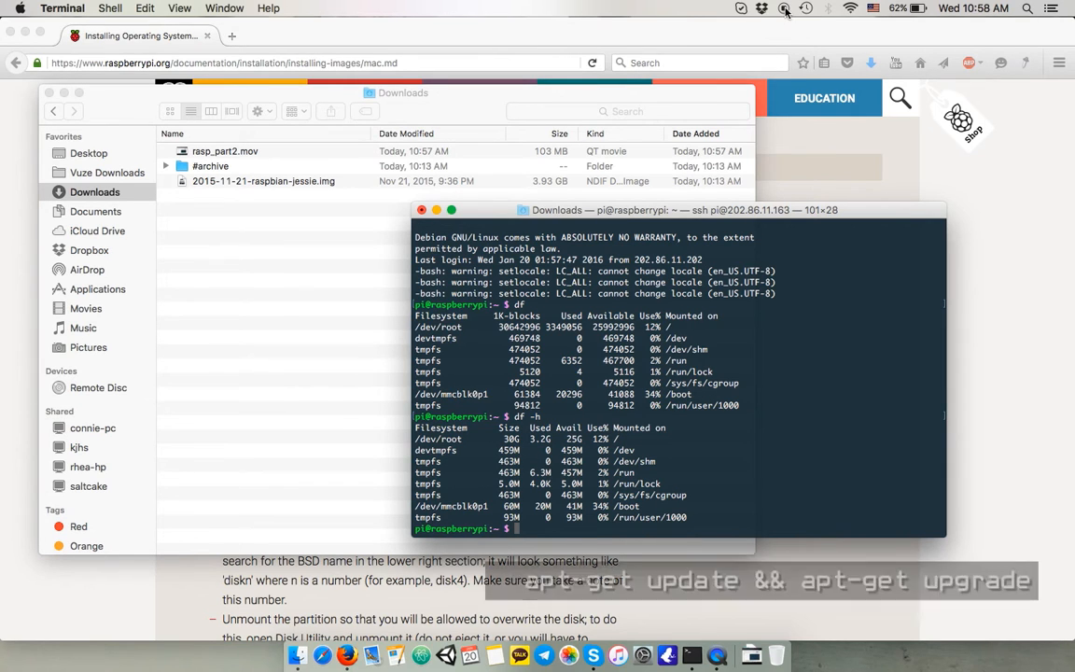
pyautogui.write('sudo apt-get update')
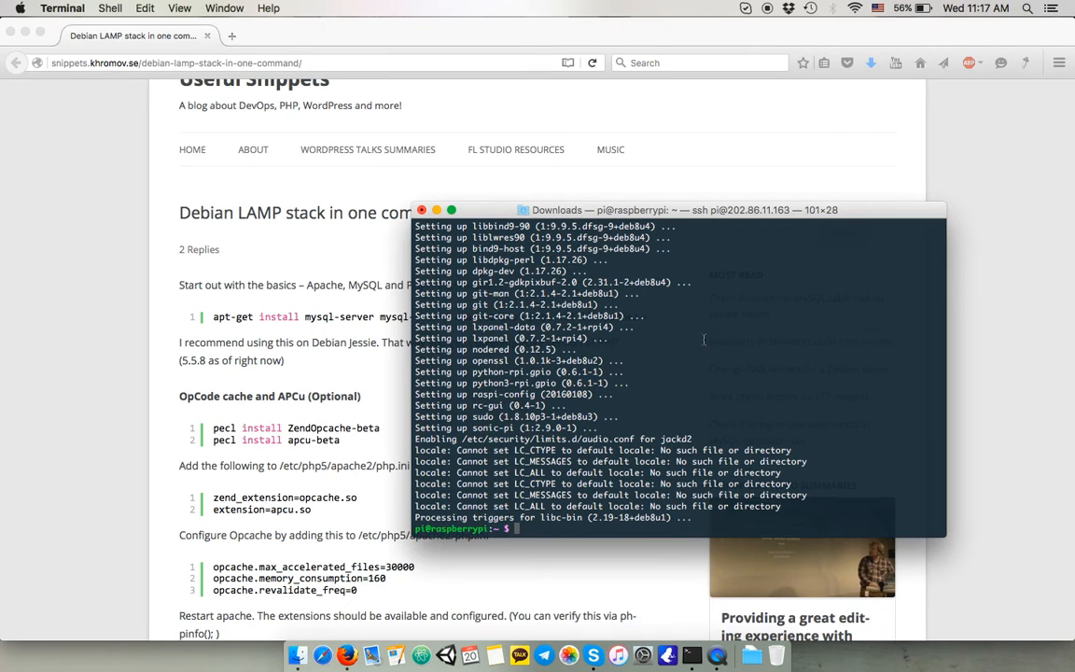
# Install apache2 and apache2-utils on the Pi and load 202.86.11.163 in Firefox
pyautogui.write('sudo apt-get install apache2 apache2-utils')
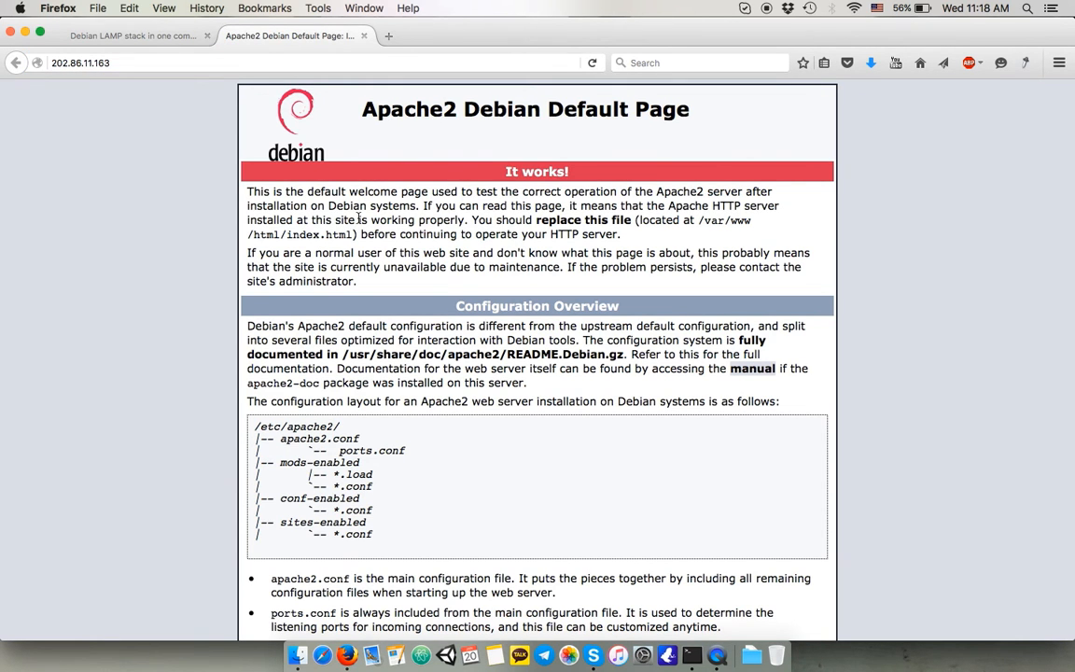
pyautogui.moveTo(153, 237)
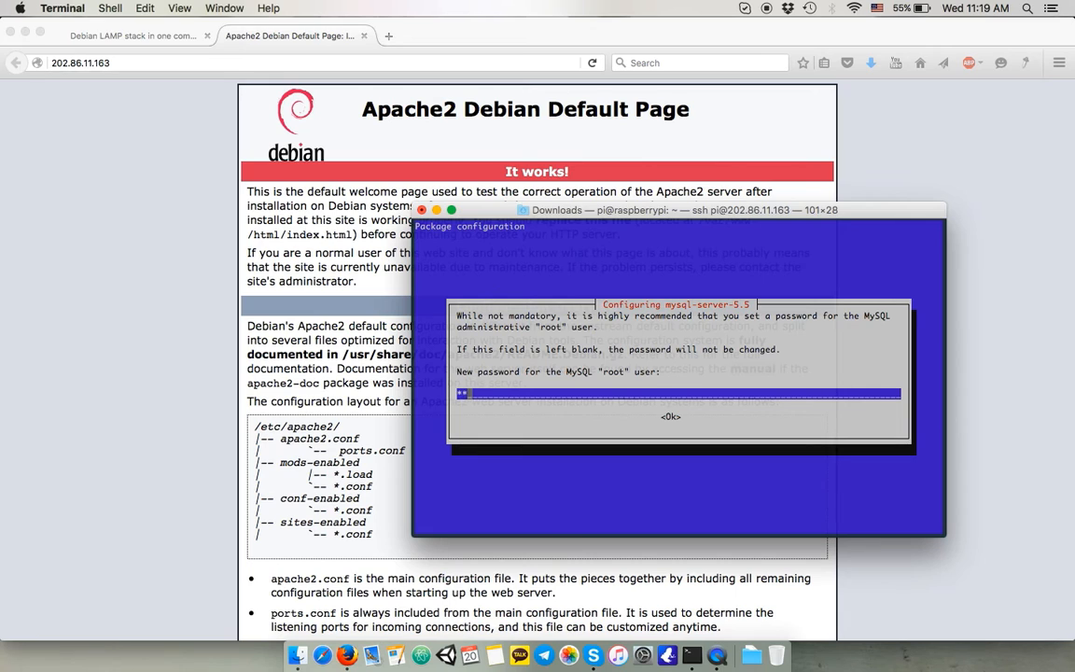
# Enter the MySQL root password in the mysql-server-5.5 configuration screen and confirm
pyautogui.write('password')
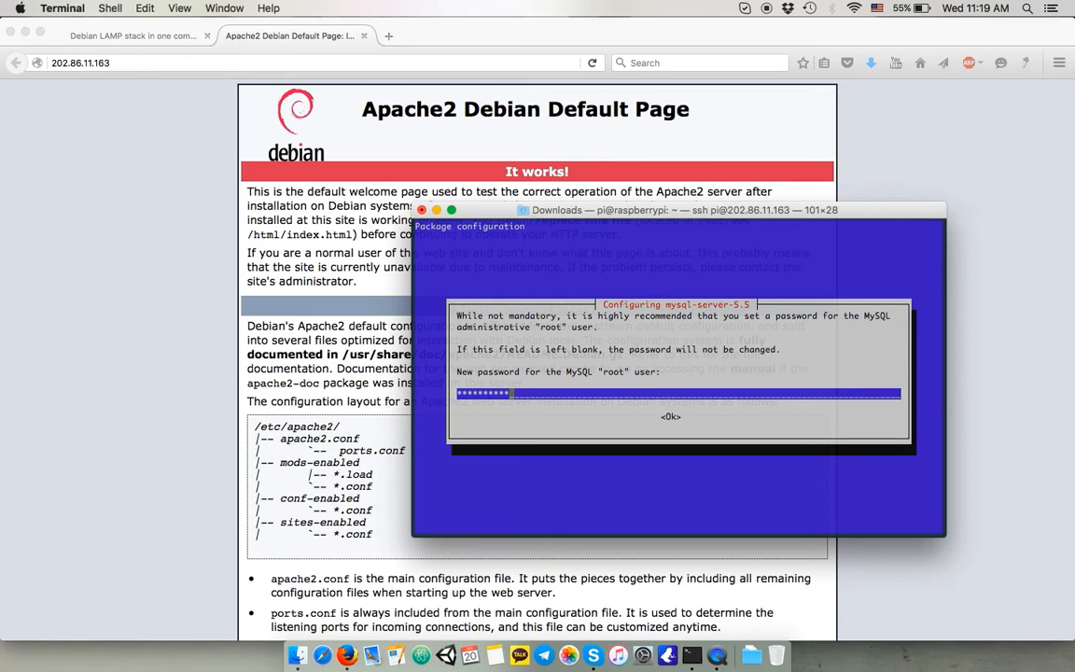
pyautogui.press('Return')
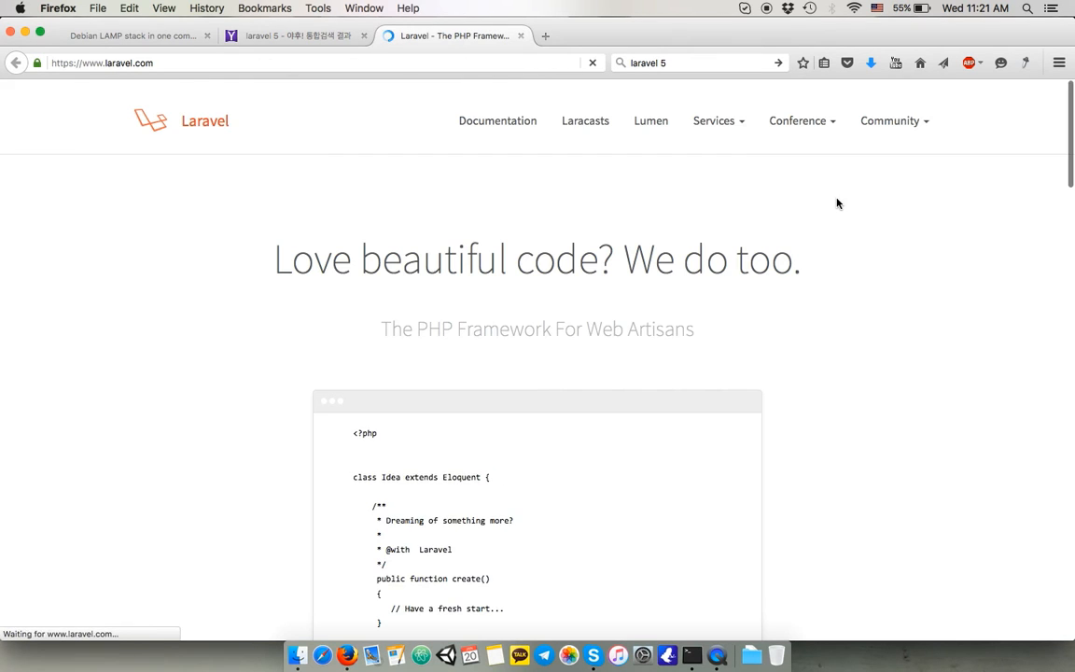
# Read Server Requirements in laravel.com's Installation docs, then return to the Debian LAMP stack tab
pyautogui.click(497, 121)
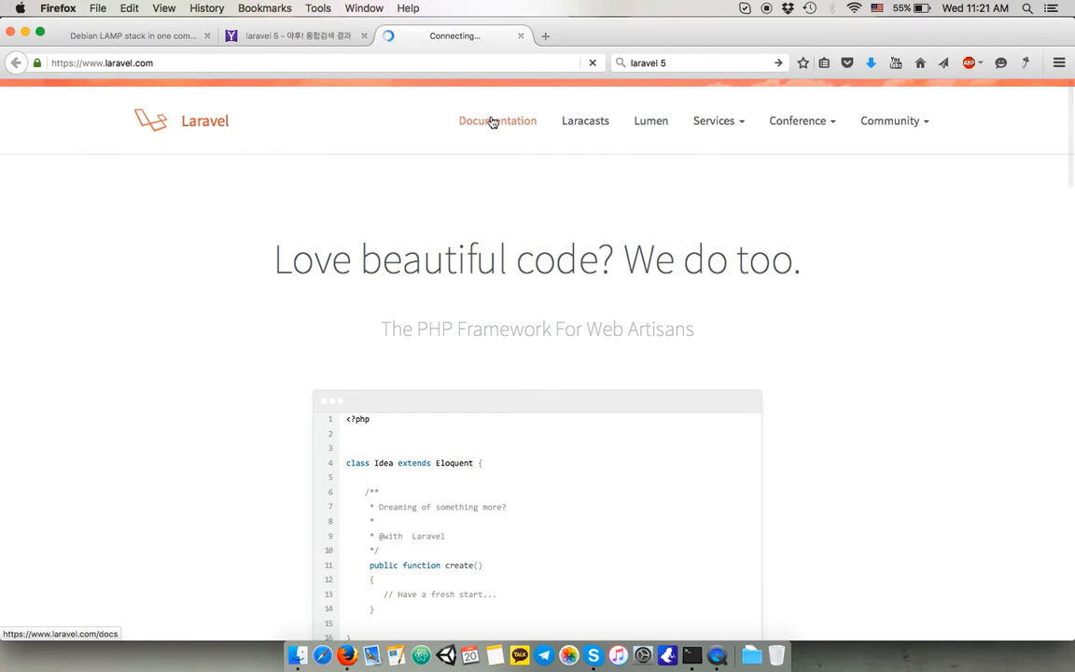
pyautogui.click(497, 121)
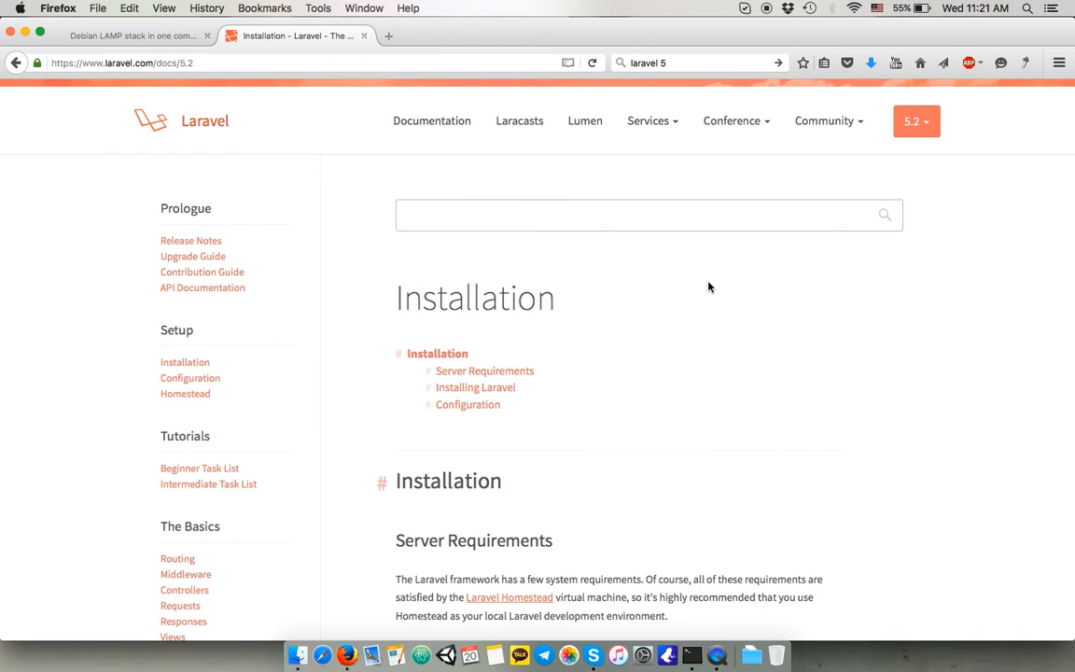
pyautogui.moveTo(176, 370)
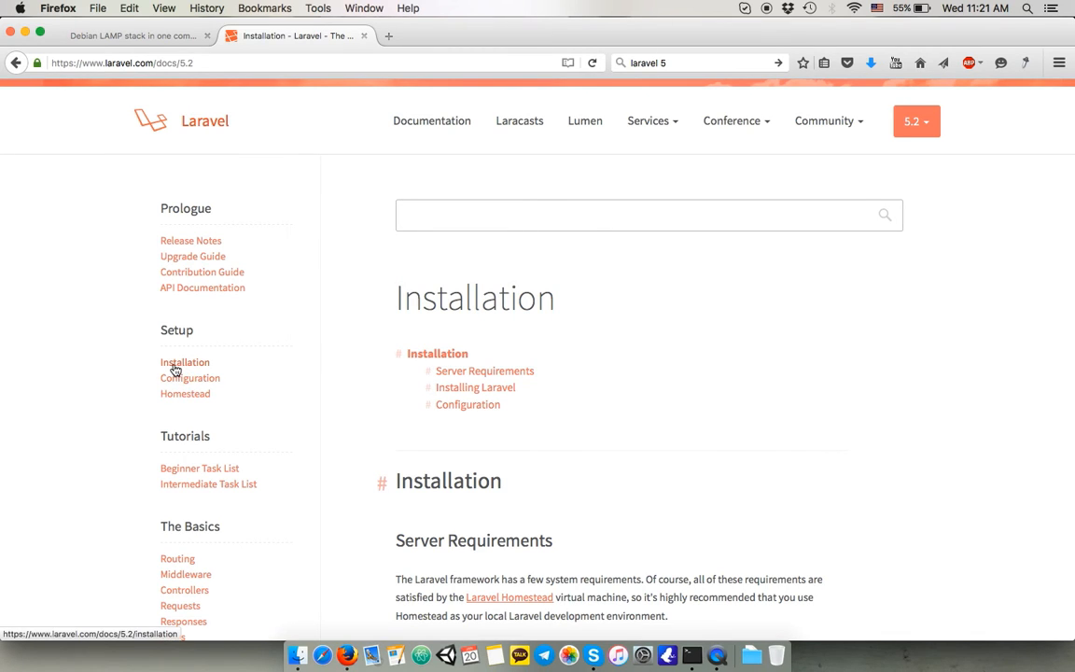
pyautogui.click(183, 362)
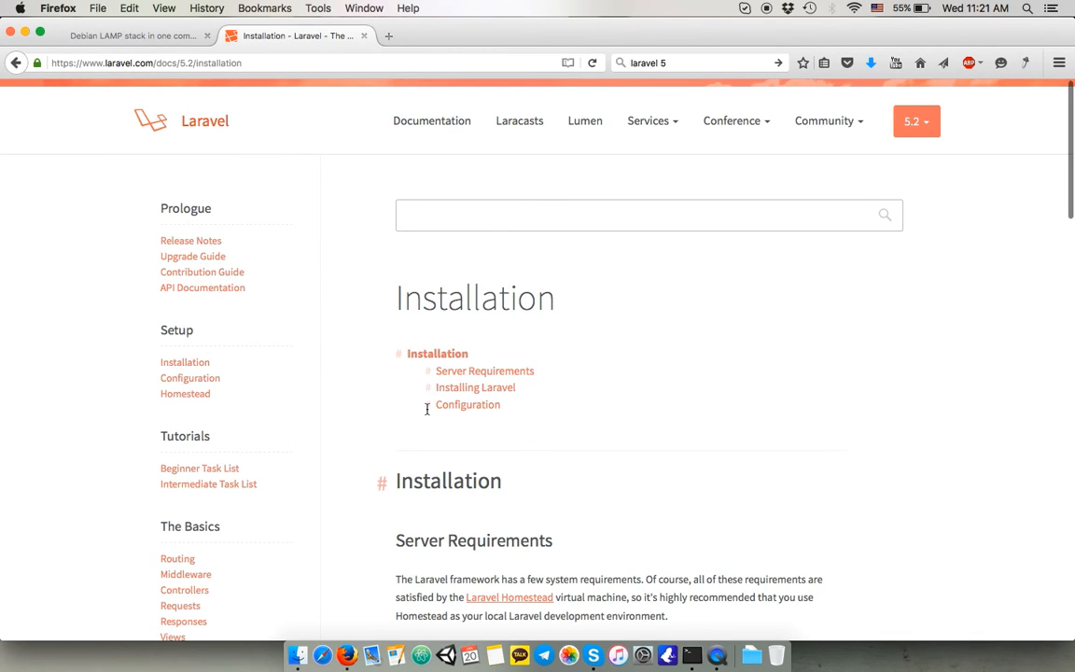
pyautogui.scroll(-3)
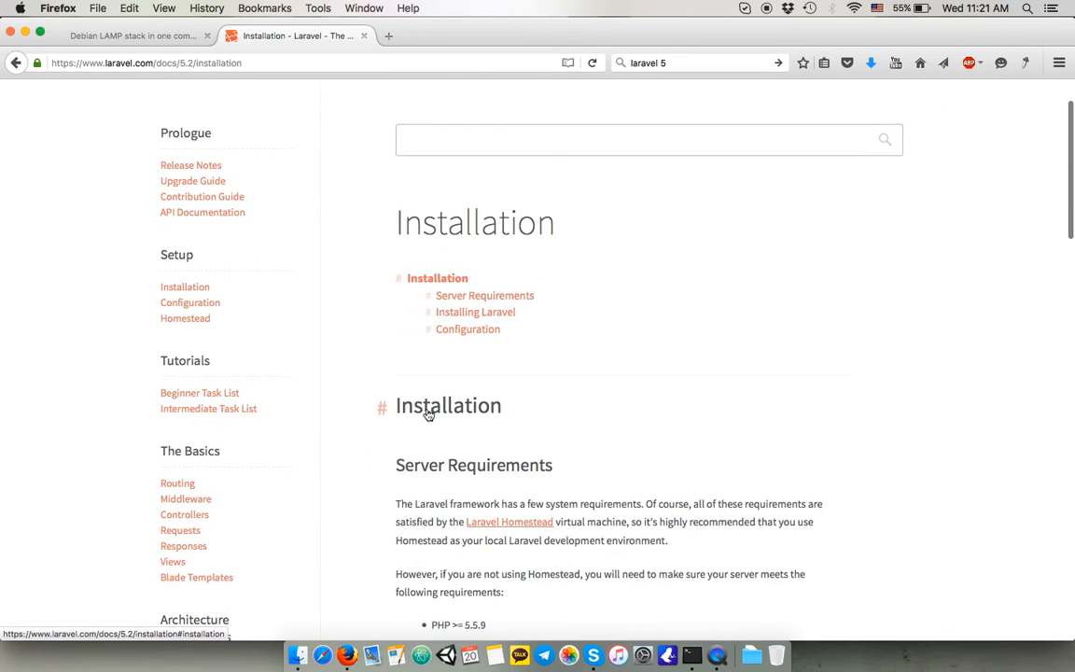
pyautogui.scroll(-3)
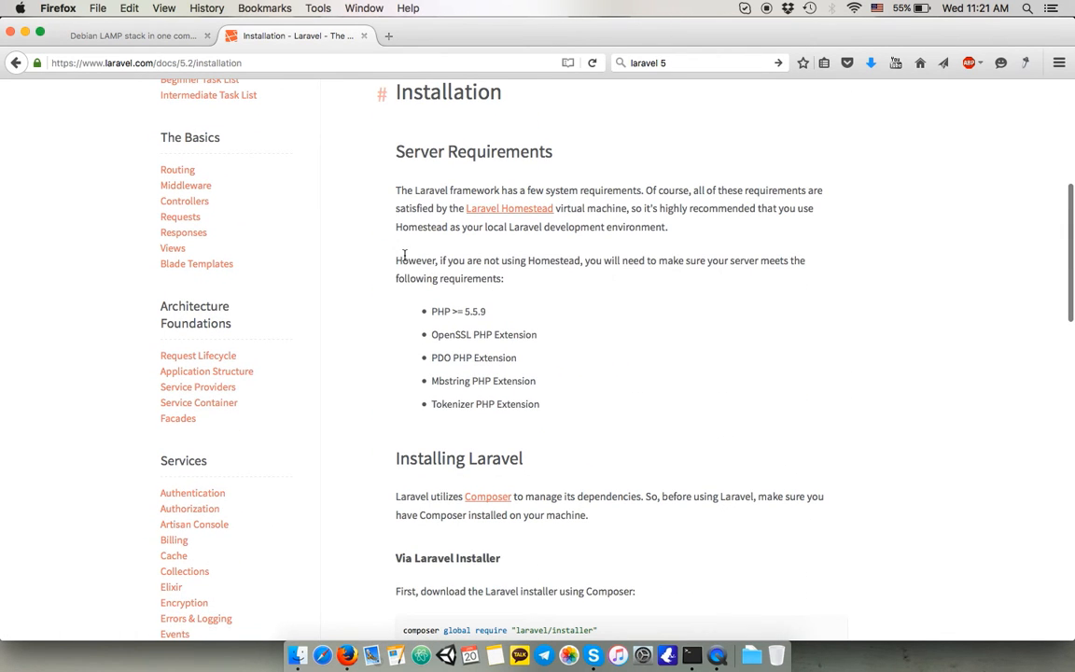
pyautogui.moveTo(601, 540)
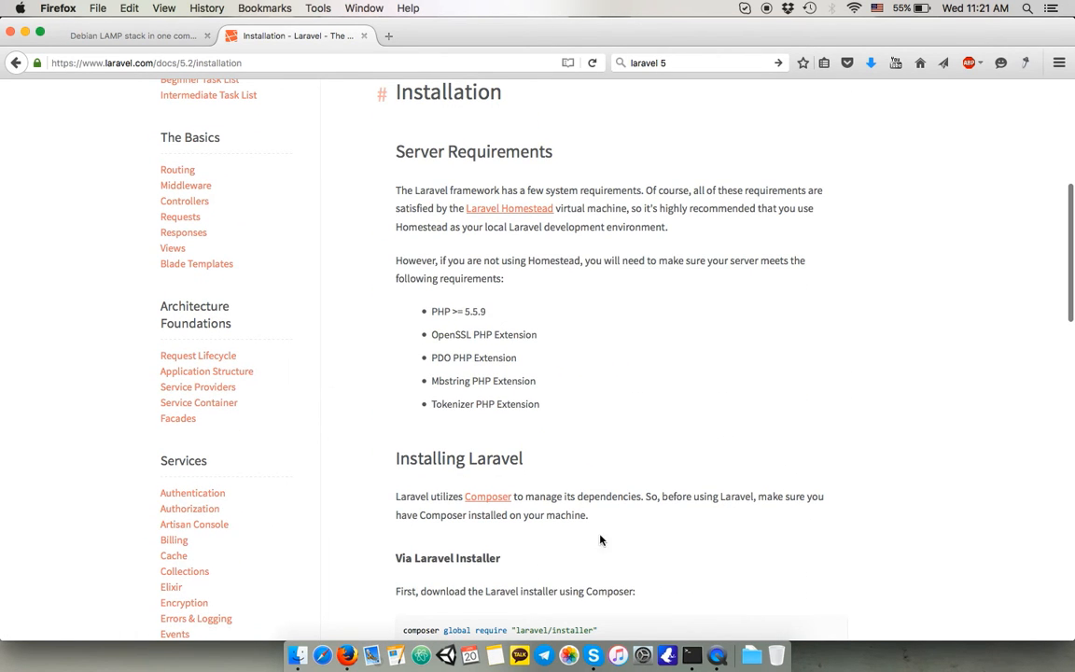
pyautogui.moveTo(490, 391)
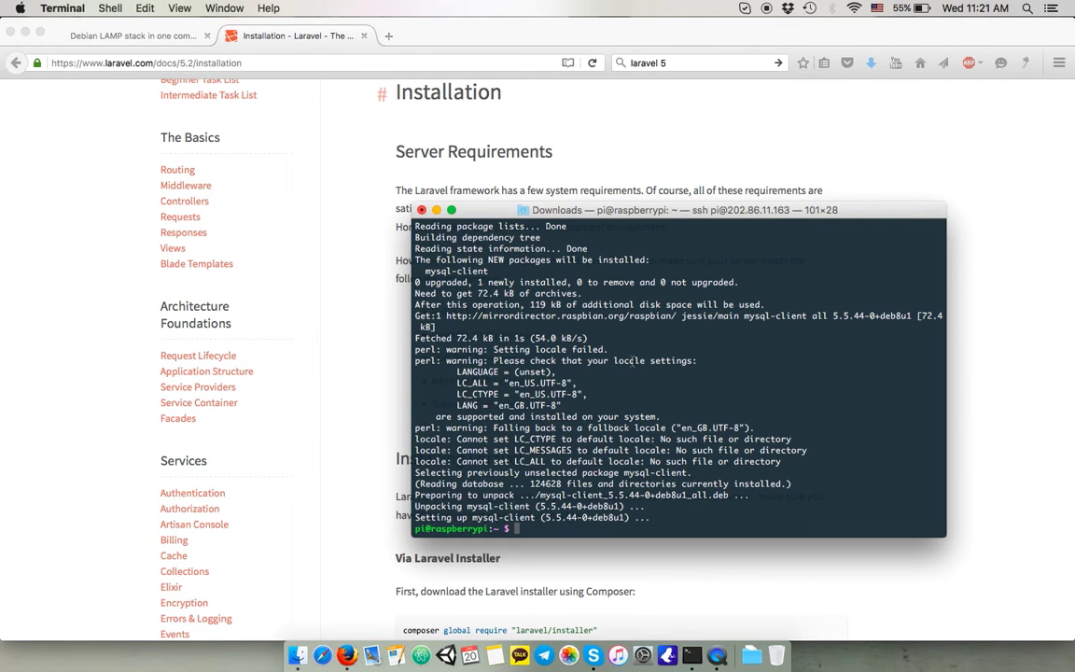
pyautogui.click(140, 35)
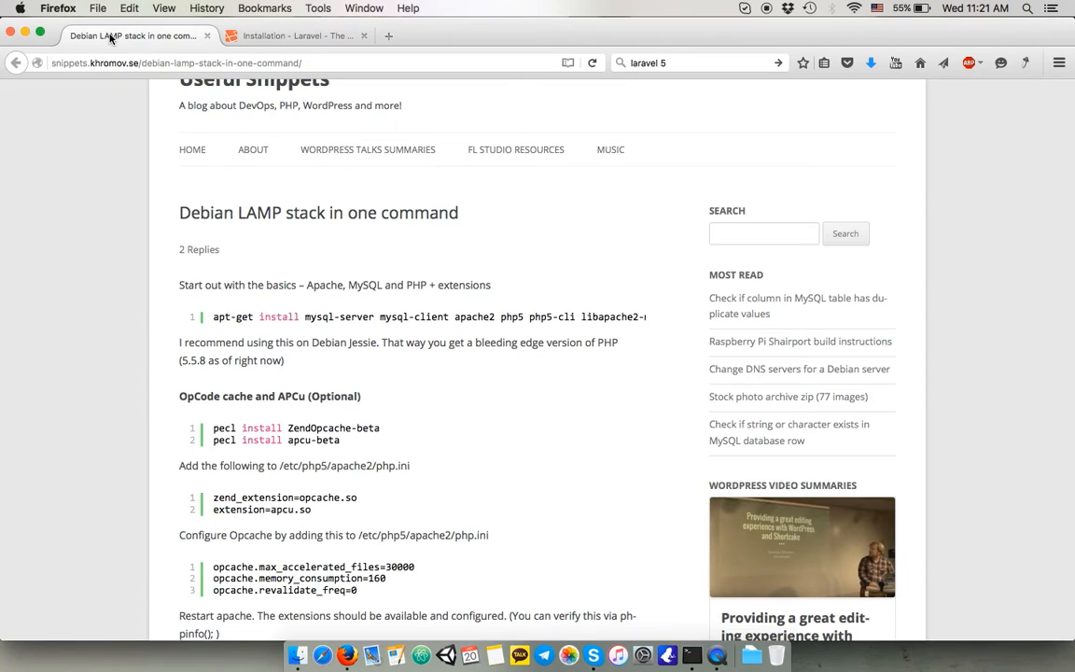
pyautogui.moveTo(215, 316)
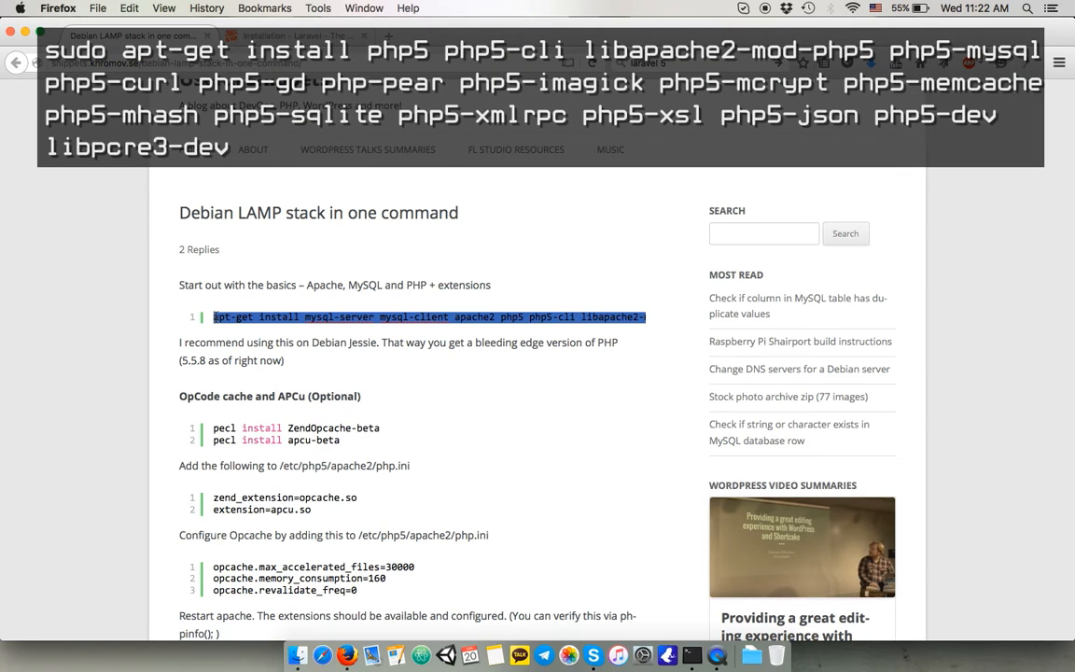
pyautogui.moveTo(682, 658)
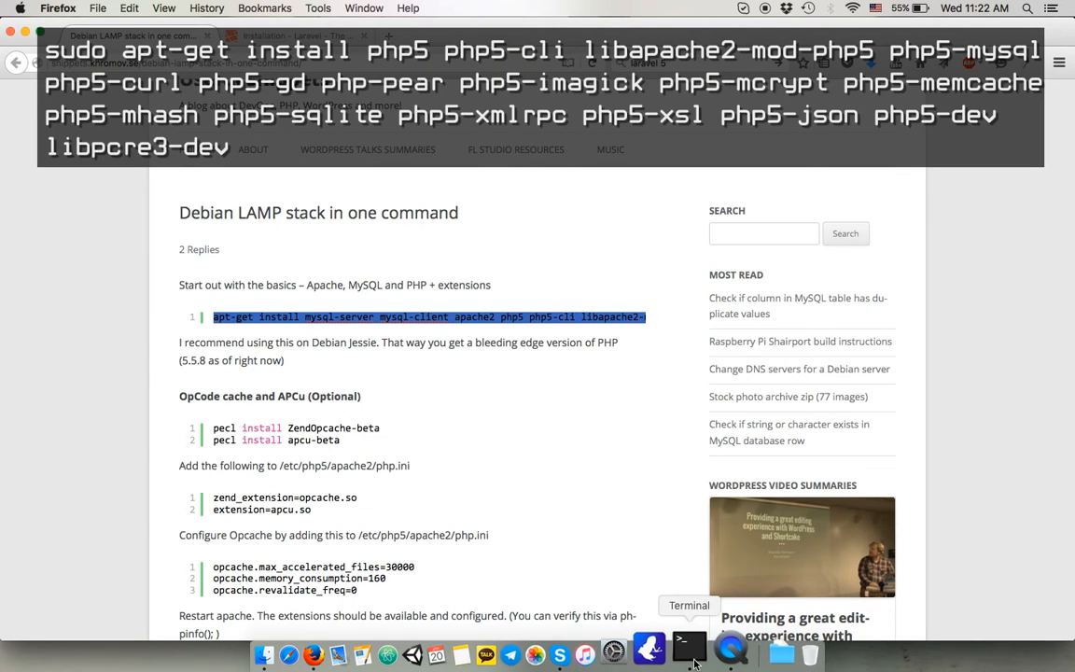
# Run the apt-get install for MySQL, Apache and PHP5 on the Pi, then revisit Laravel's requirements
pyautogui.click(685, 648)
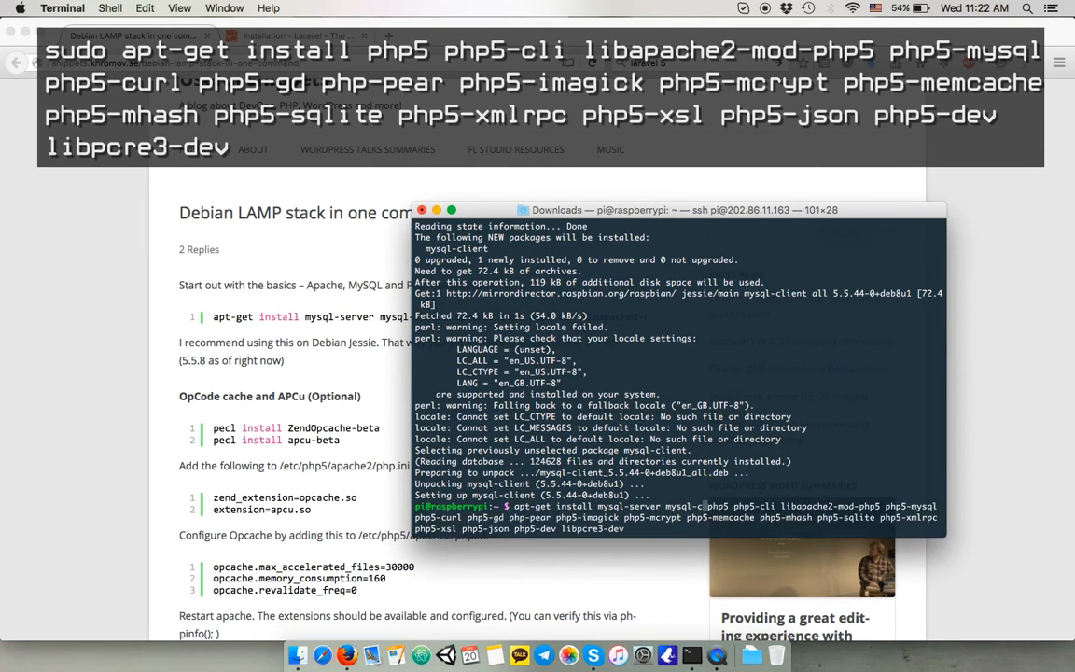
pyautogui.click(297, 36)
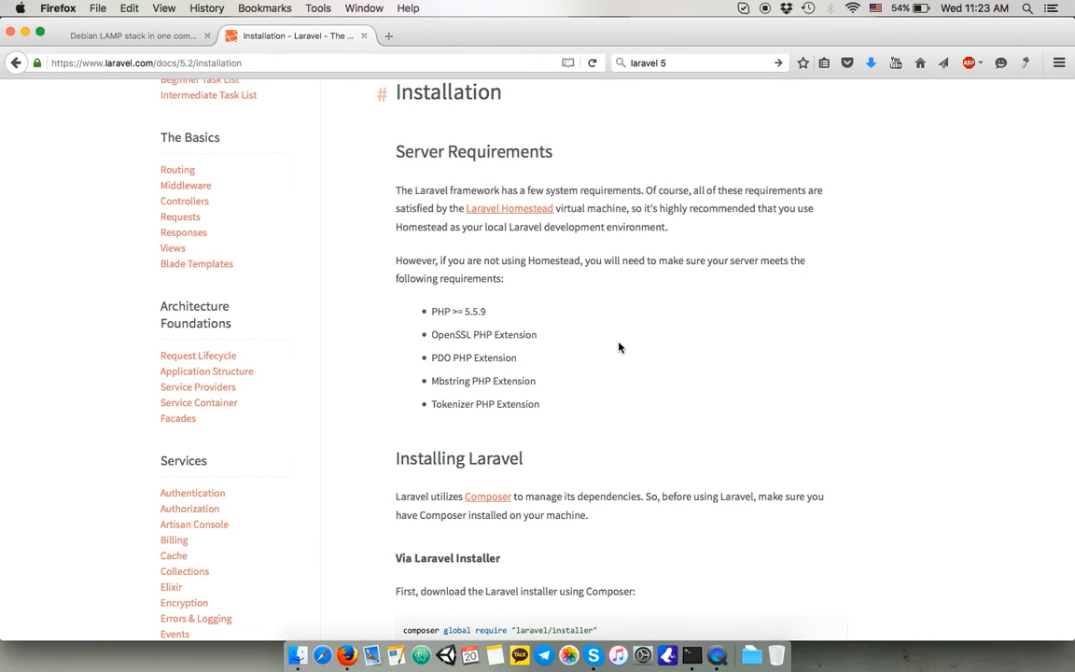
pyautogui.moveTo(491, 496)
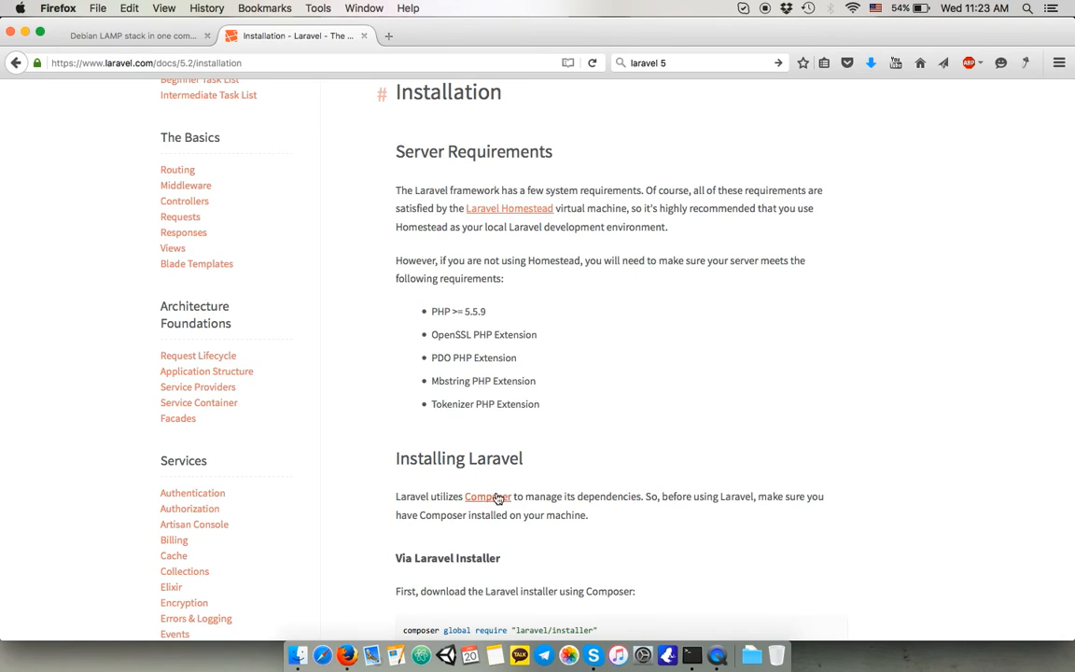
# Follow the guide's Composer link to getcomposer.org and view its Download page
pyautogui.click(487, 496)
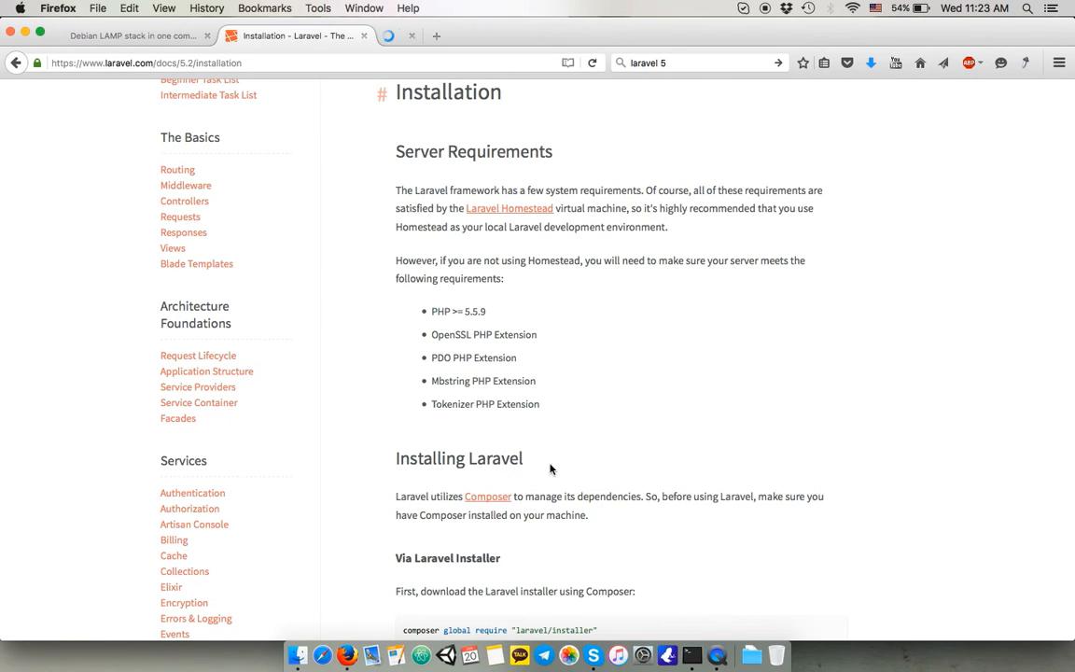
pyautogui.click(487, 496)
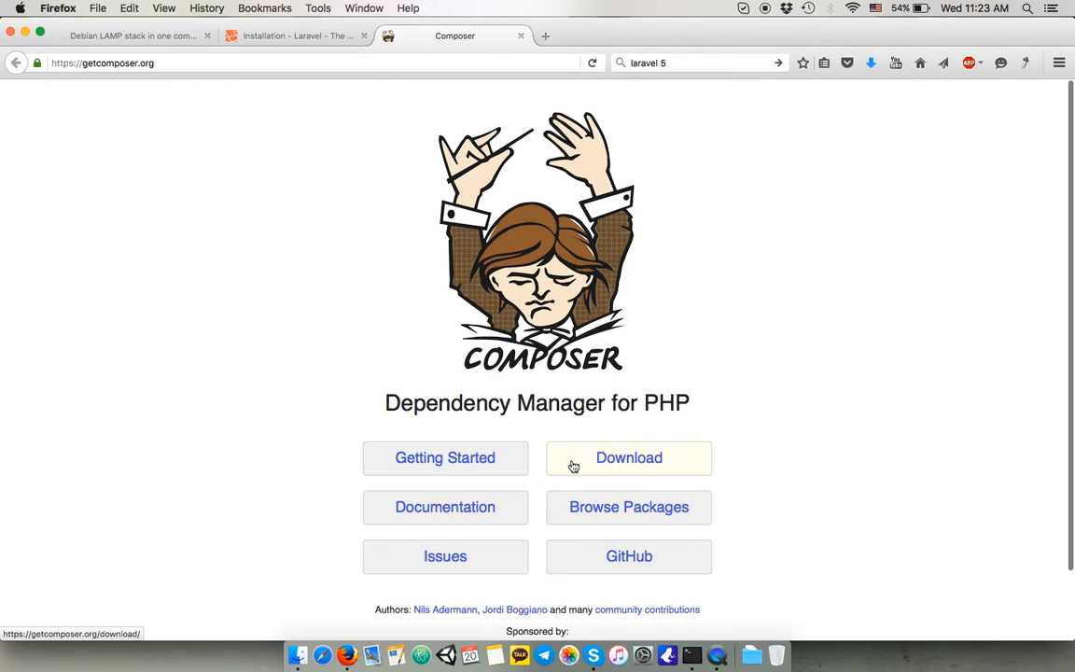
pyautogui.click(627, 458)
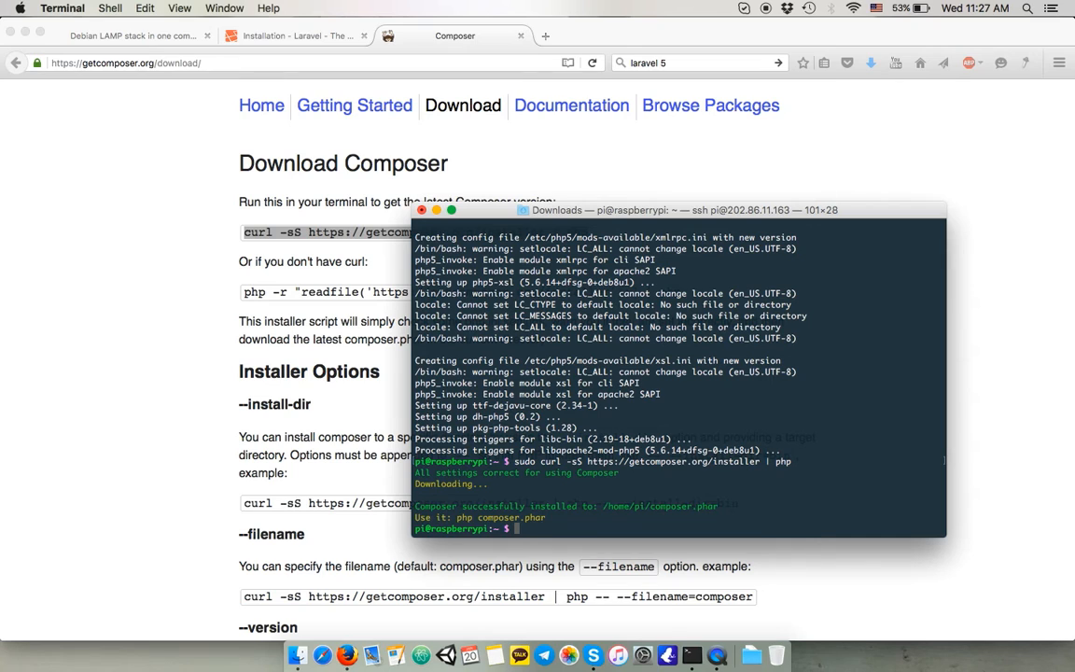
# Run php composer.phar to list Composer's commands, then view Laravel's installer command
pyautogui.write('php')
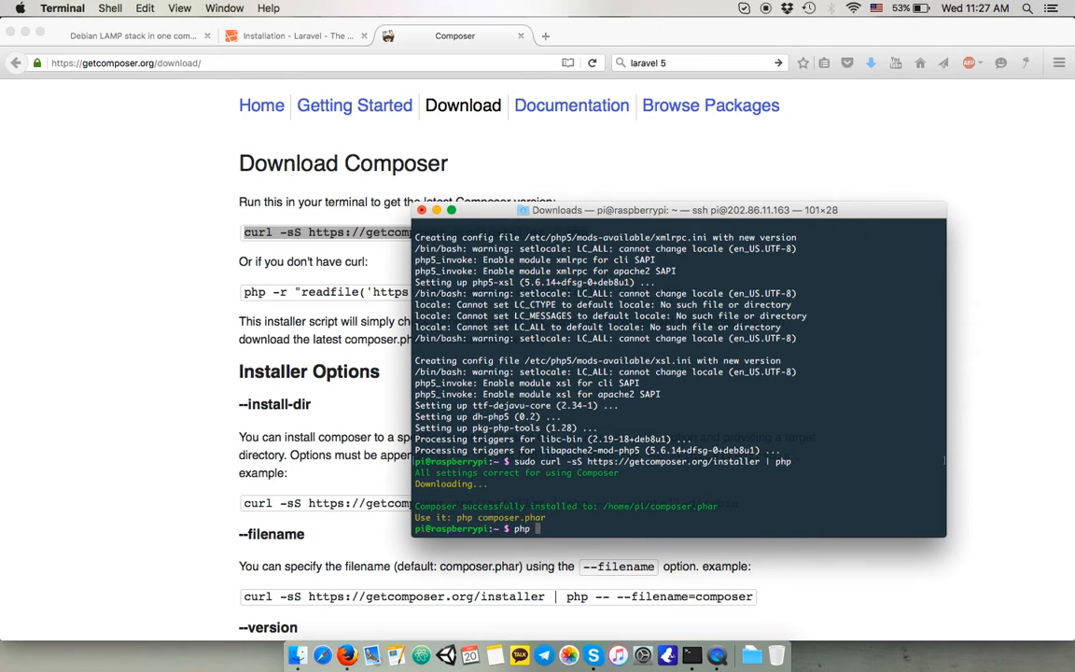
pyautogui.write('composer.phar')
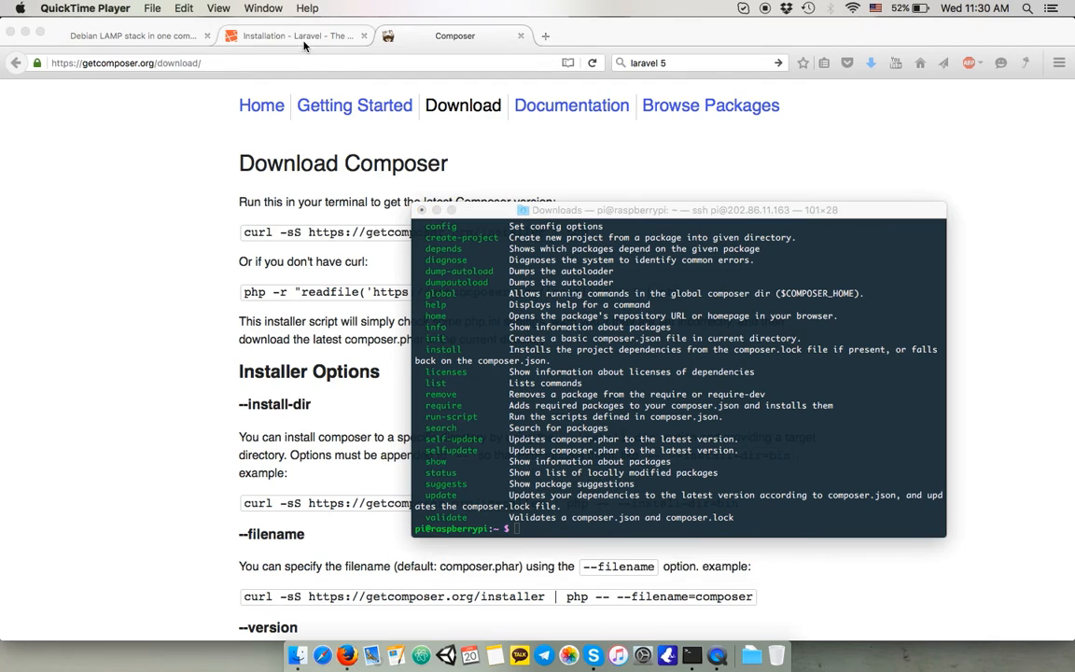
pyautogui.click(298, 35)
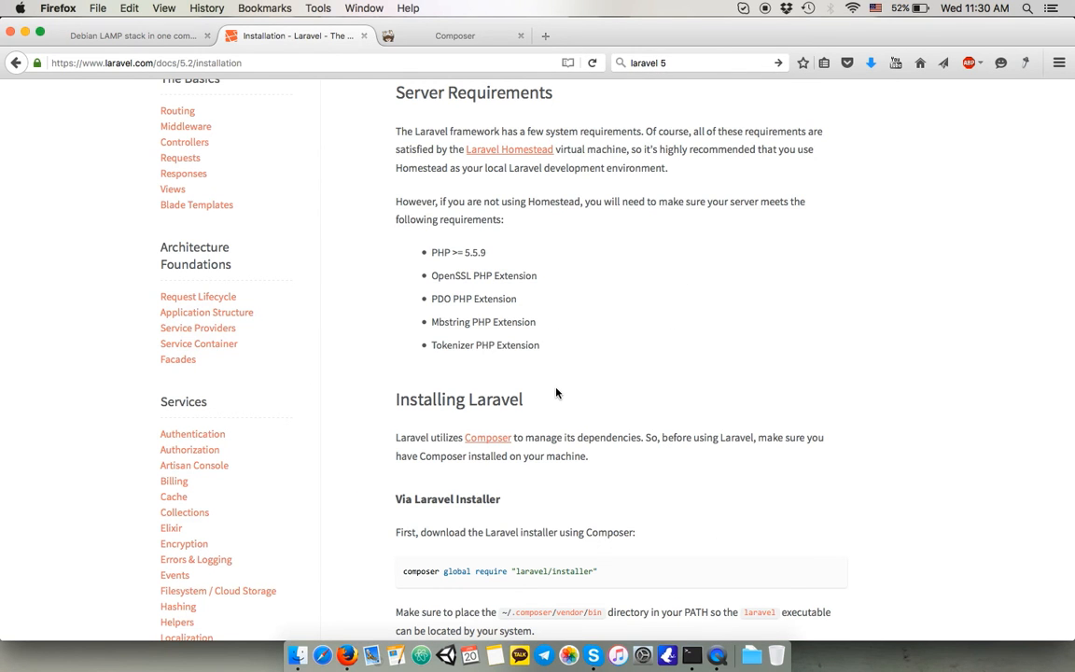
pyautogui.moveTo(431, 253)
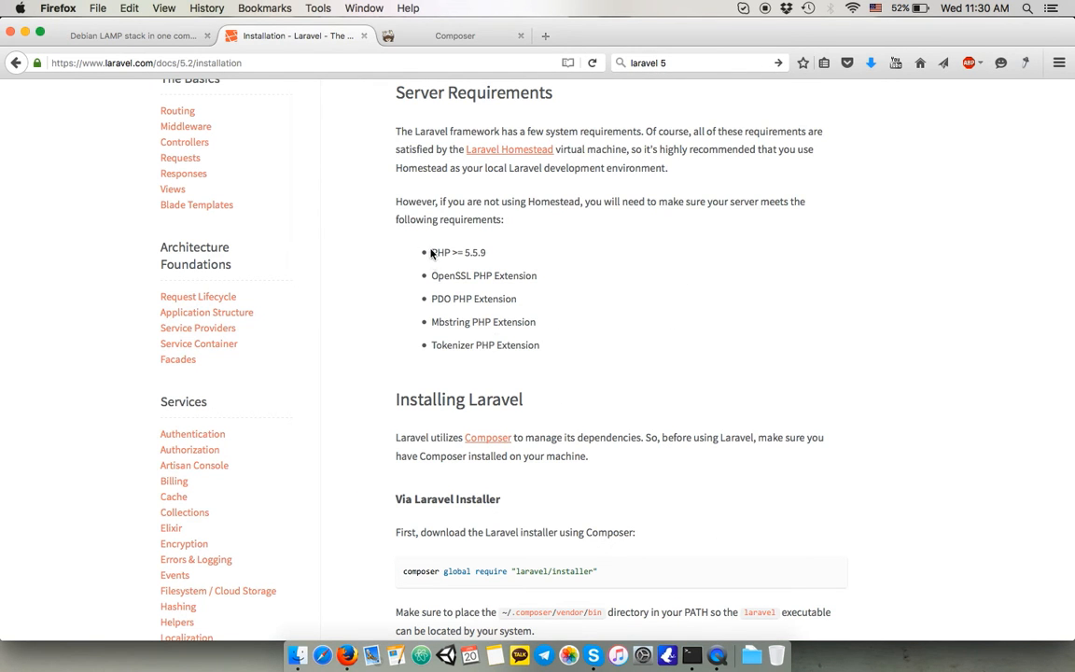
pyautogui.scroll(3)
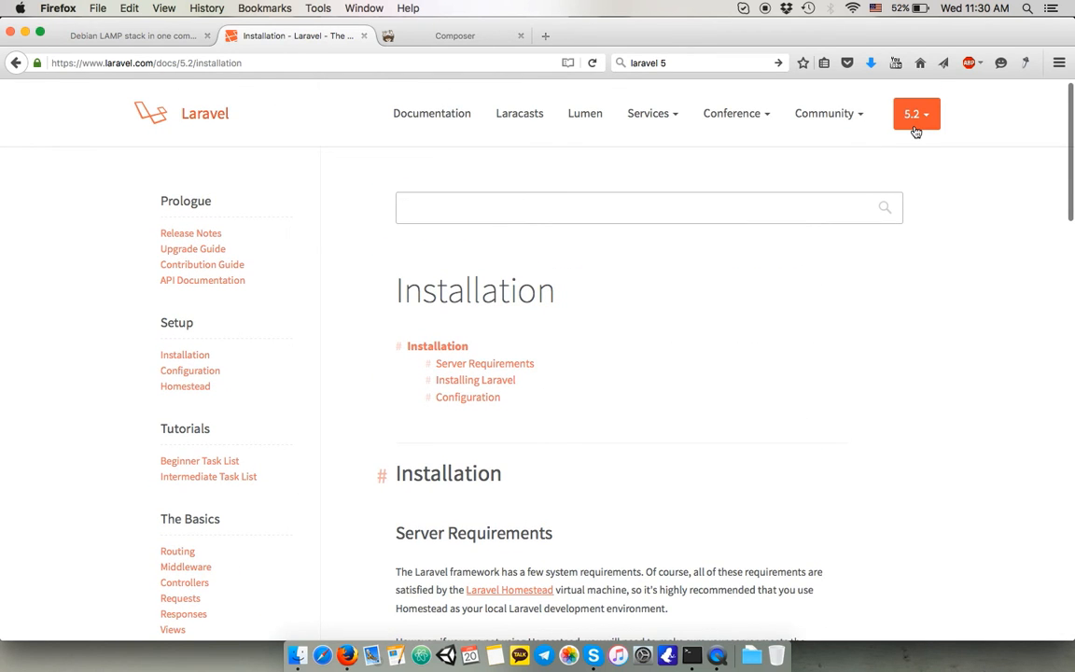
pyautogui.scroll(-3)
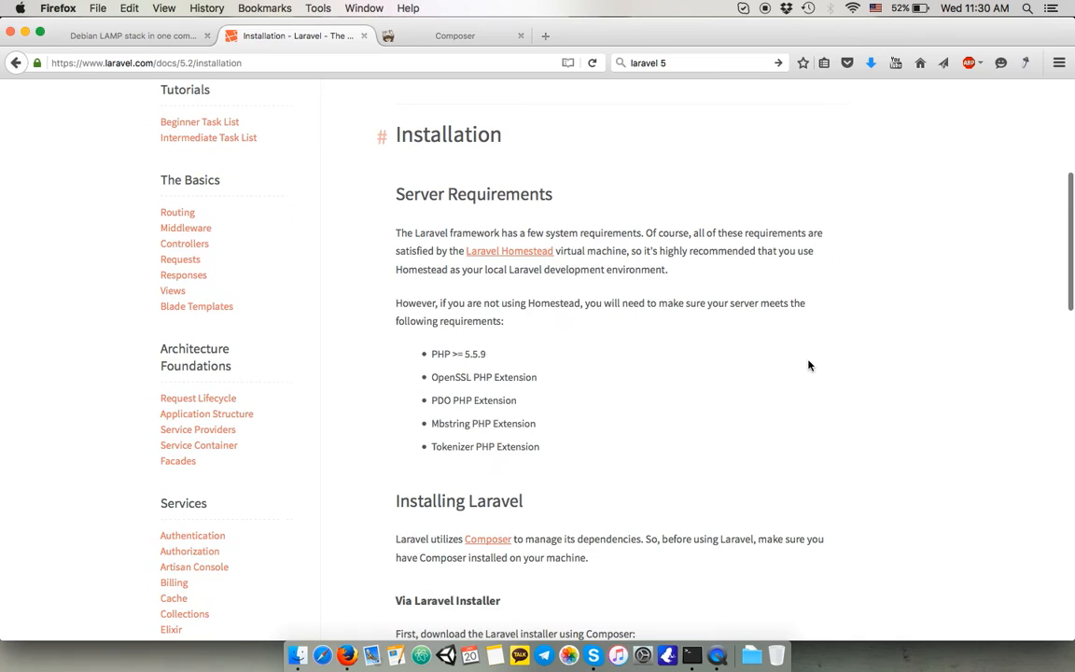
pyautogui.moveTo(456, 353); pyautogui.dragTo(491, 354)
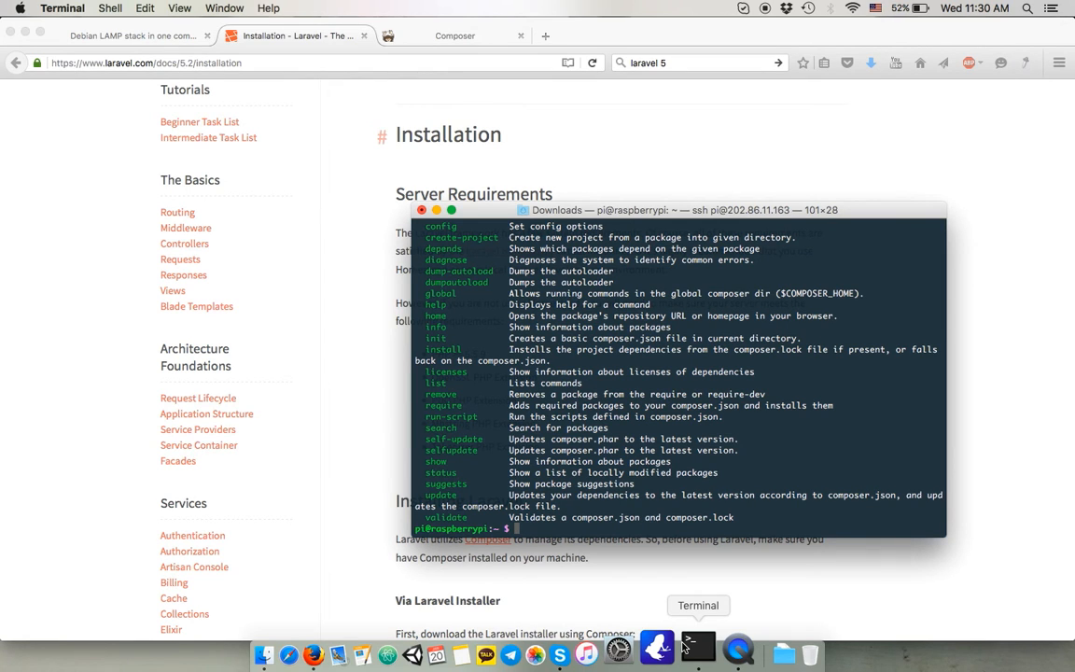
pyautogui.write('php -v')
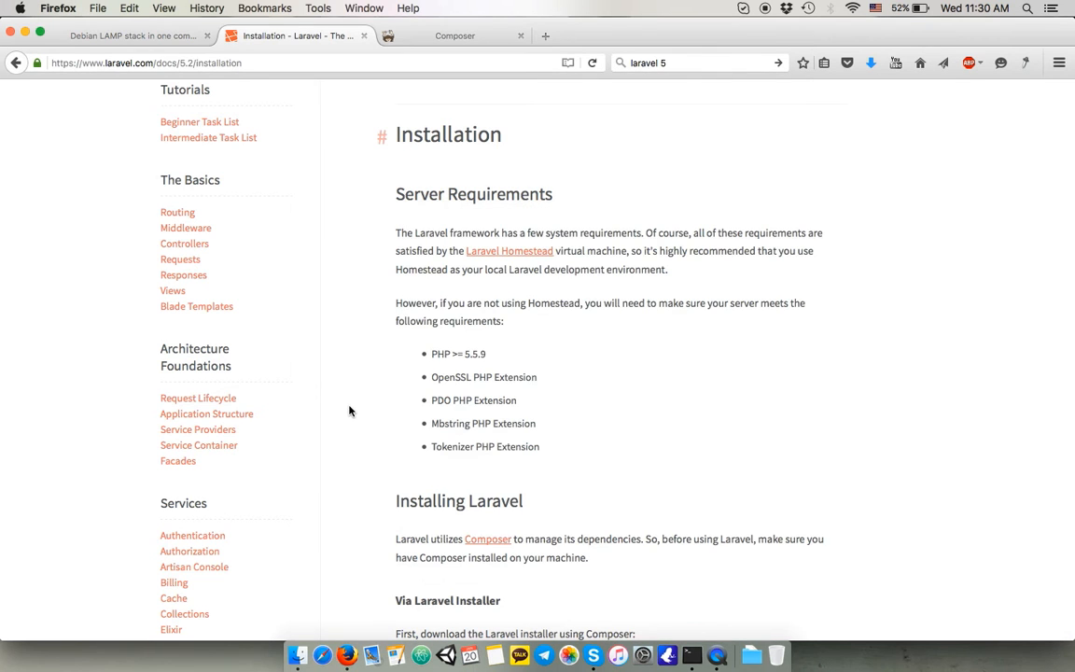
pyautogui.scroll(-3)
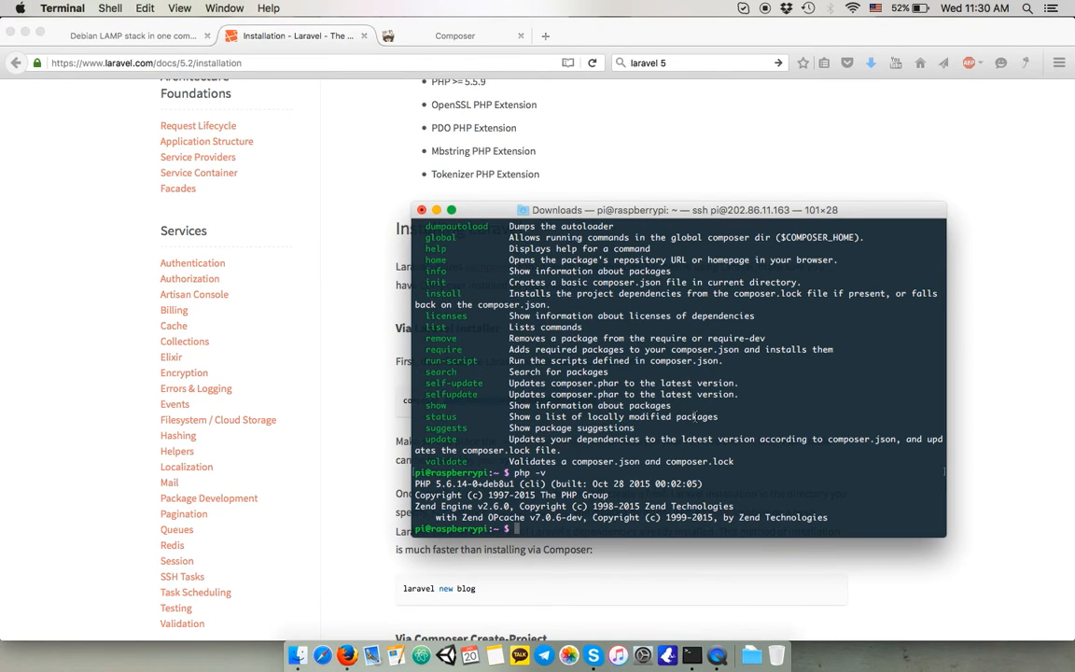
# Verify PHP 5.6.14 with php -v and run sudo php composer.phar global require "laravel/installer"
pyautogui.write('sudo php composer.phar')
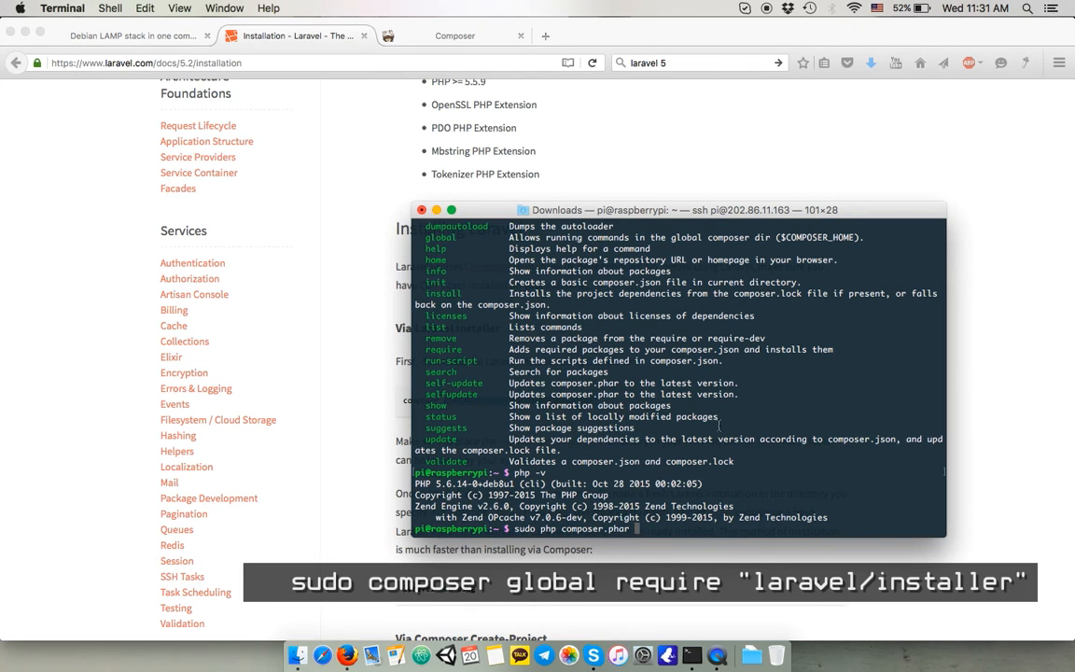
pyautogui.write('global require "laravel/installer"')
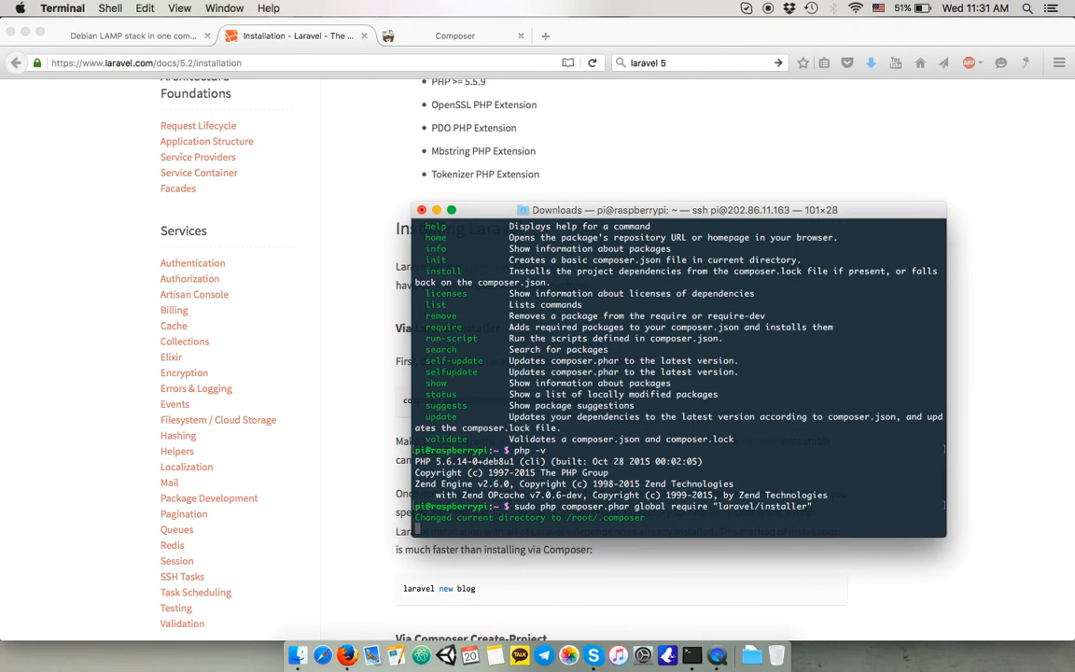
pyautogui.scroll(-3)
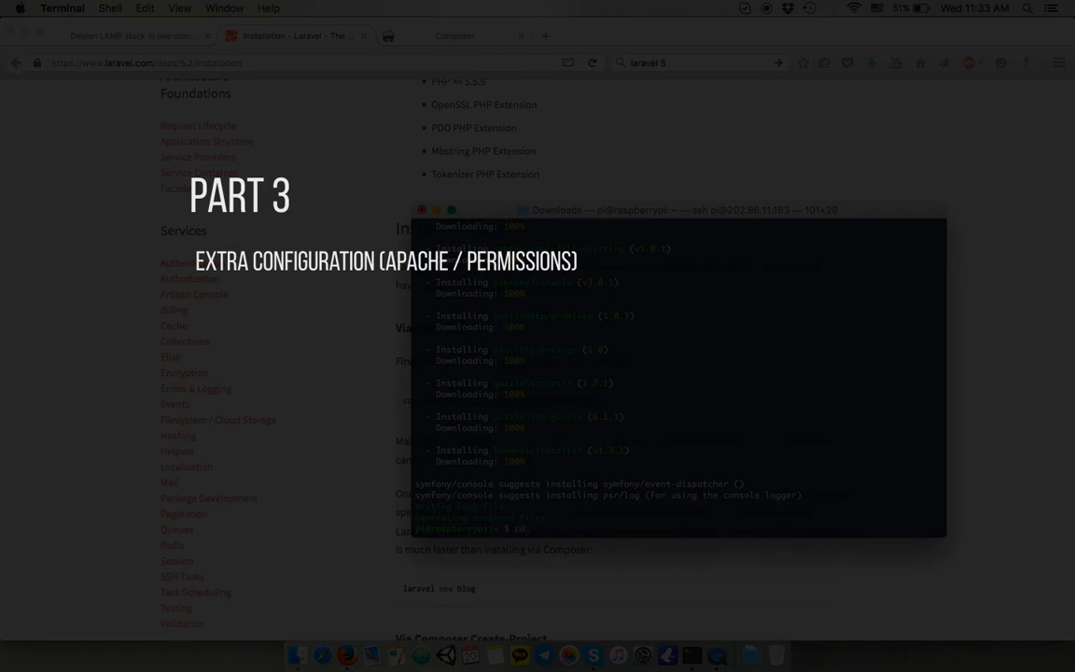
# List /var/www and its html folder, remove html/ with sudo rm -rf, then check the browser
pyautogui.write('/var/www/')
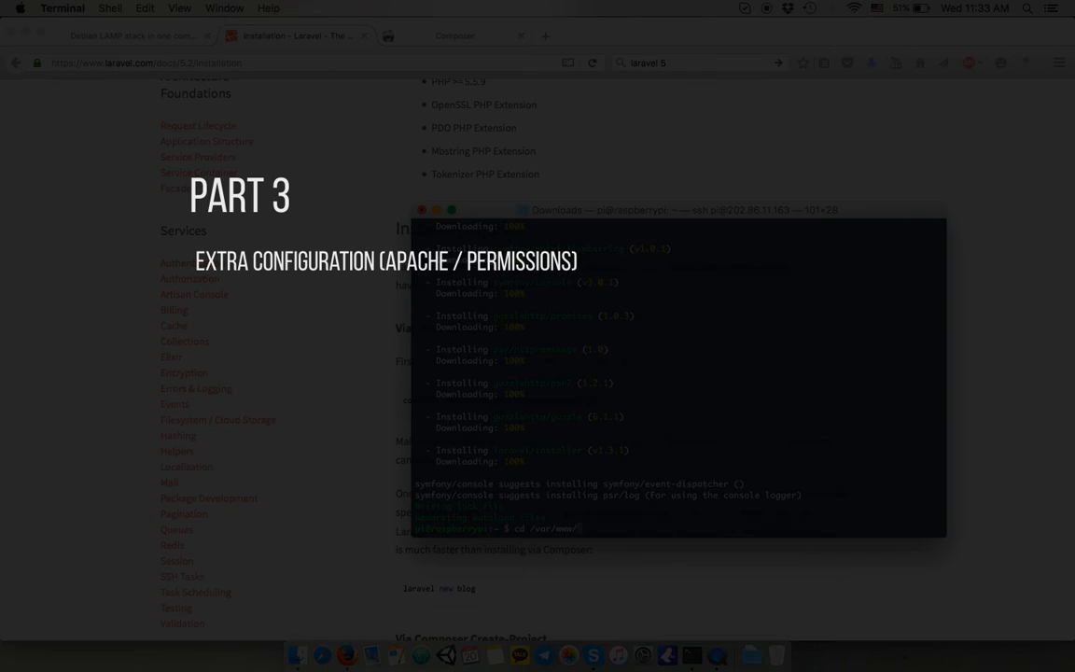
pyautogui.write('ls -l')
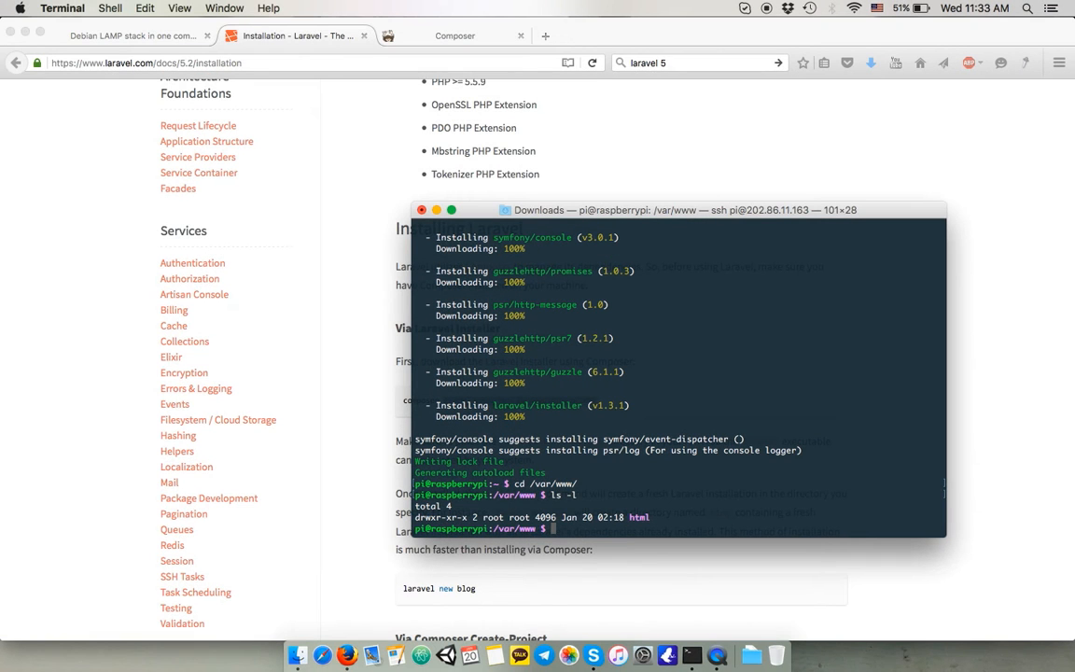
pyautogui.moveTo(761, 478)
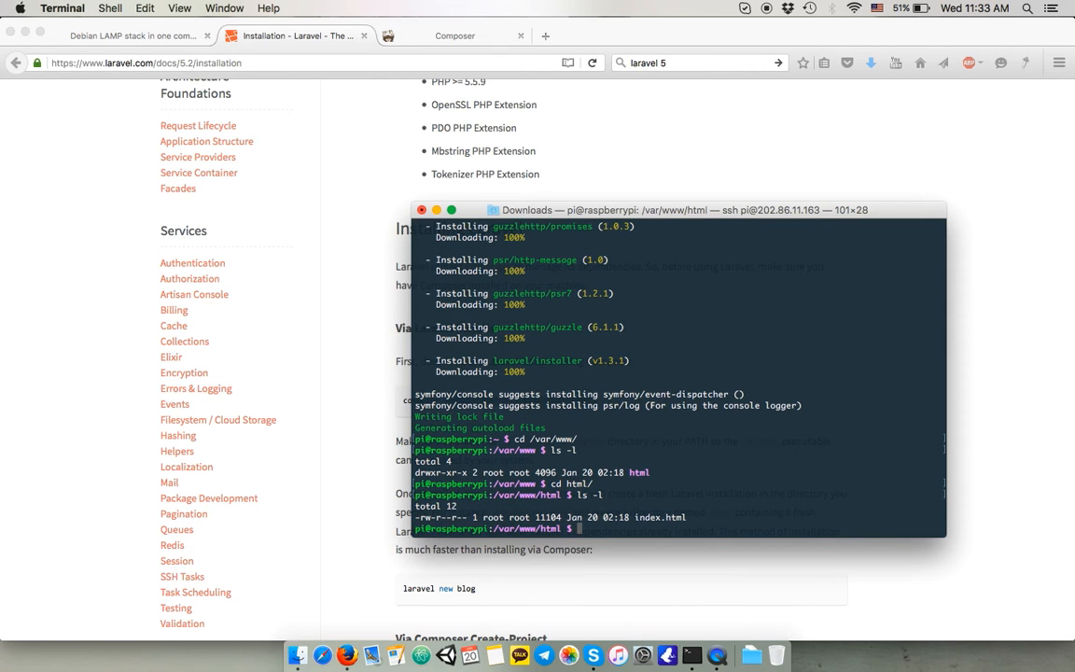
pyautogui.write('cd')
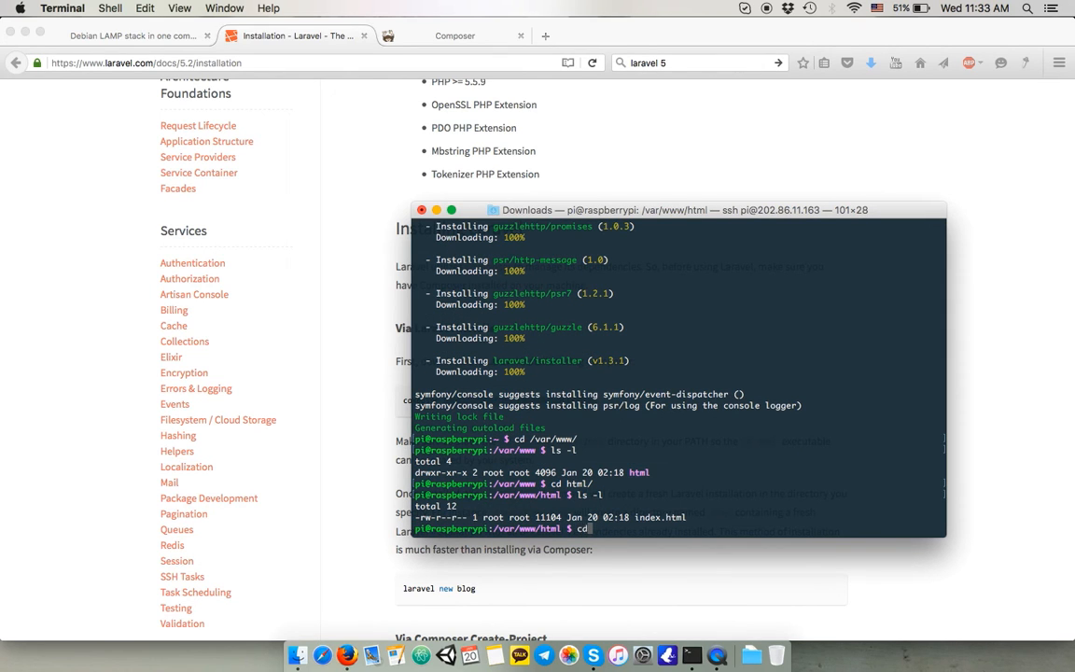
pyautogui.write('sudo')
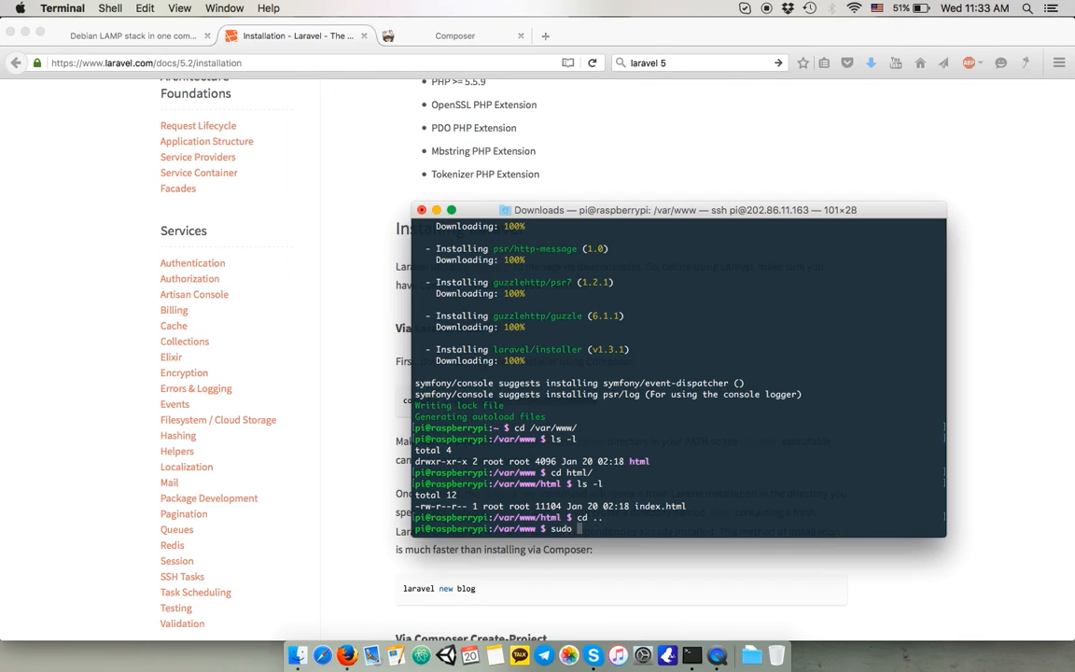
pyautogui.write('rm')
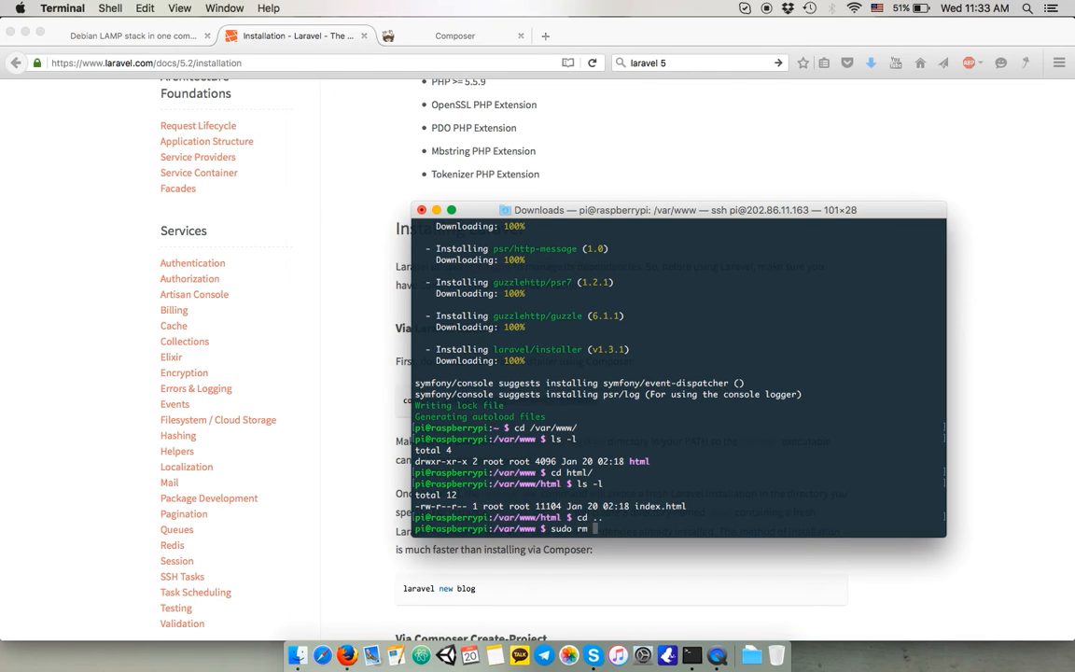
pyautogui.write('-f')
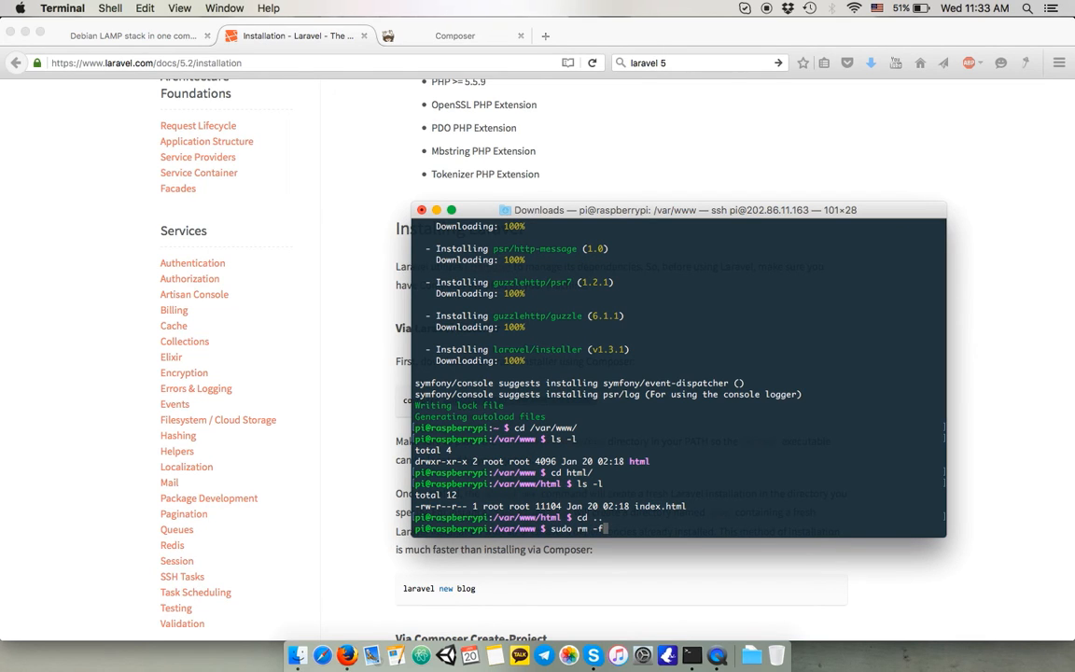
pyautogui.write('f html/')
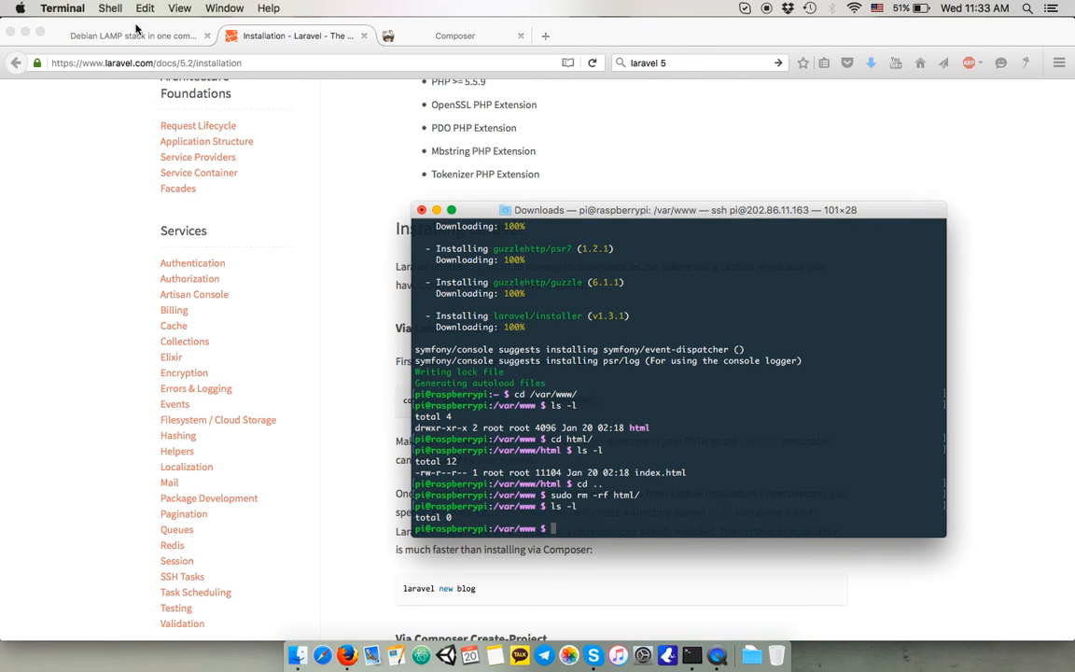
pyautogui.click(133, 37)
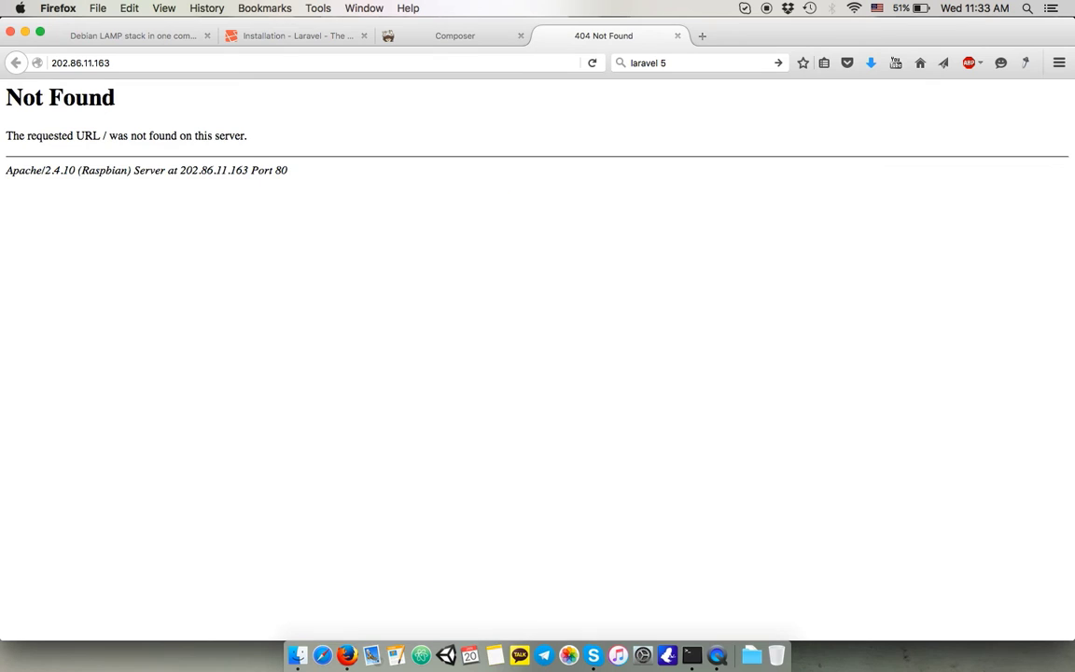
pyautogui.moveTo(375, 261)
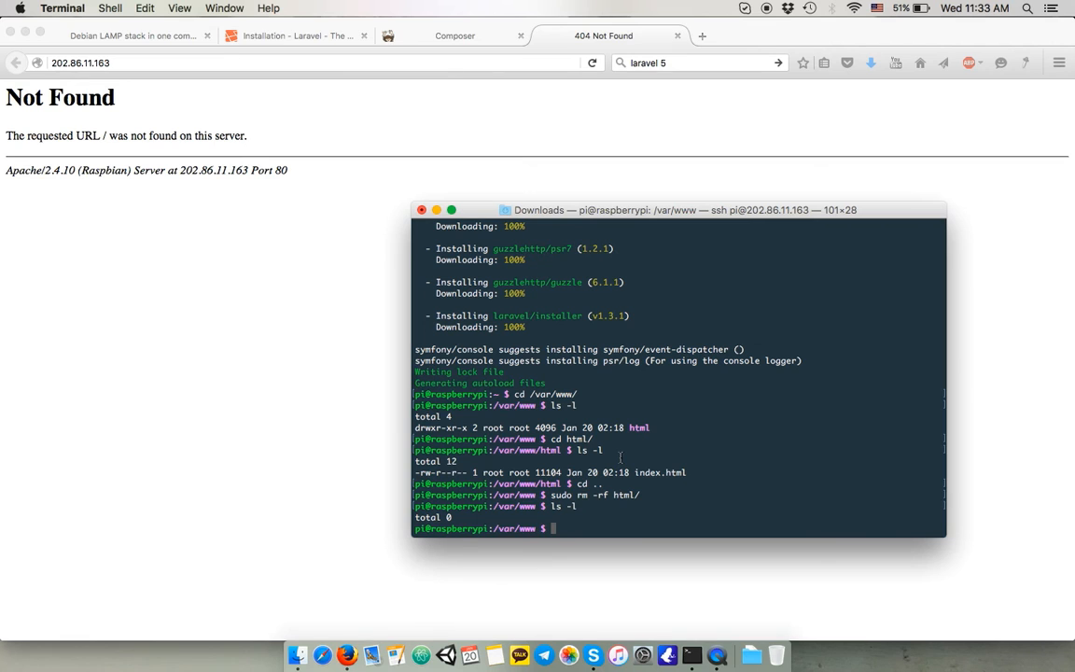
pyautogui.moveTo(305, 60)
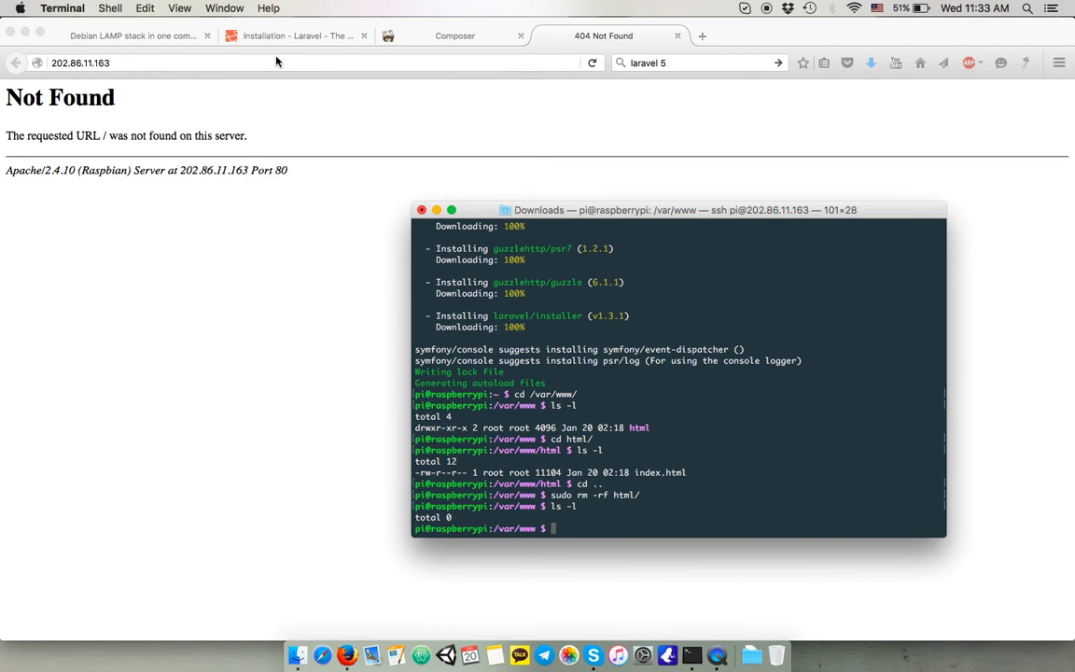
# Select the 'create-project --prefer-dist laravel/laravel blog' command on the Laravel installation page
pyautogui.click(297, 35)
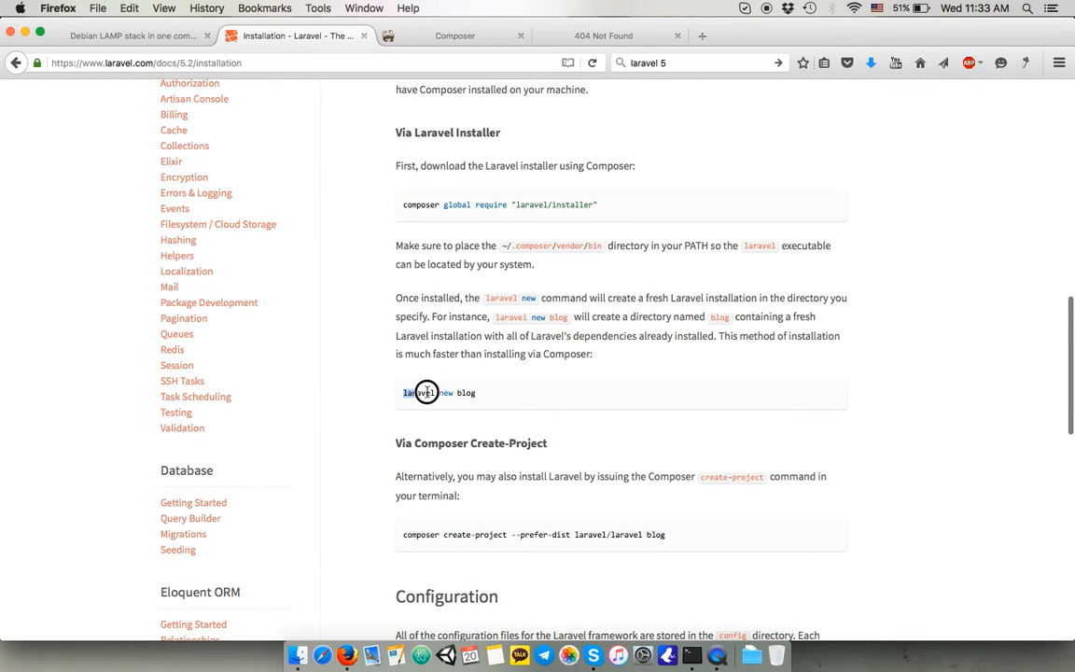
pyautogui.moveTo(405, 535)
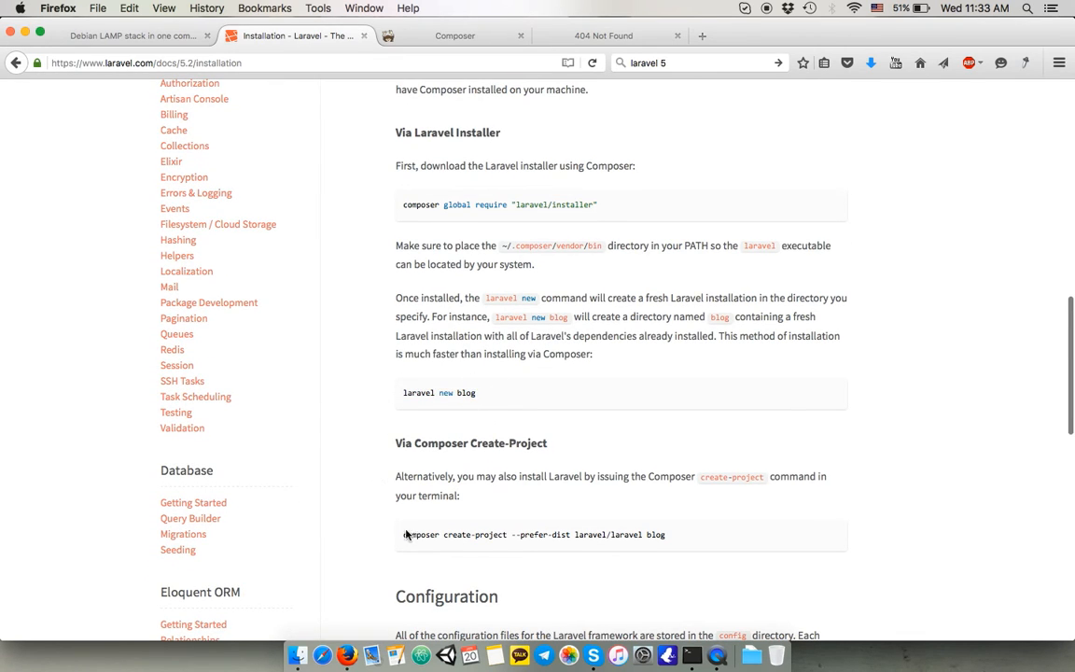
pyautogui.scroll(-3)
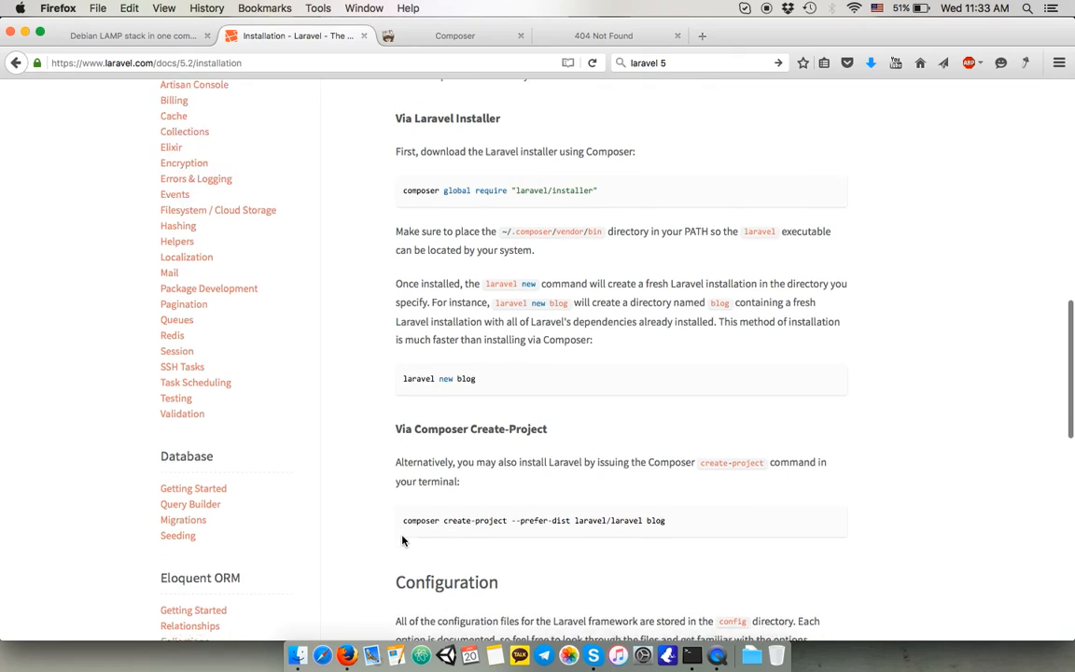
pyautogui.scroll(-3)
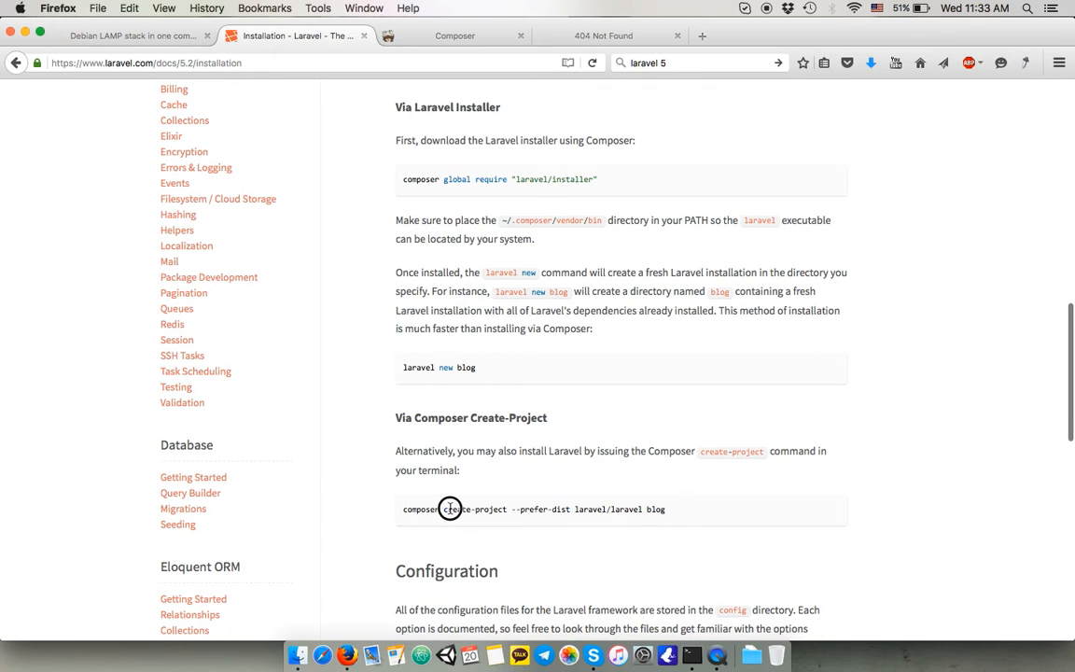
pyautogui.moveTo(450, 508); pyautogui.dragTo(681, 508)
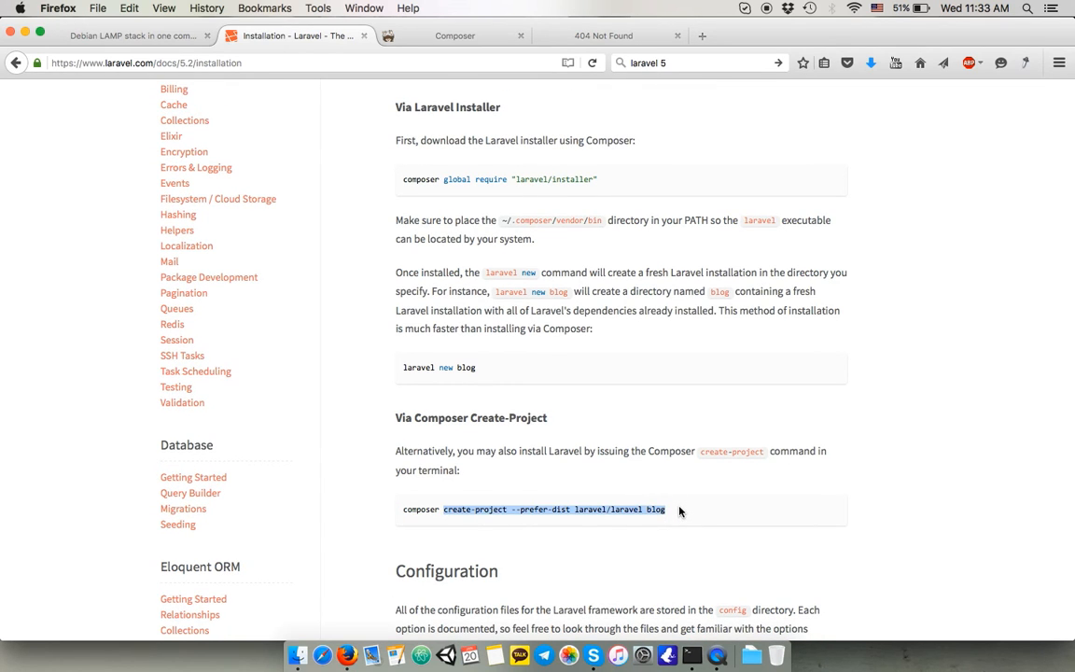
pyautogui.click(304, 651)
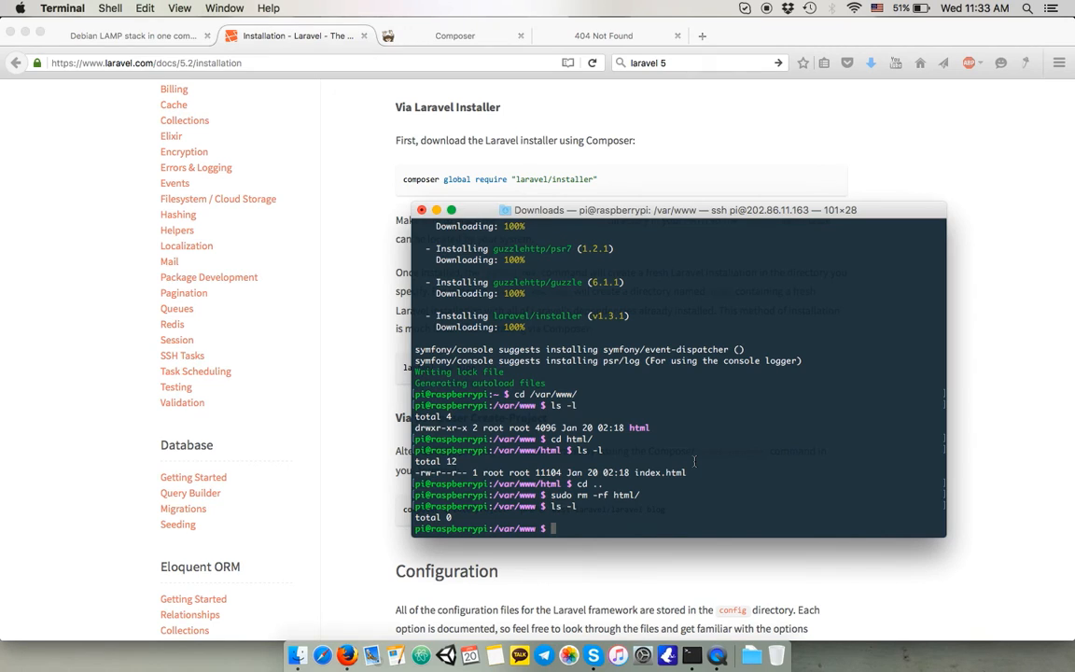
pyautogui.write('sudo php')
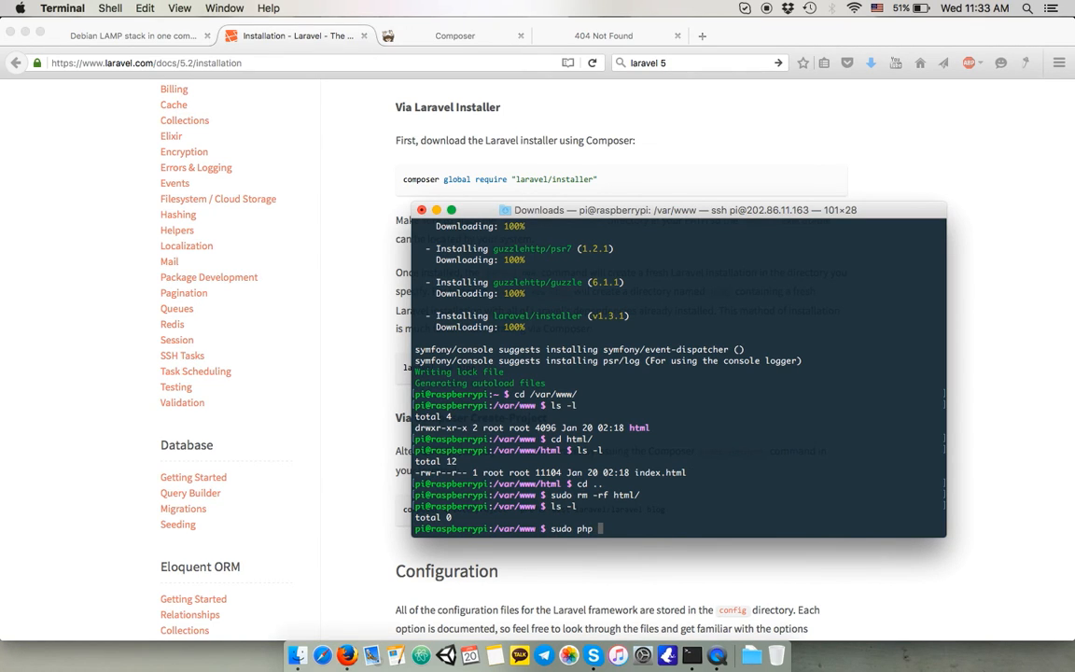
pyautogui.write('~/composer.phar')
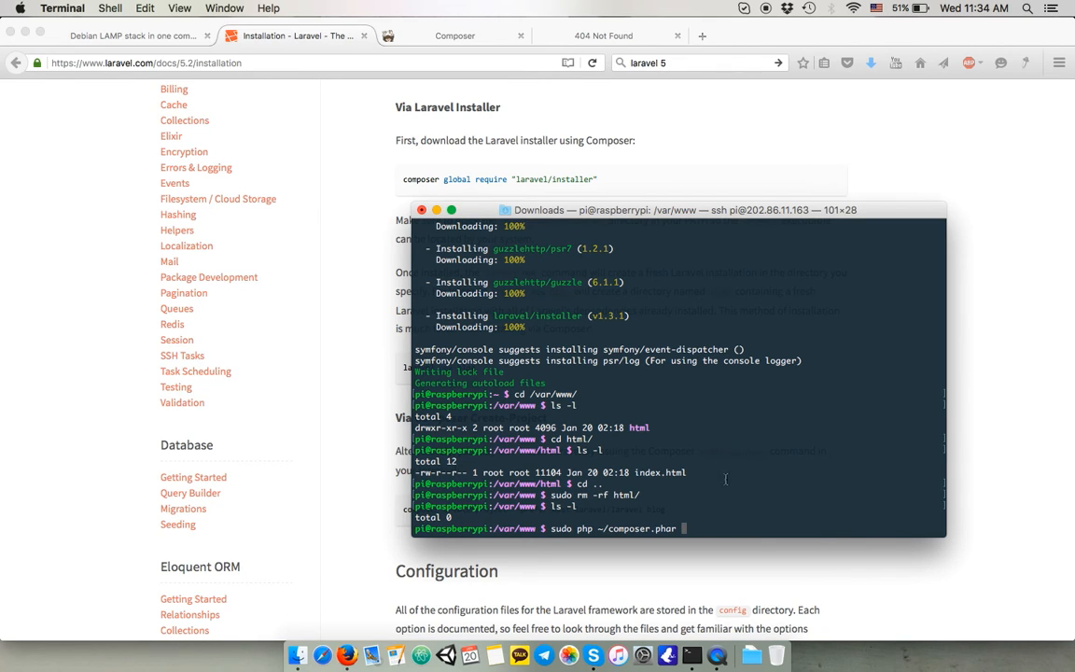
pyautogui.write('create-project --prefer-dist laravel/laravel blog')
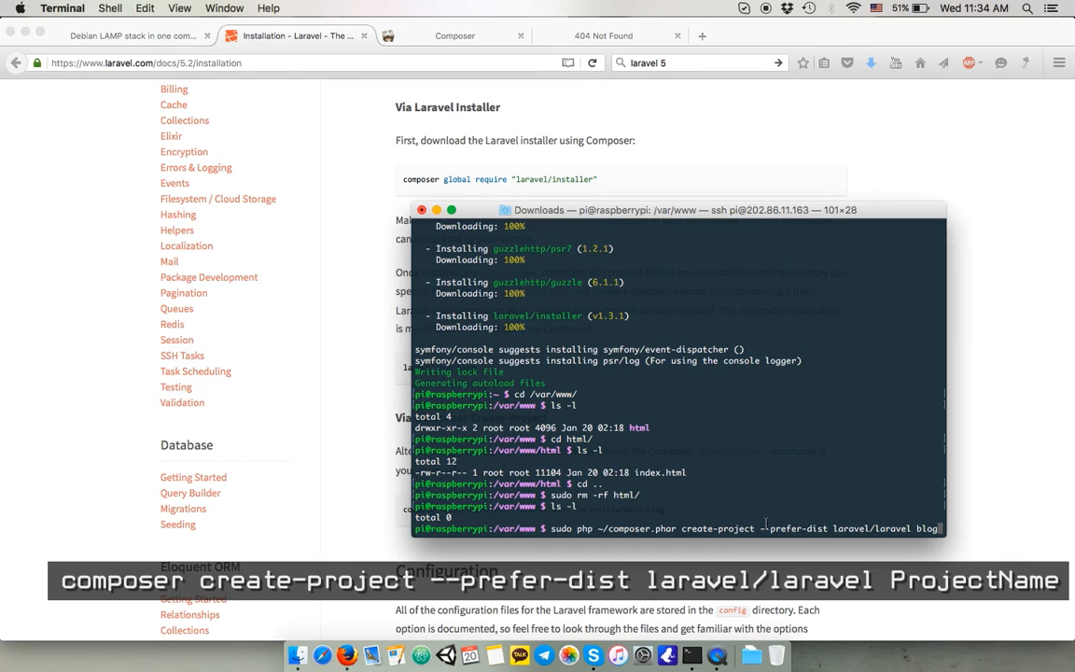
pyautogui.press('Backspace')
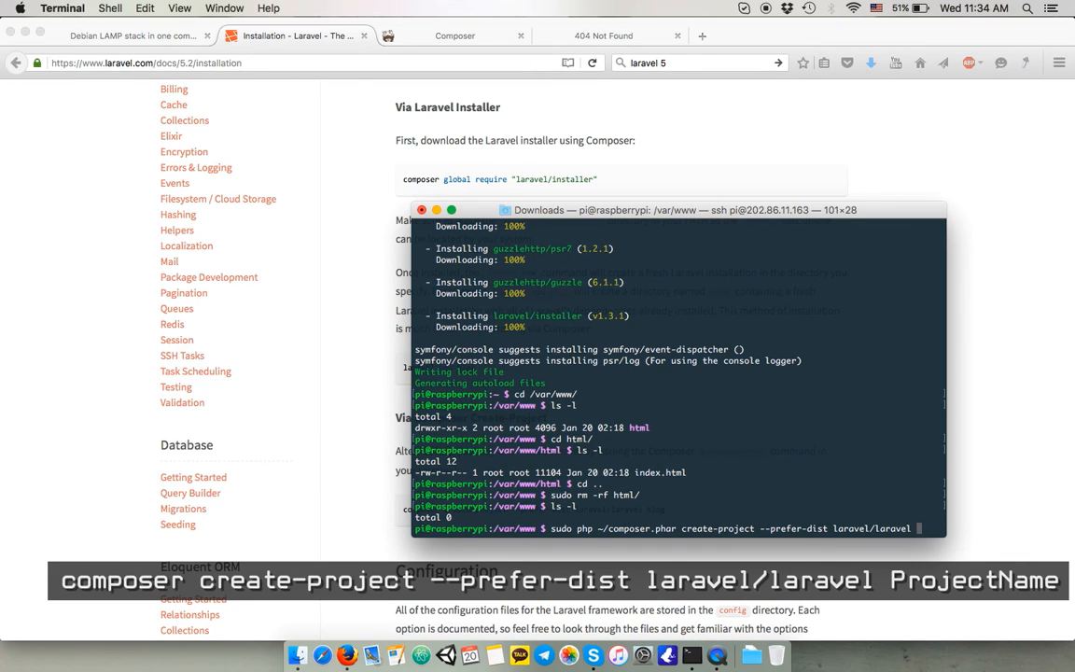
pyautogui.write('first')
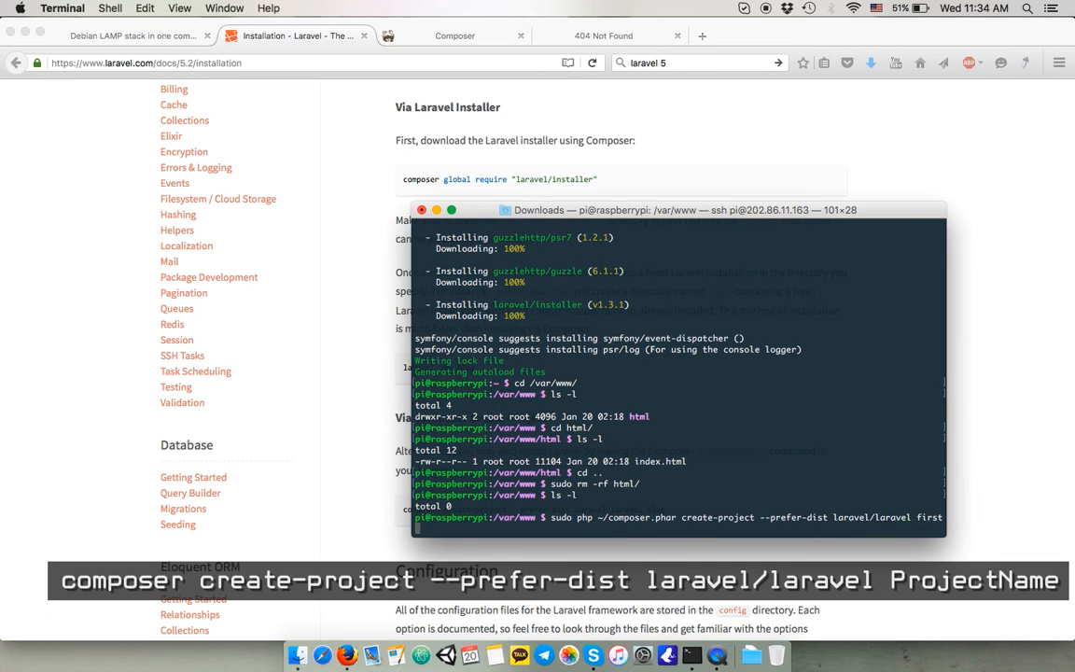
pyautogui.write('my')
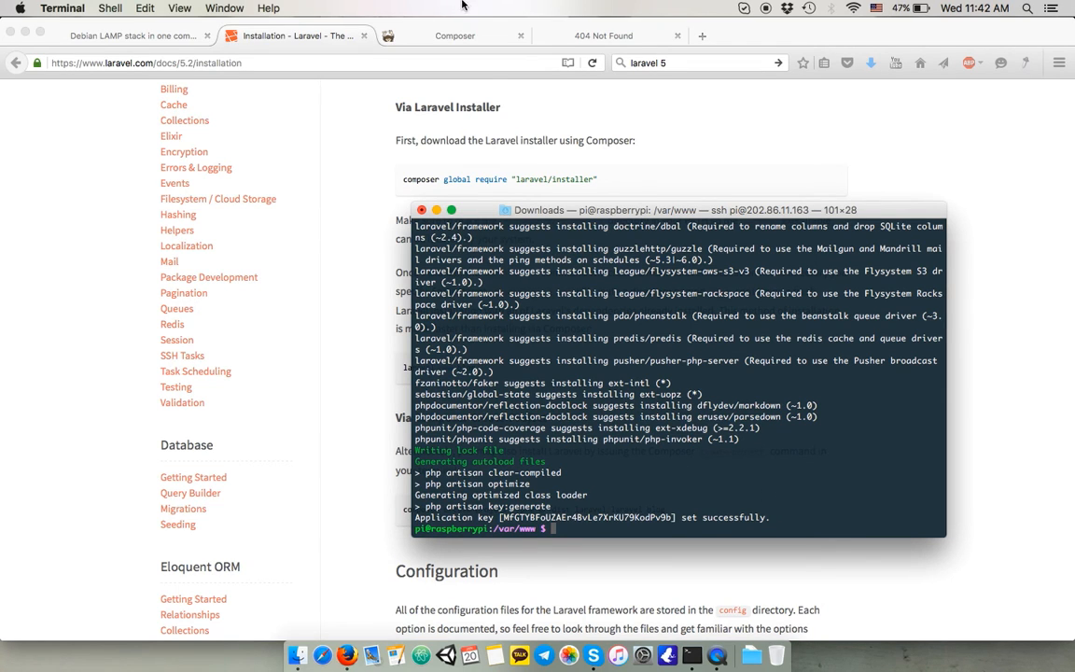
# Switch to Firefox to request 202.86.11.163/raspberry/public, which returns Not Found
pyautogui.click(612, 34)
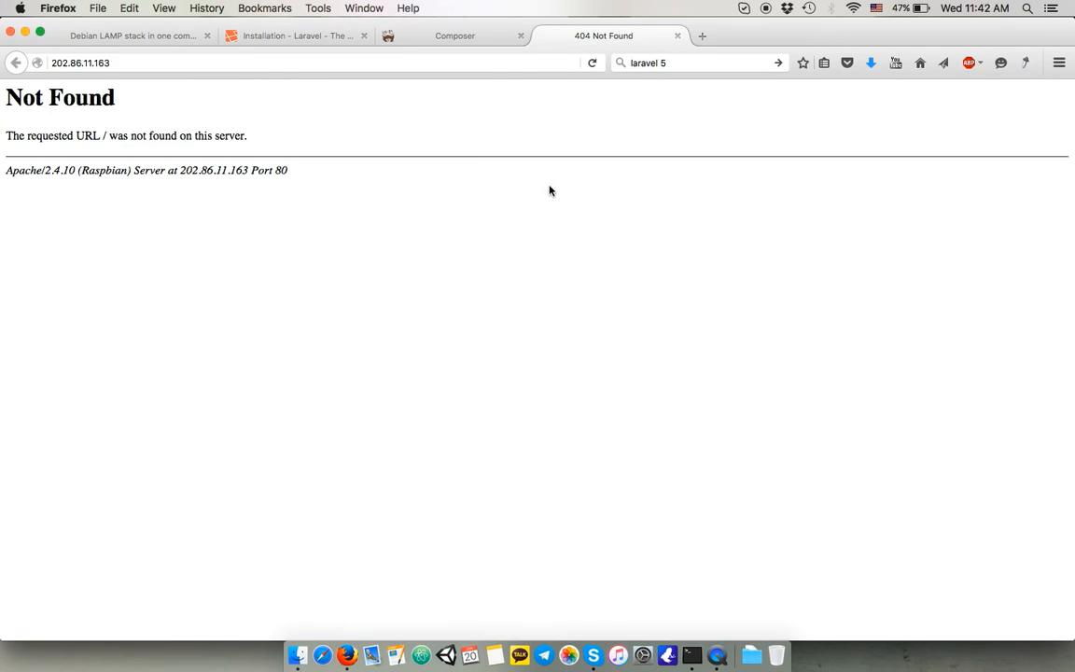
pyautogui.moveTo(585, 326)
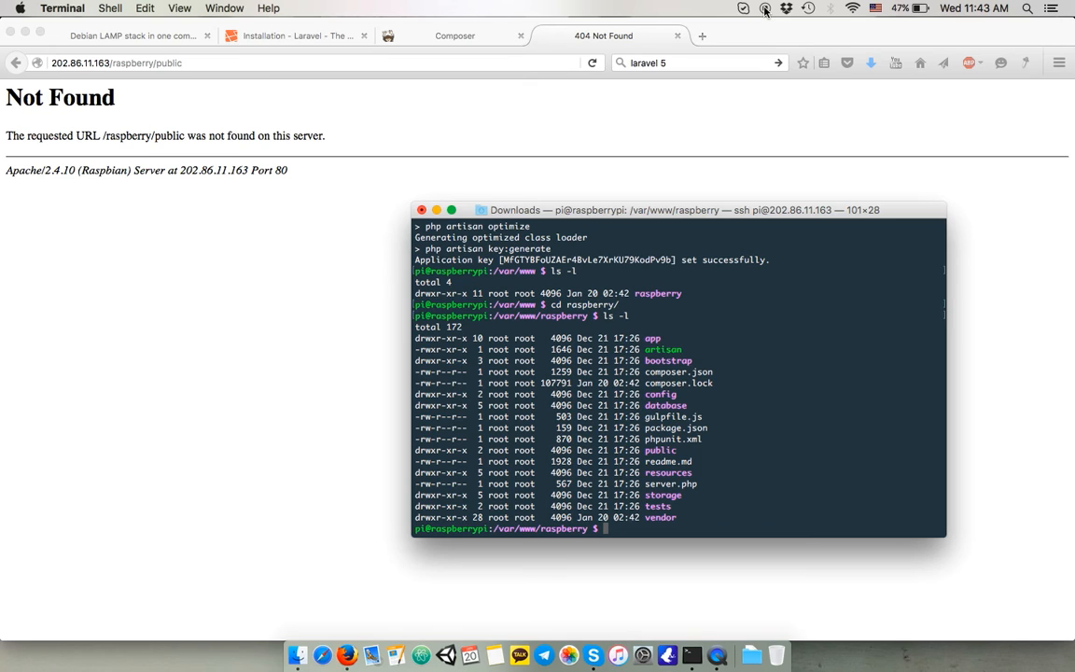
# Move up to /var and begin the 'sudo chown -R www-data:www-data /var/www/' command
pyautogui.write('cd ..')
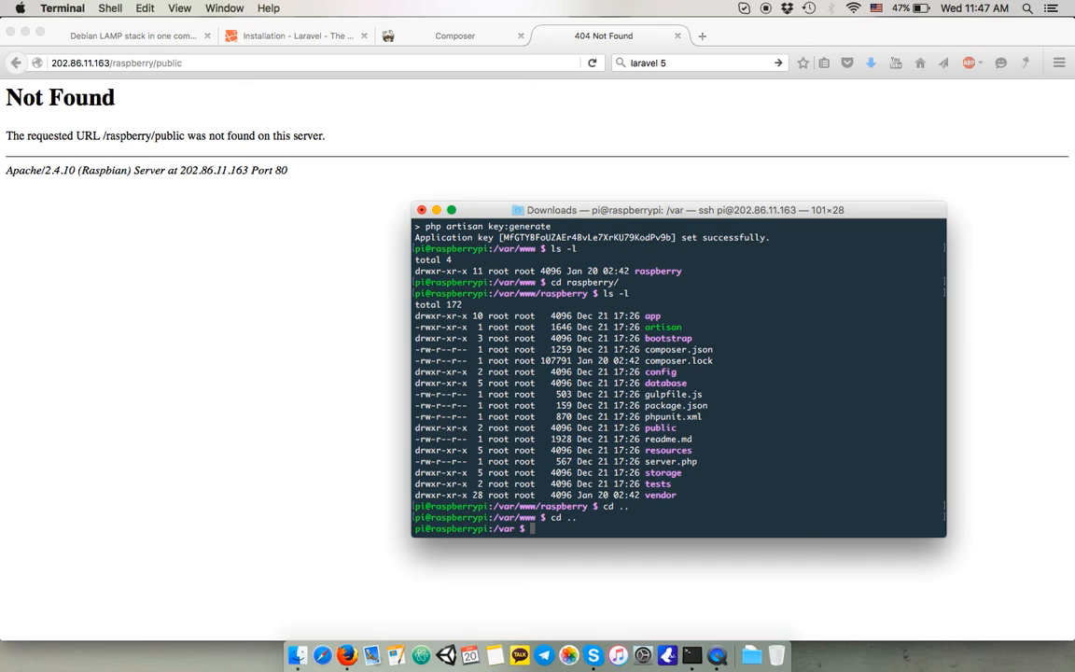
pyautogui.write('sudo chown -R')
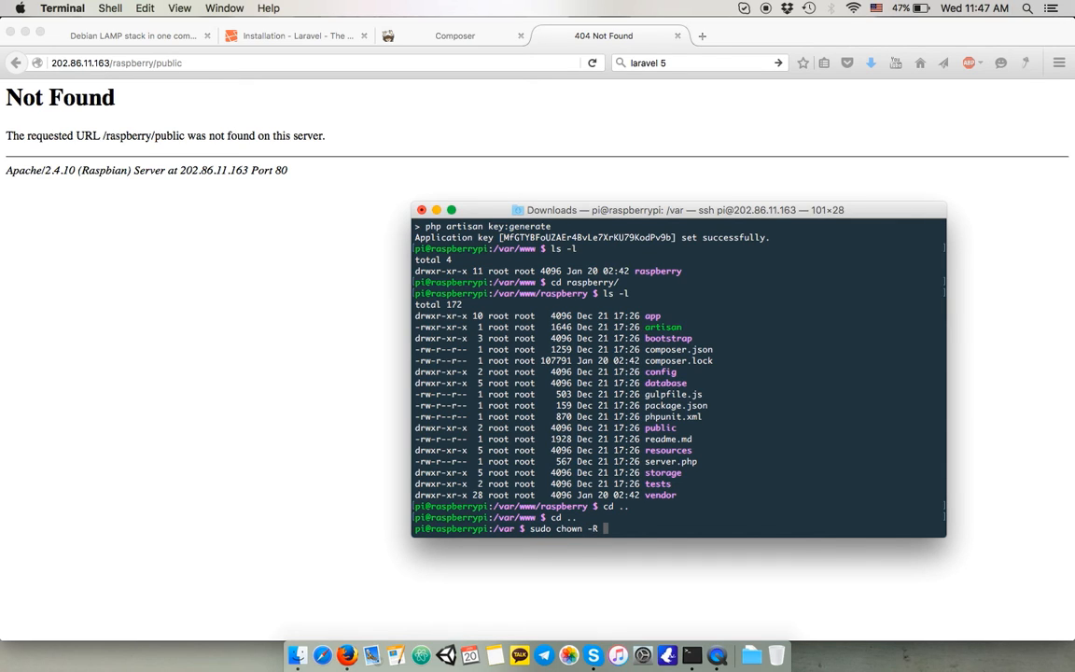
pyautogui.write('www-da')
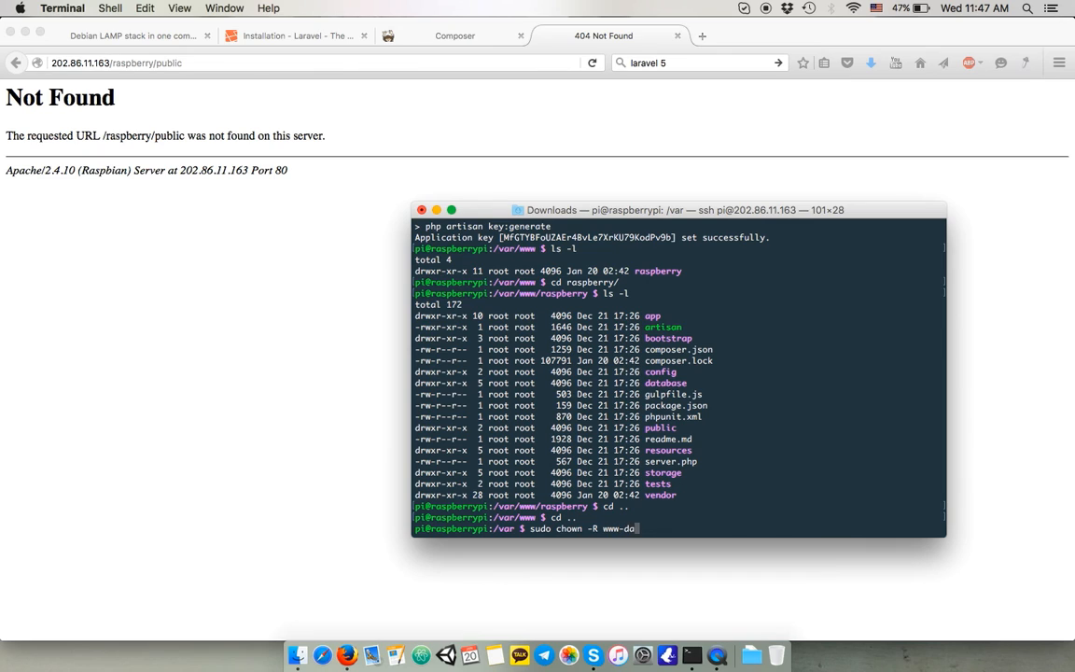
pyautogui.write('ta:www-da')
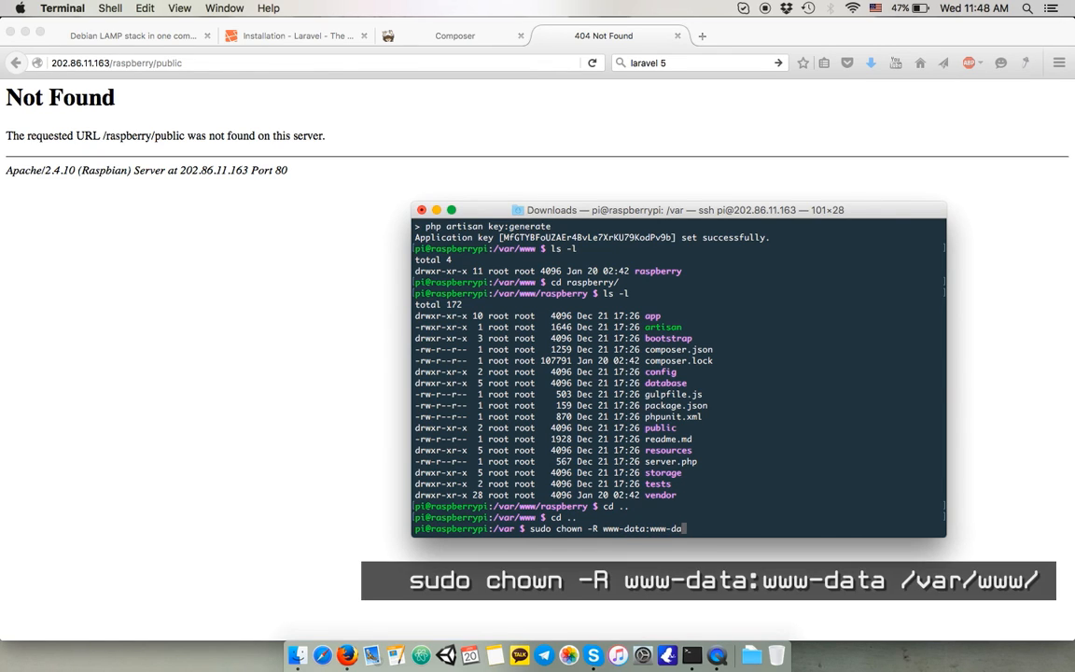
pyautogui.write('/v')
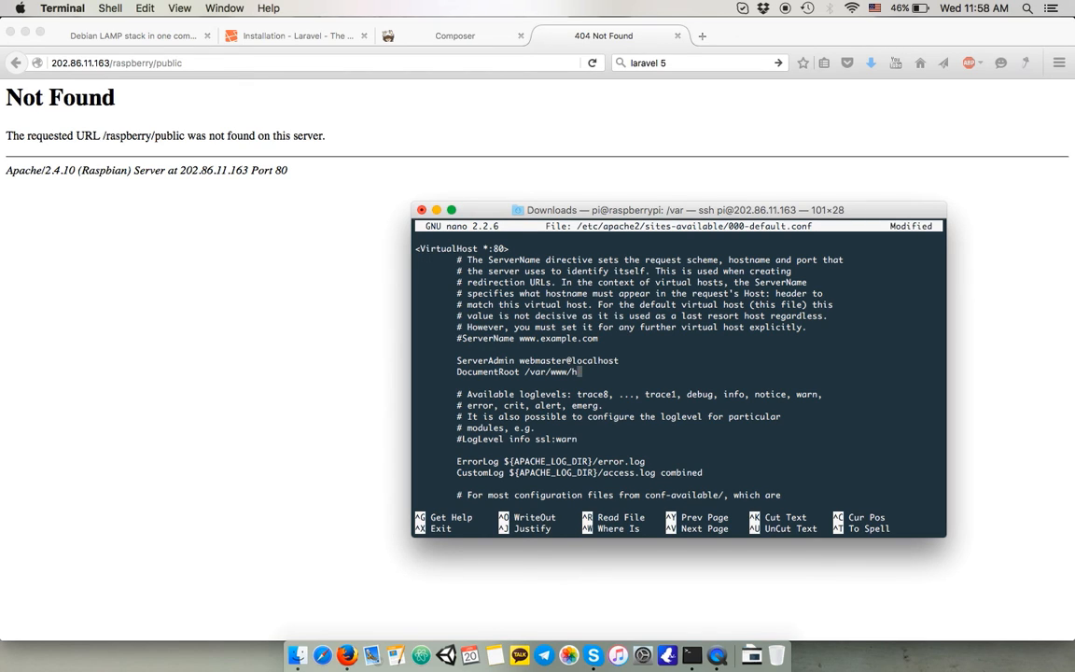
# Change DocumentRoot in 000-default.conf to /var/www/ and save the file
pyautogui.press('Backspace')
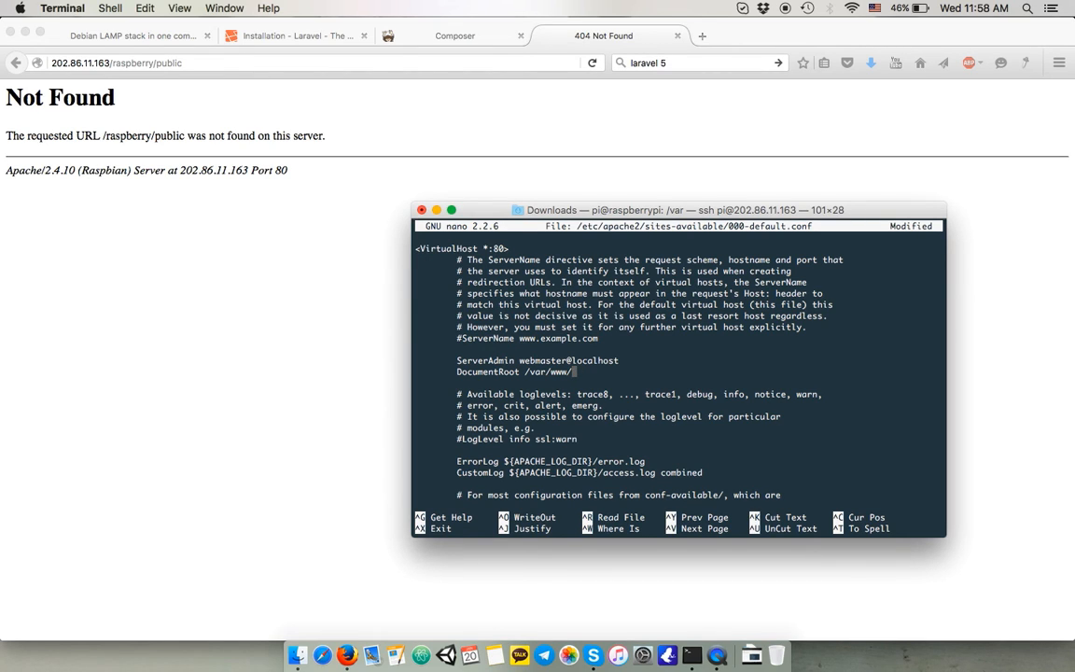
pyautogui.press('ctrl+o')
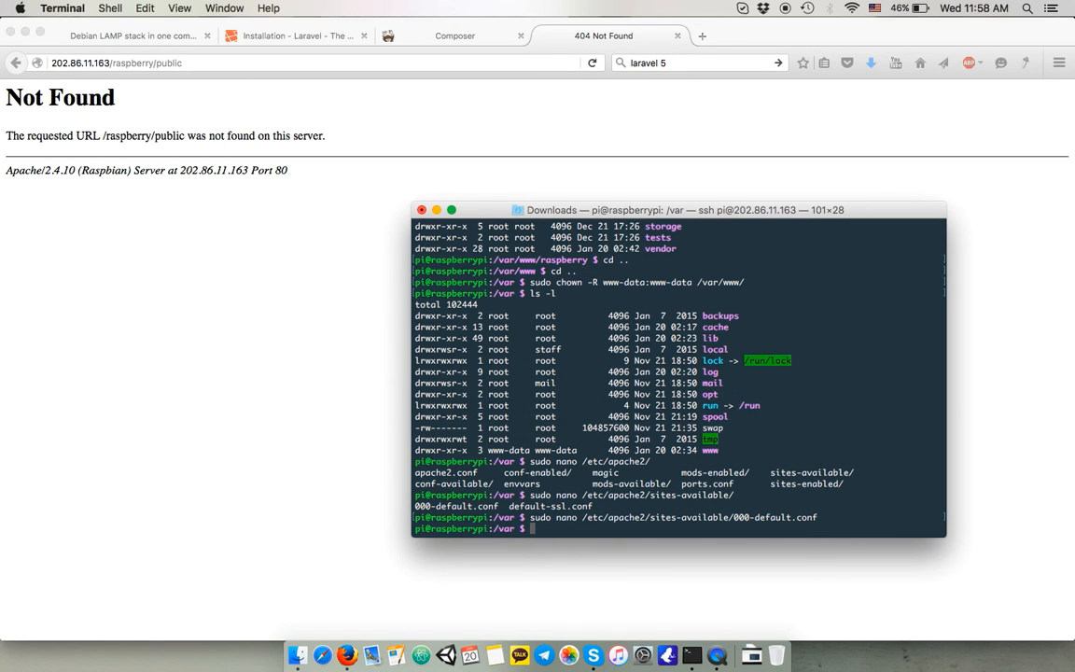
# Restart Apache on the Pi with 'sudo /etc/init.d/apache2 restart'
pyautogui.write('sudo')
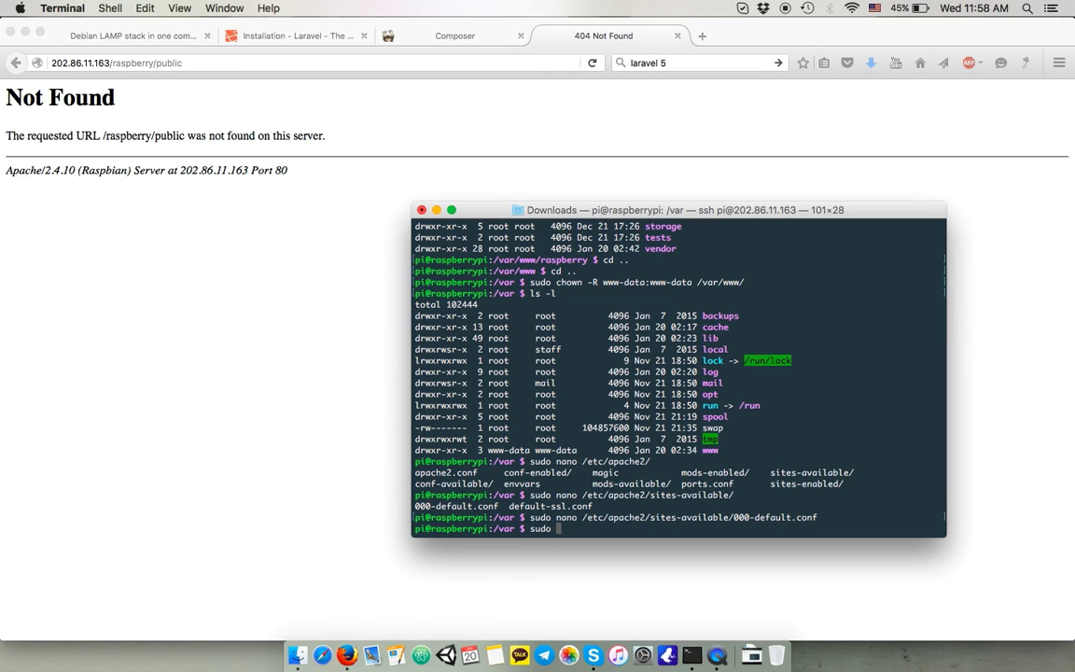
pyautogui.write('/etc/init')
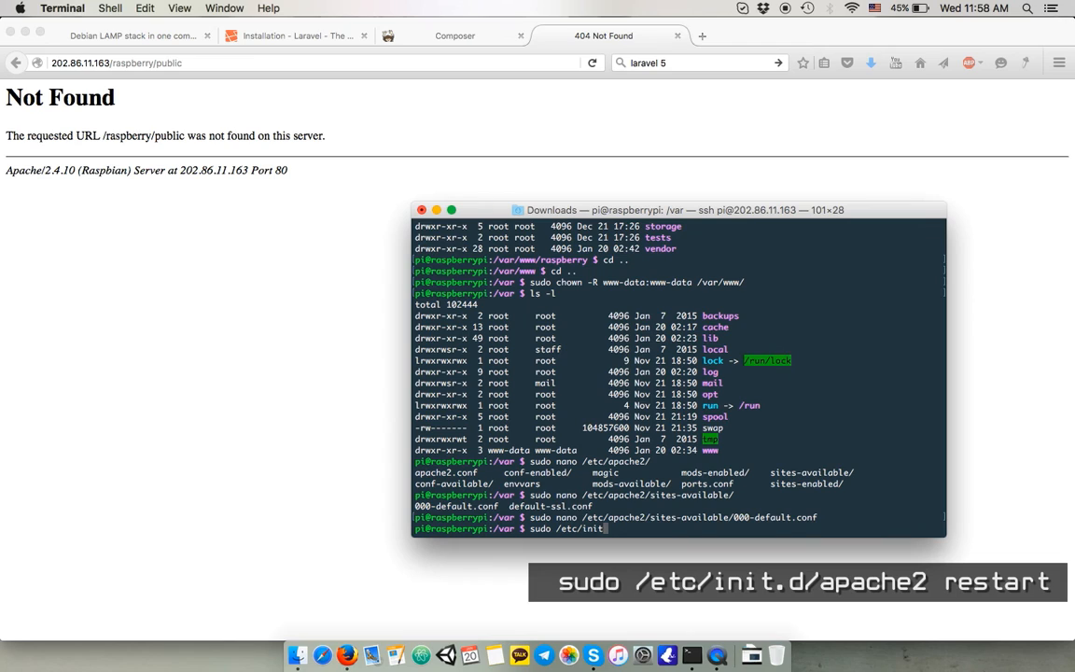
pyautogui.write('/apa')
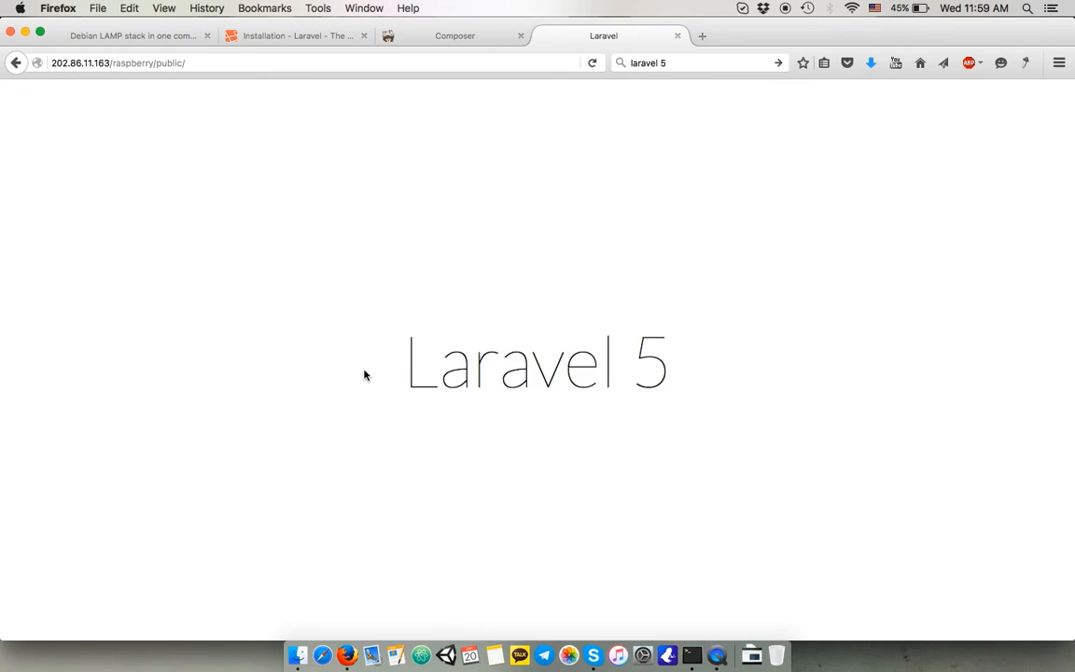
# Reload 202.86.11.163/raspberry/public to show the Laravel 5 welcome page
pyautogui.doubleClick(510, 360)
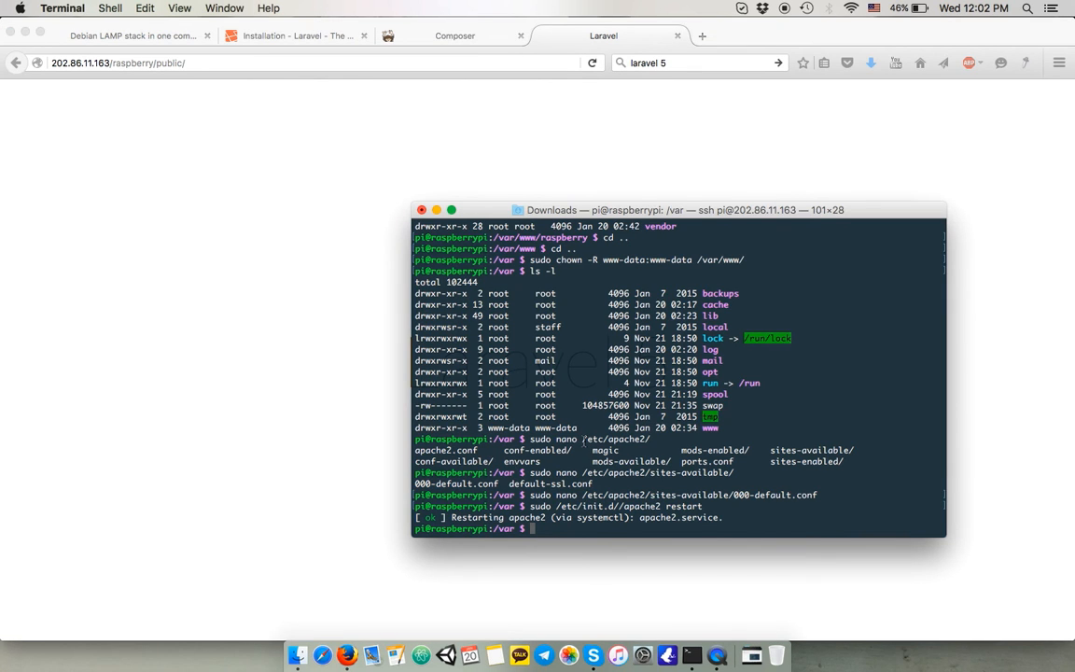
# Add a /test route returning view('welcome') to /var/www/raspberry/app/Http/routes.php and save
pyautogui.write('sudo nano')
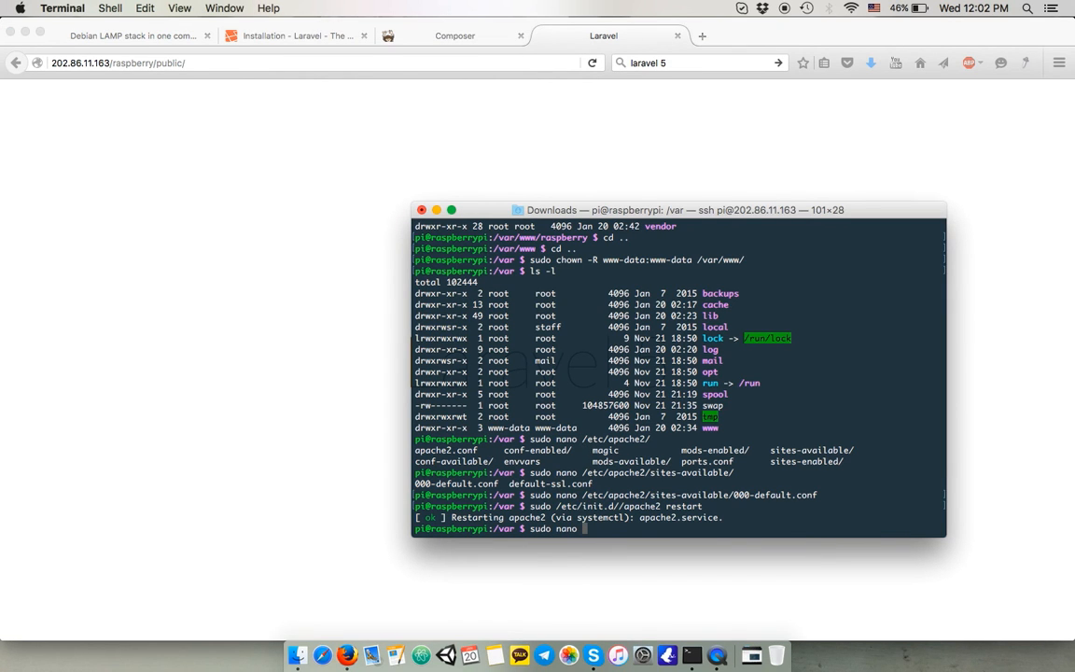
pyautogui.write('/var/www/raspberry/public')
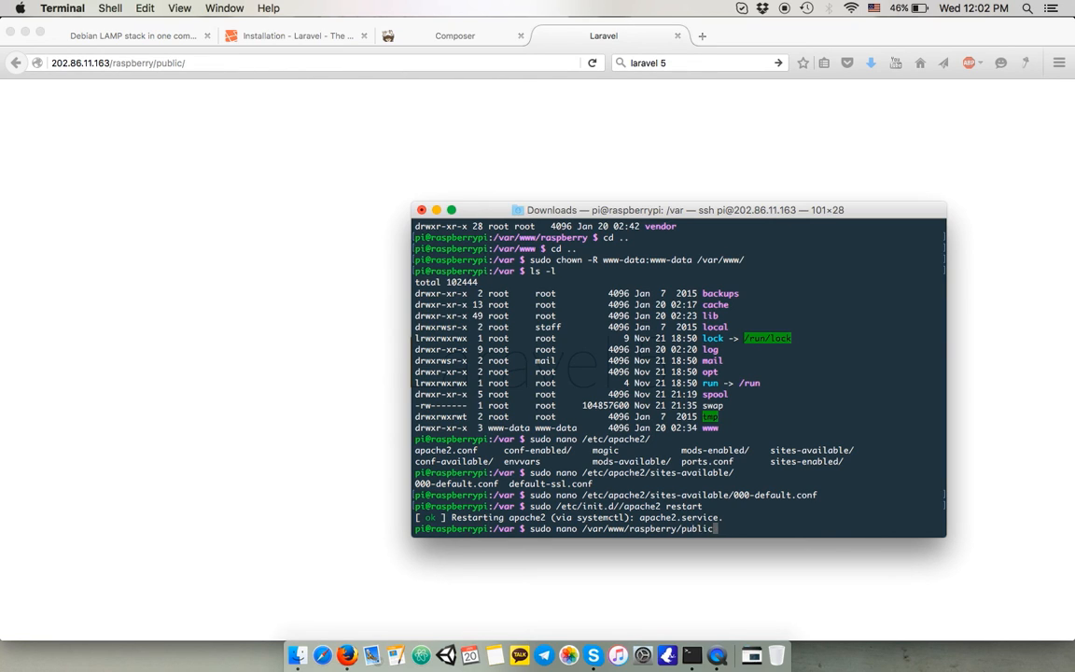
pyautogui.write('app/Htt')
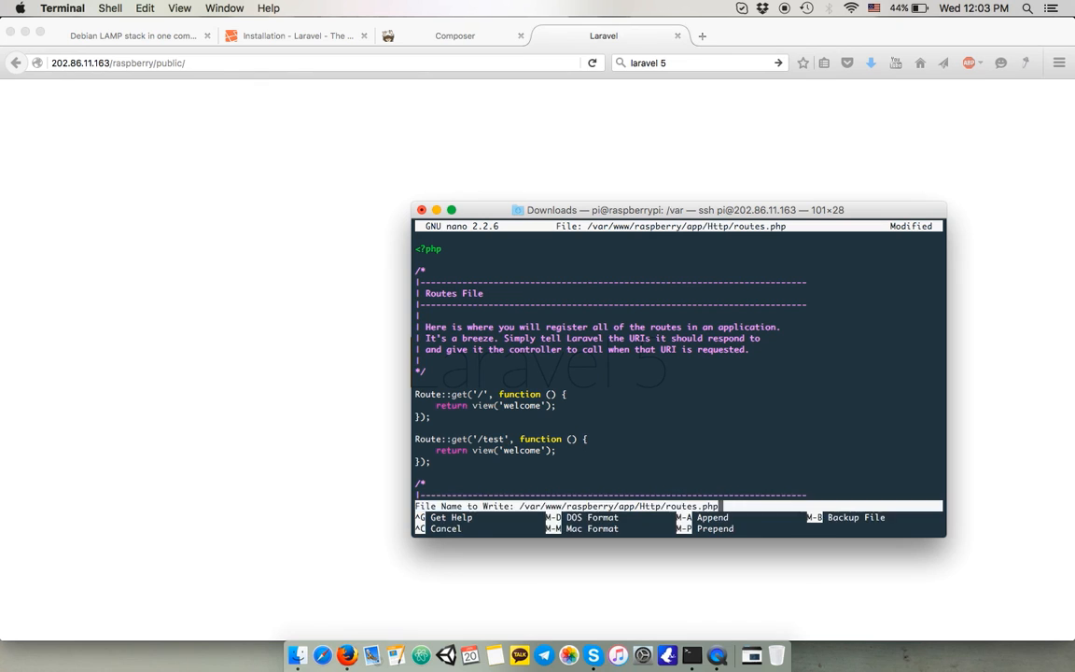
pyautogui.press('ctrl+x')
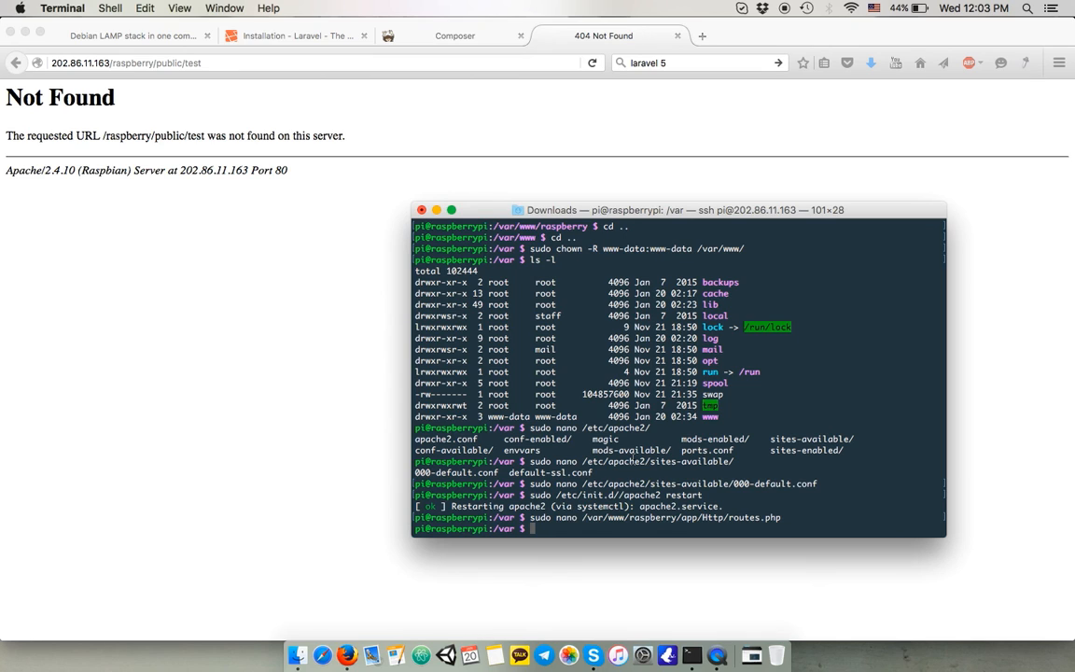
# Give www-data ownership of /var/www/raspberry/storage and vendor with sudo chown
pyautogui.write('sudo chown www-data:')
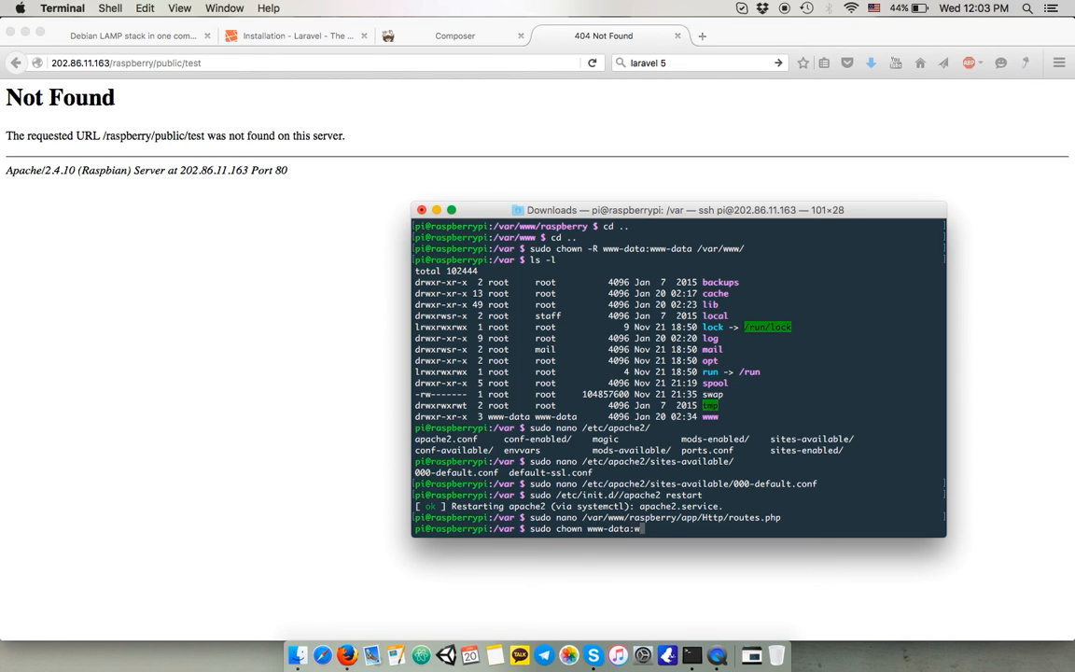
pyautogui.write('ww-data')
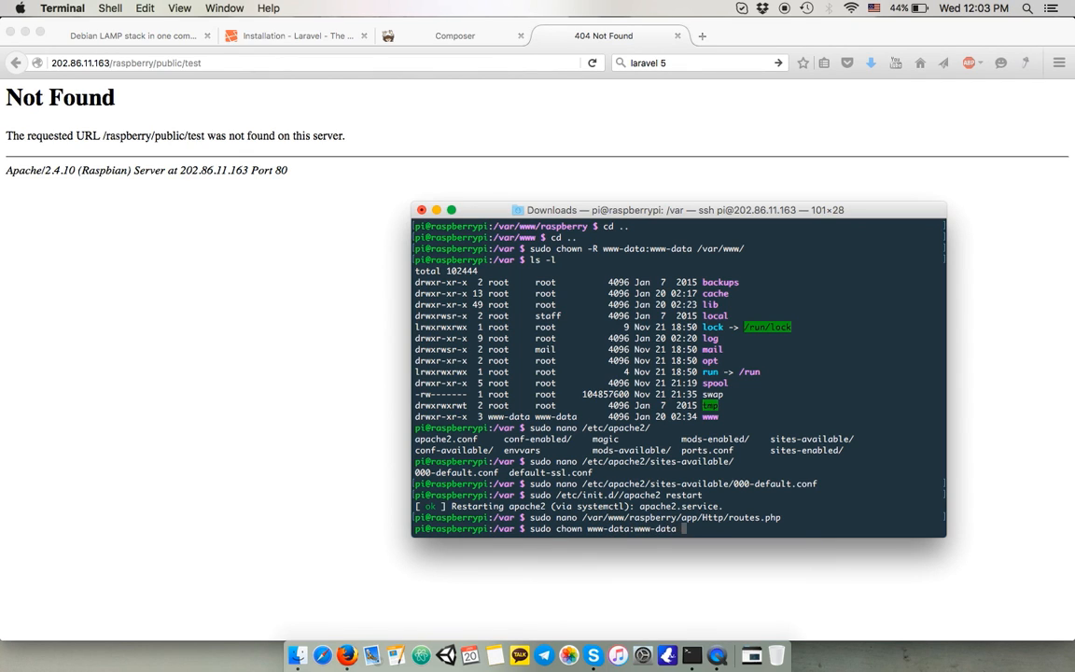
pyautogui.write('/var/www/r')
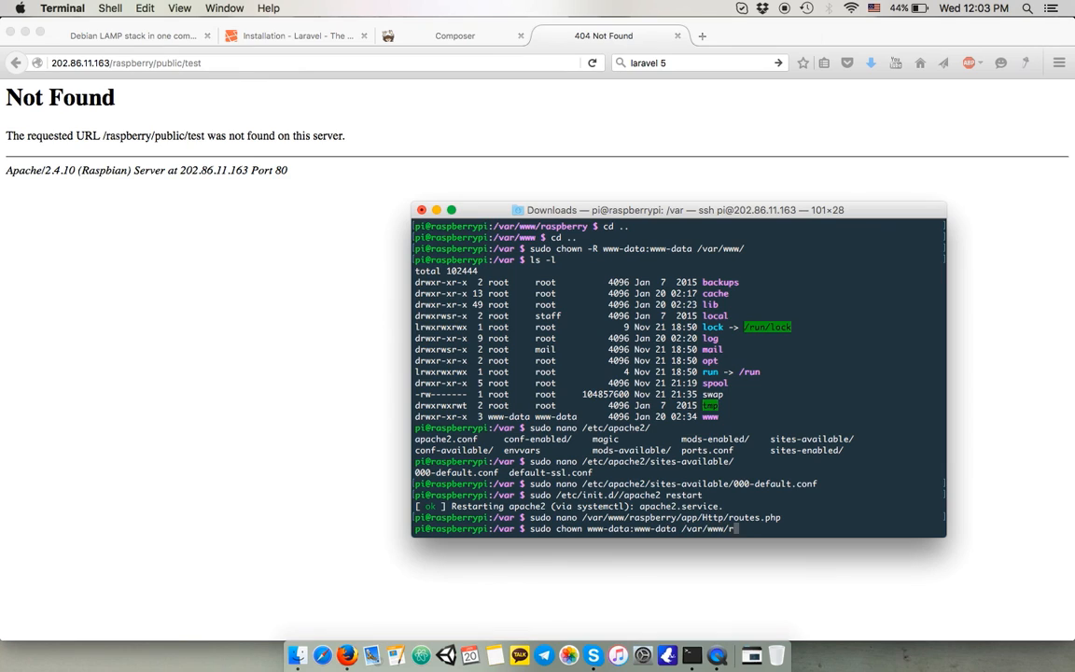
pyautogui.write('aspberry/storage/')
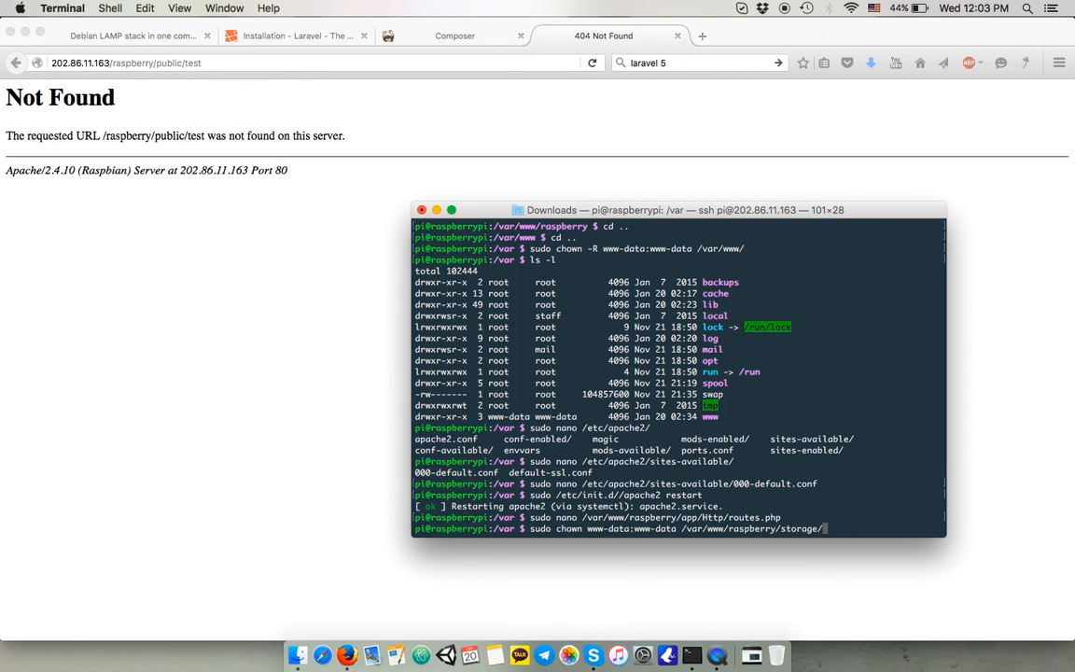
pyautogui.press('Return')
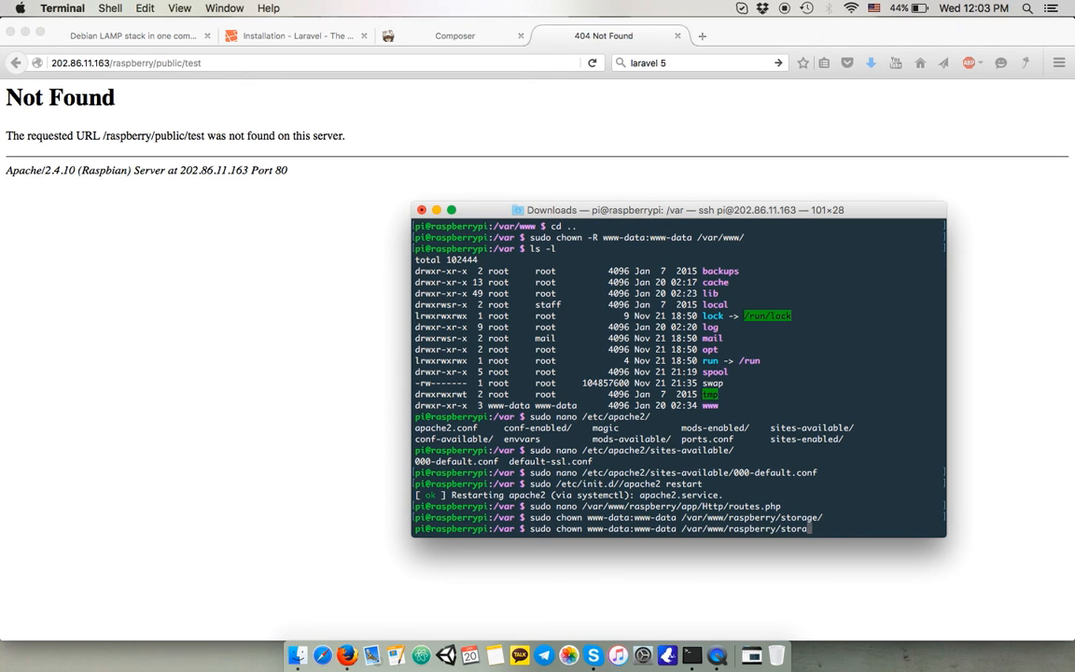
pyautogui.press('Return')
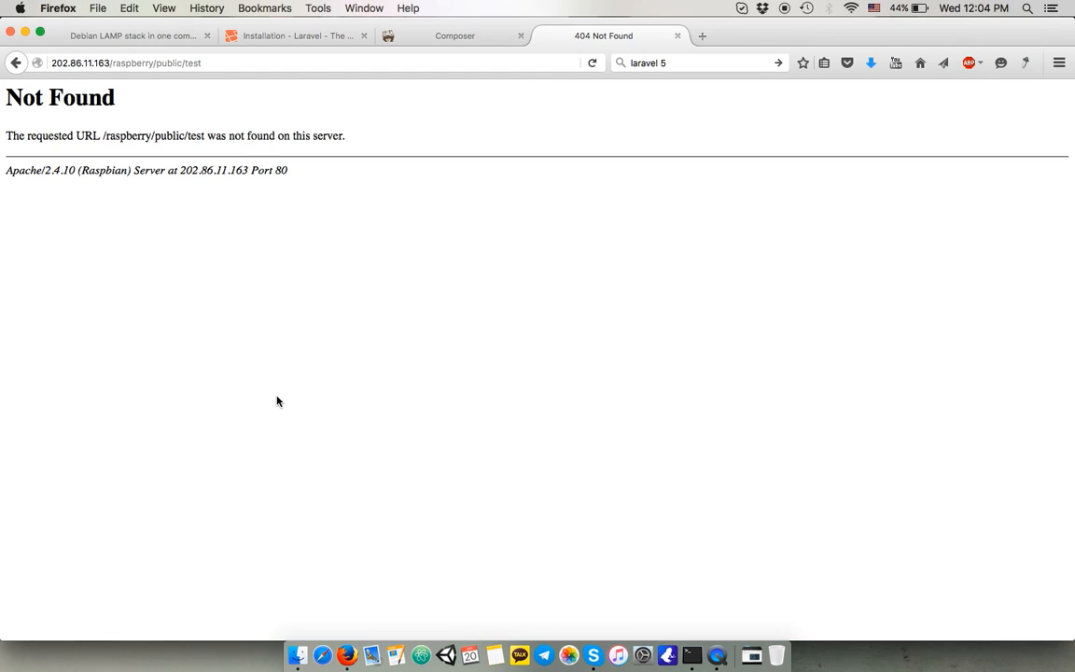
pyautogui.moveTo(690, 558)
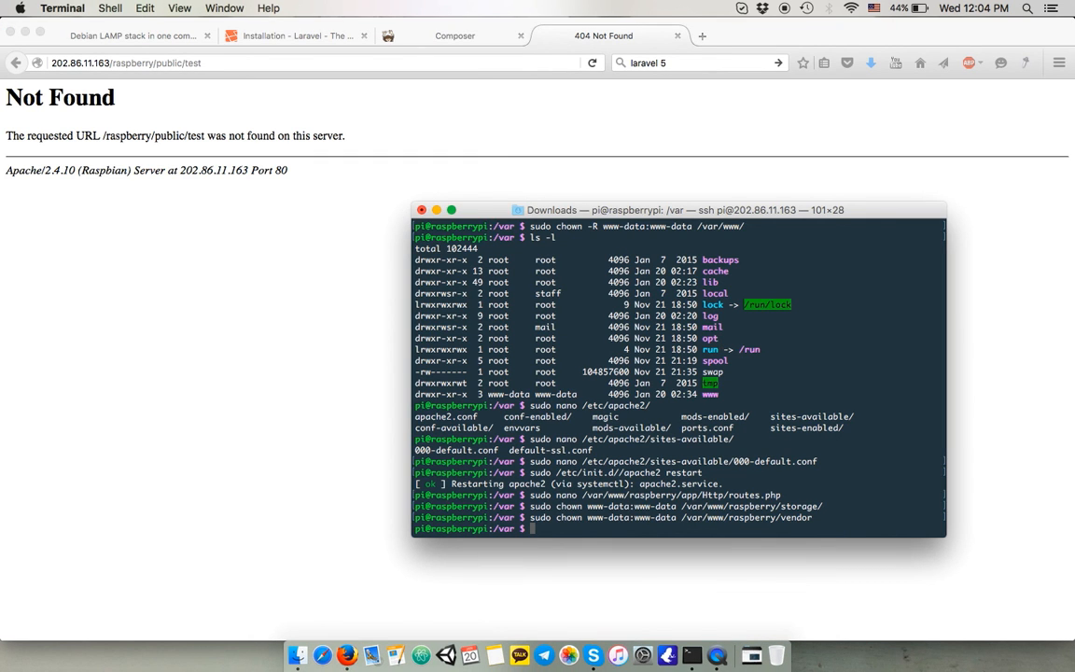
# Run 'sudo a2enmod rewrite', restart Apache, and start typing 'sudo nano /etc/apache2/'
pyautogui.write('sudo nano /etc/')
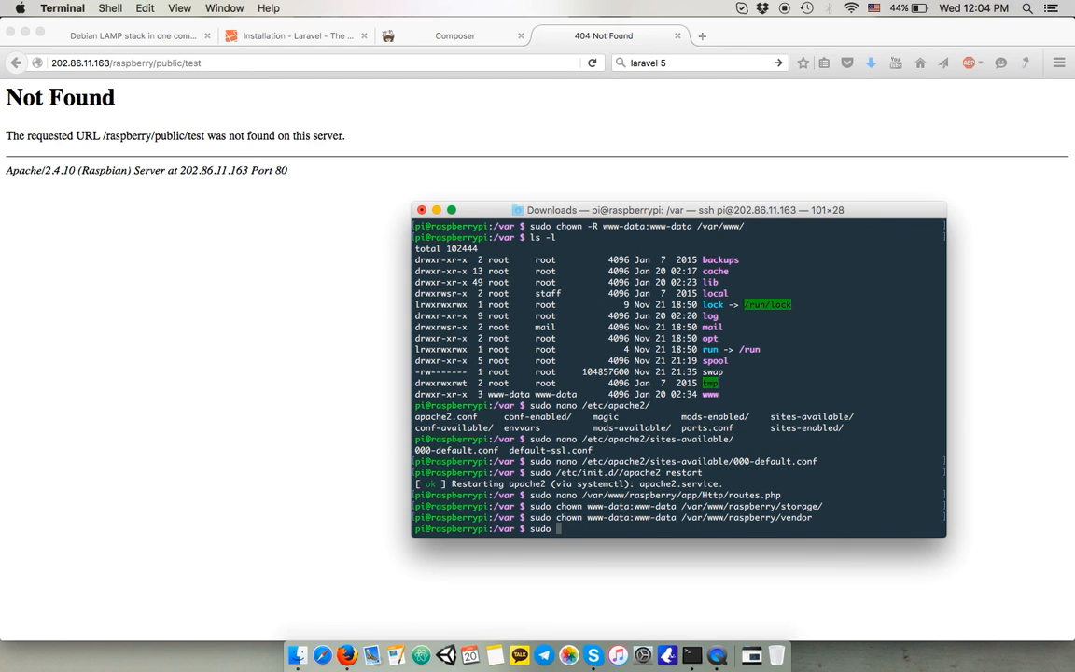
pyautogui.write('/etc/init.d/')
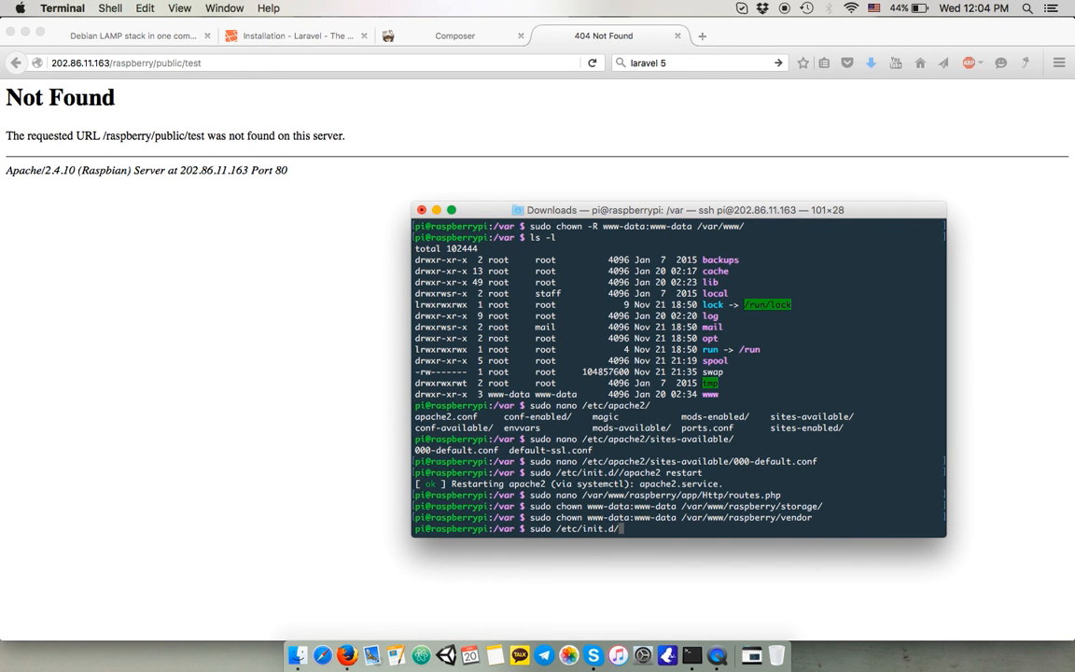
pyautogui.write('apache2 restrt')
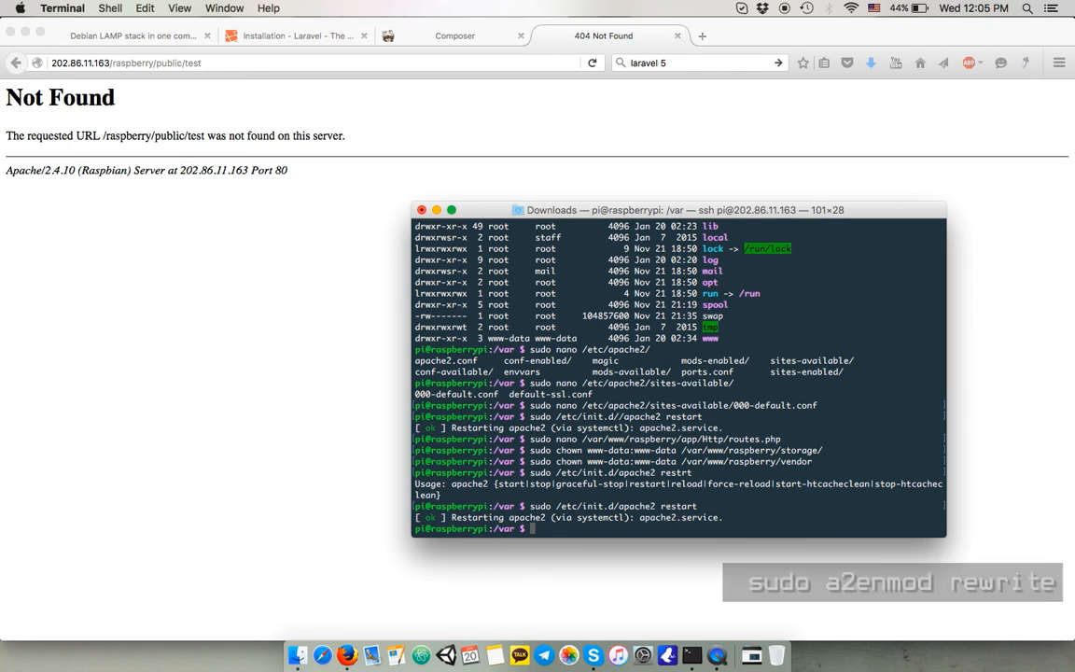
pyautogui.write('sudo a2enmod rewrite')
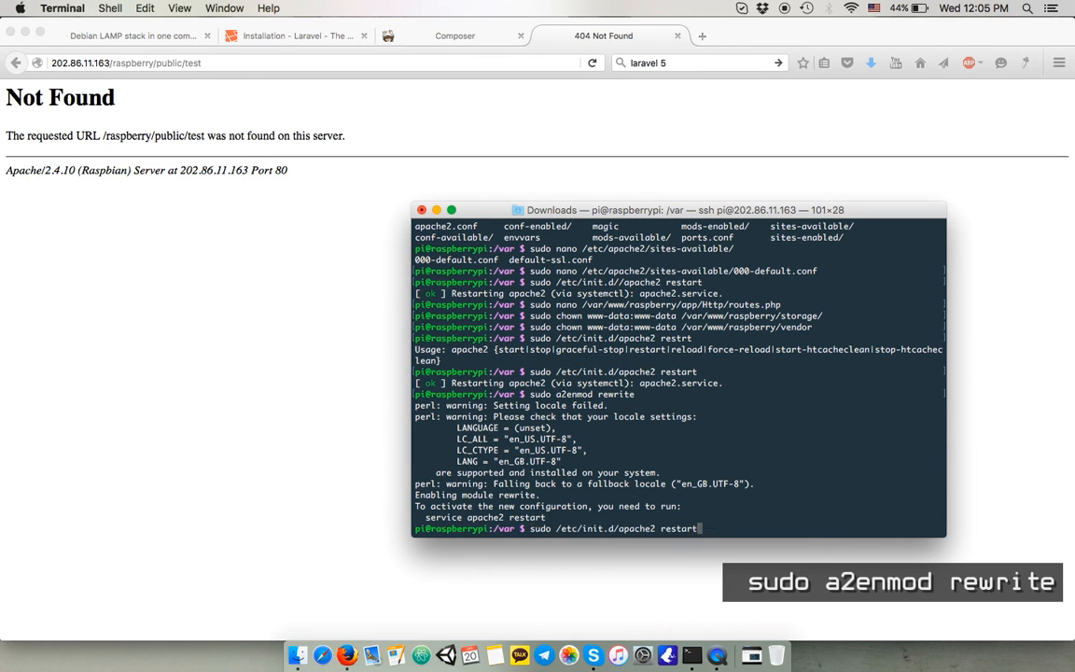
pyautogui.press('Return')
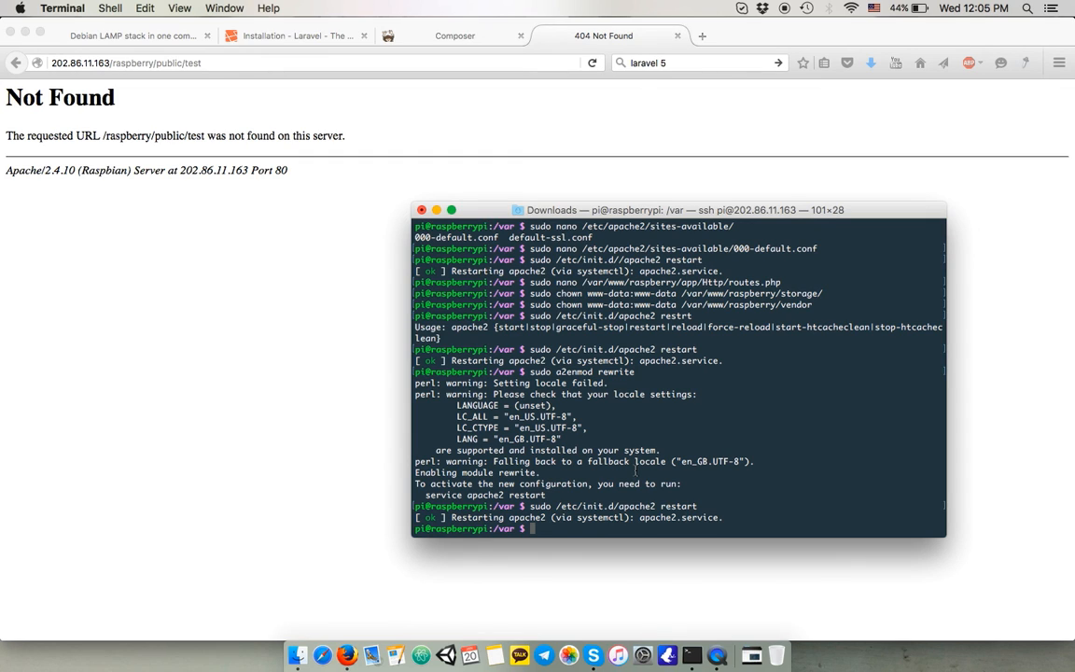
pyautogui.write('sudo')
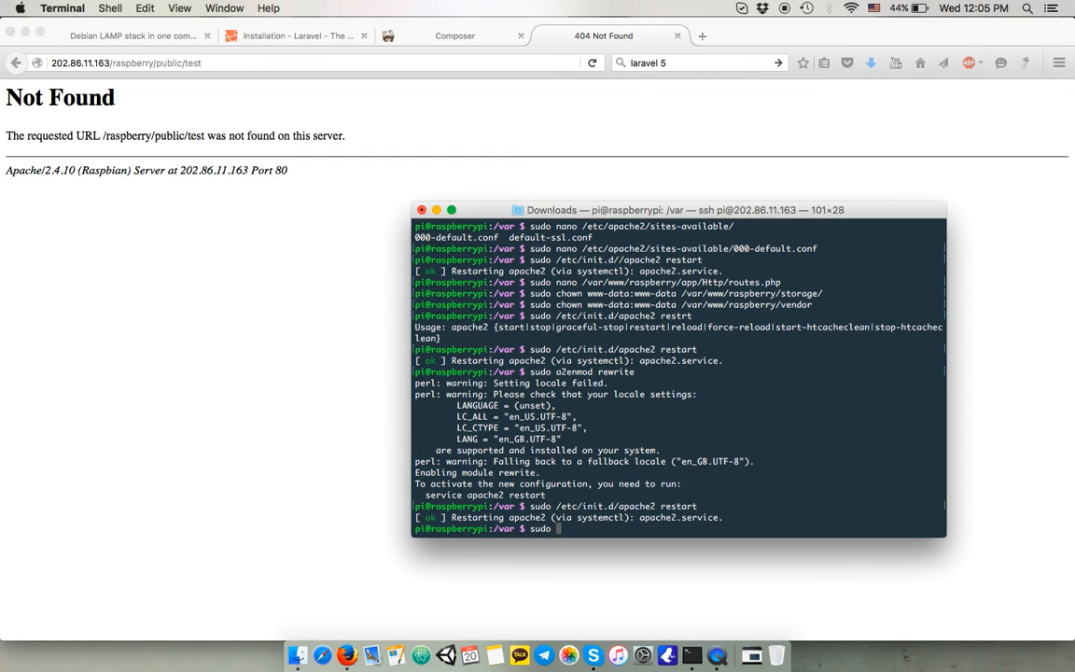
pyautogui.write('nano /etc/apache2/')
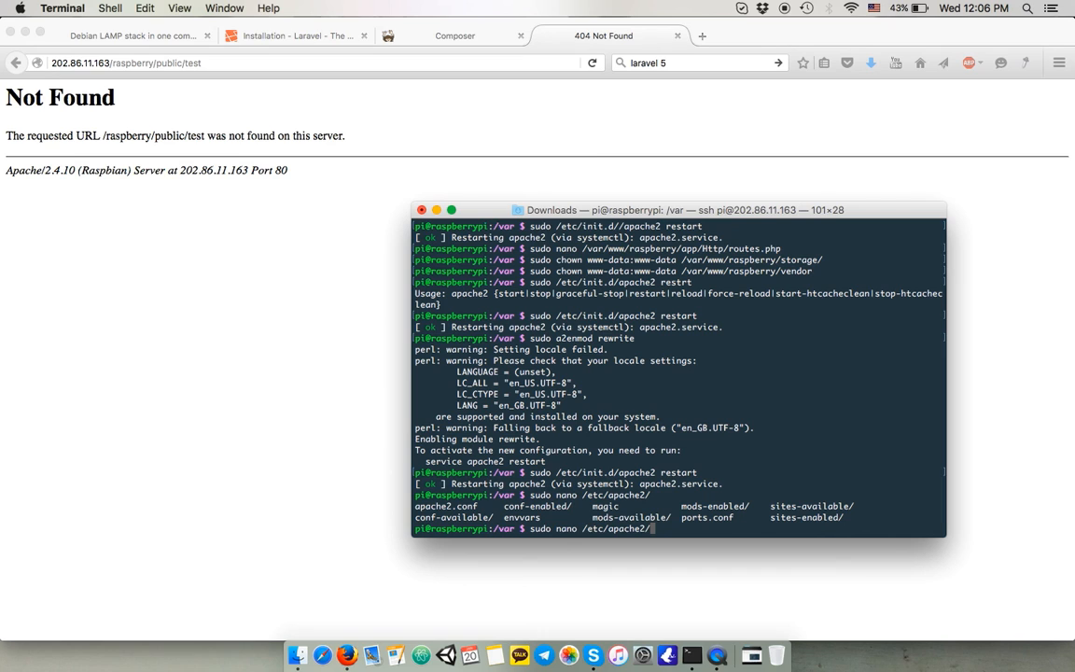
# Set AllowOverride All for <Directory /var/www/> in apache2.conf and save
pyautogui.write('apache2.conf')
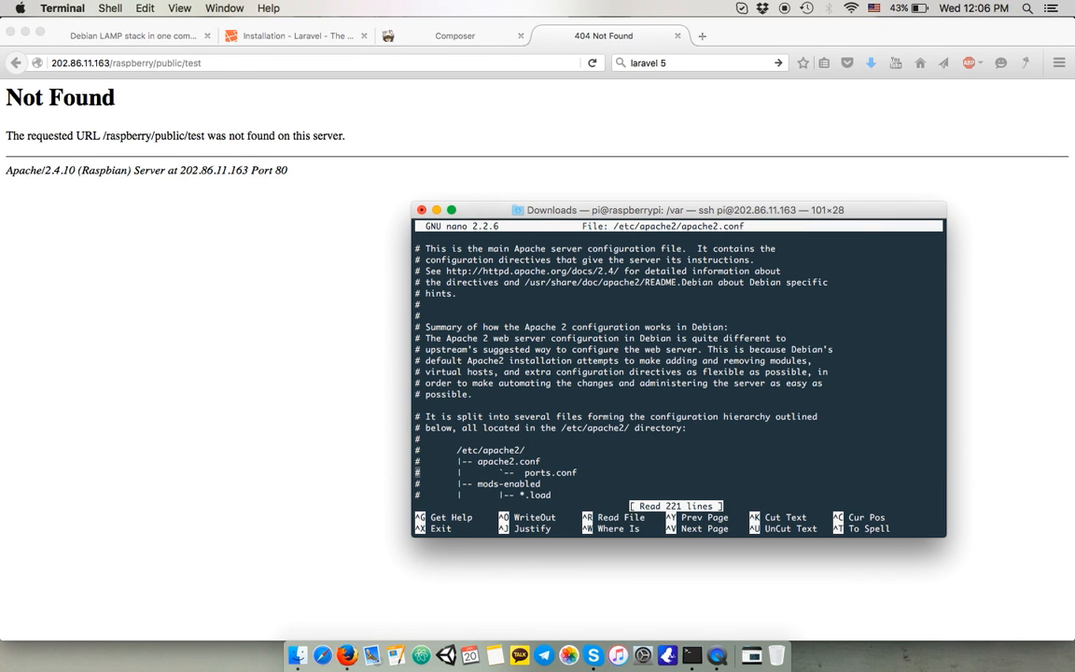
pyautogui.scroll(-3)
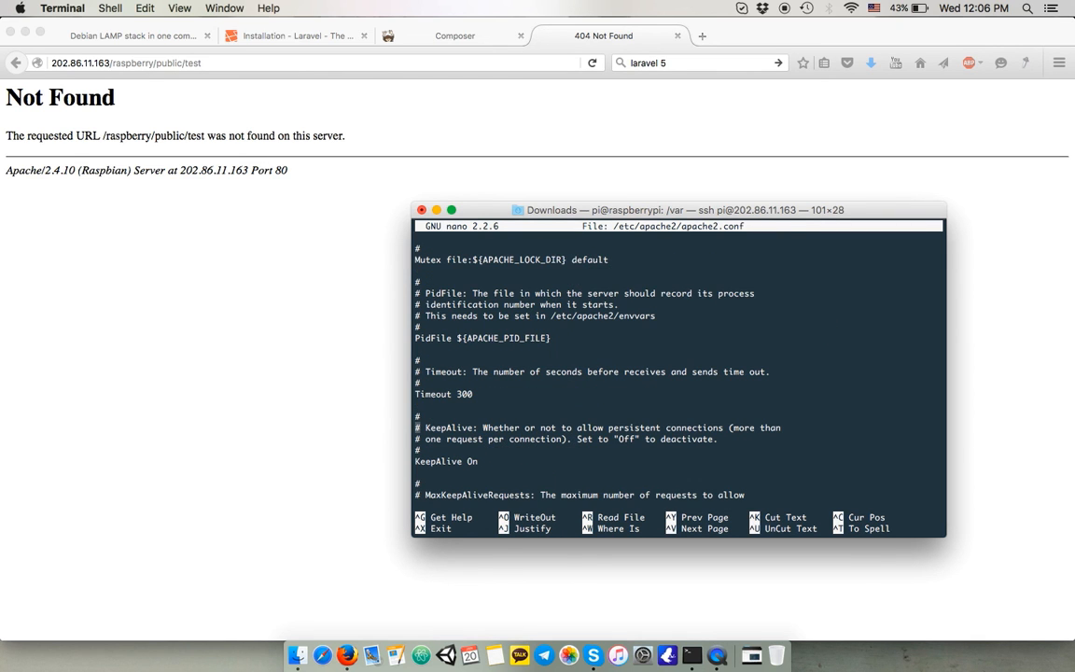
pyautogui.scroll(-3)
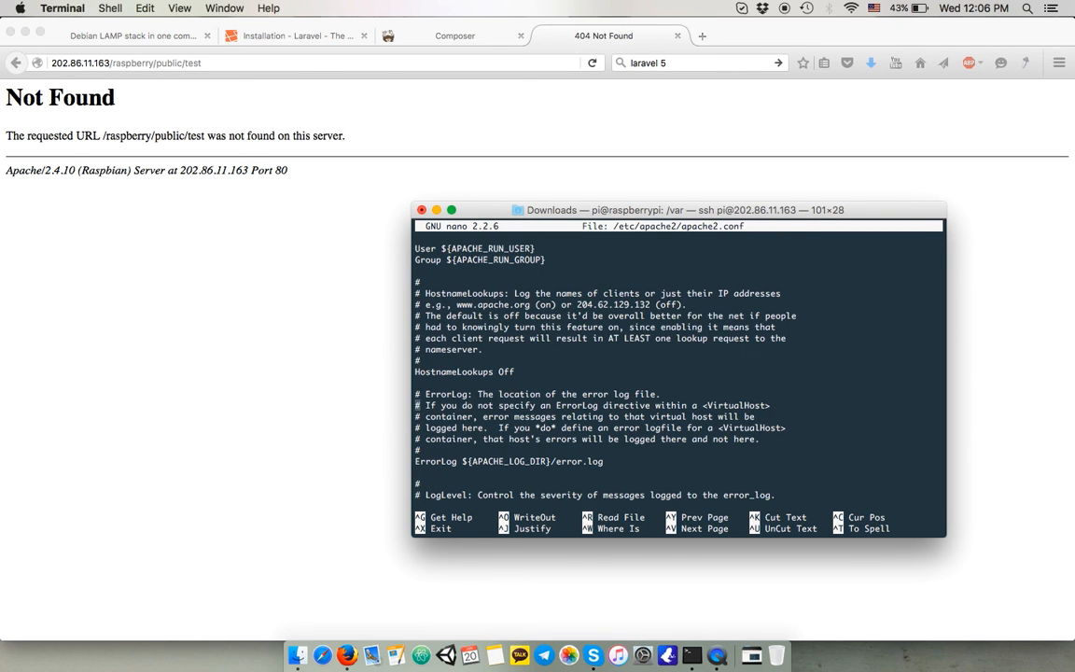
pyautogui.scroll(-3)
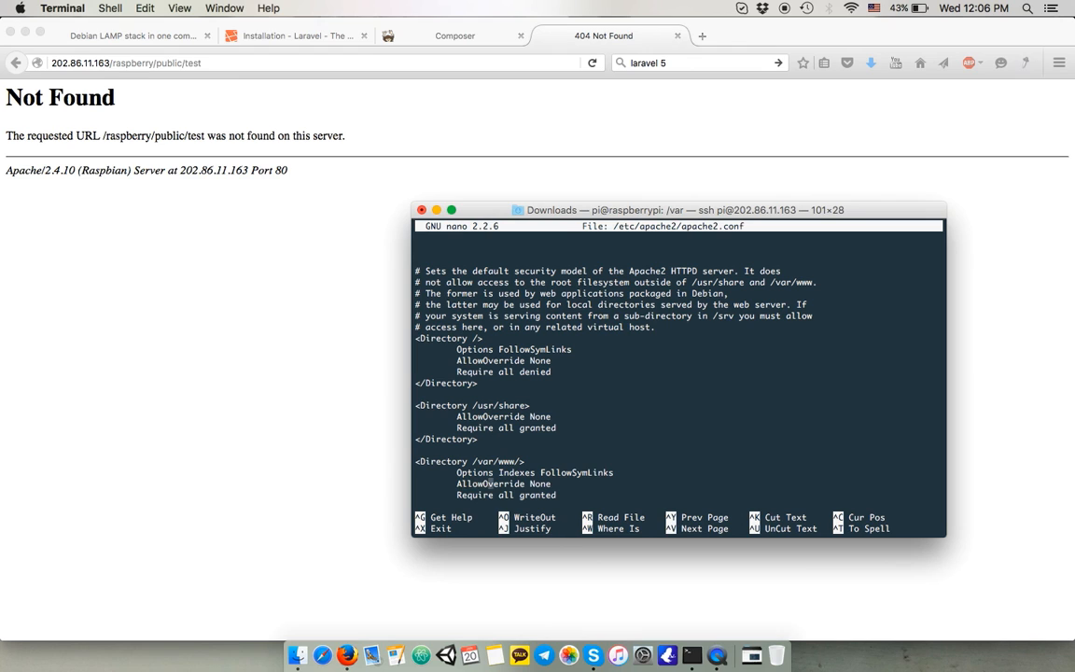
pyautogui.write('All')
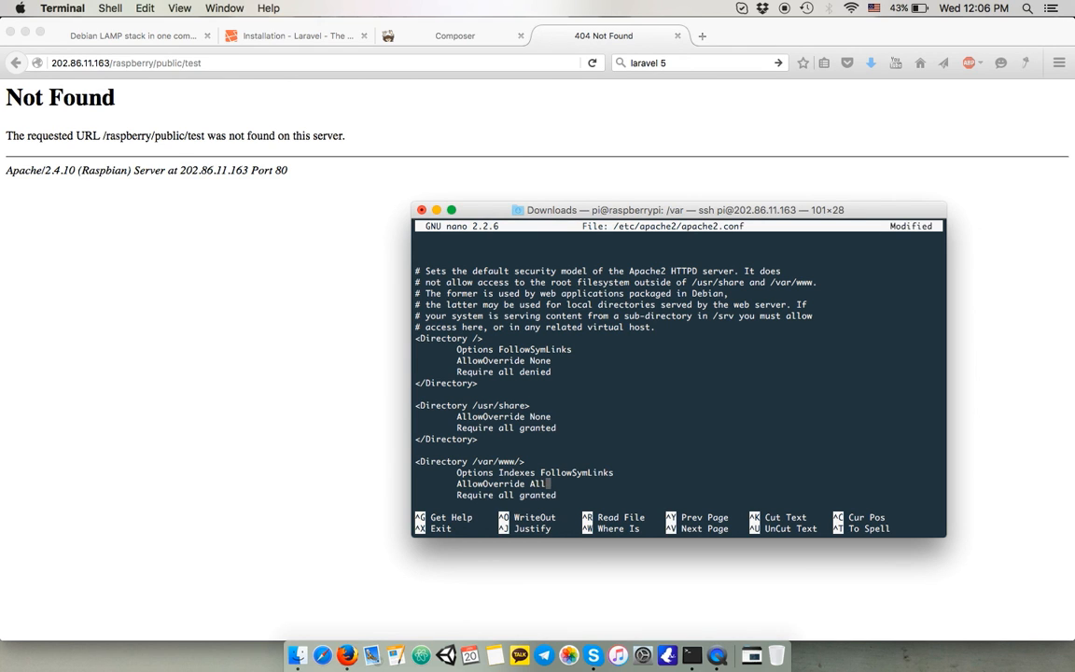
pyautogui.press('ctrl+o')
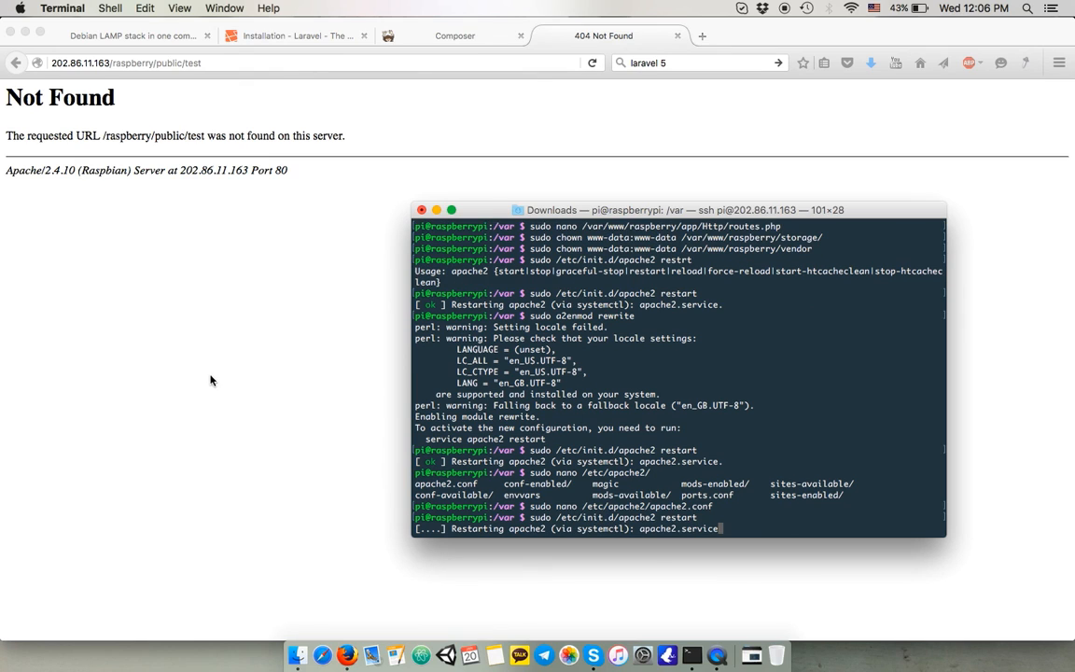
pyautogui.moveTo(219, 384)
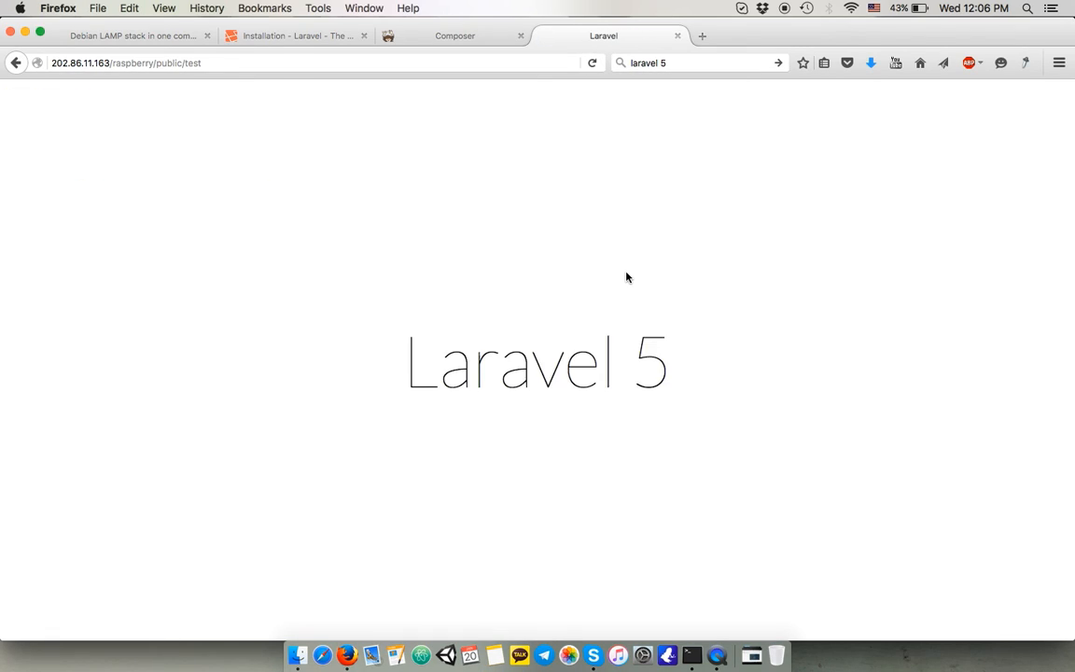
pyautogui.moveTo(639, 266)
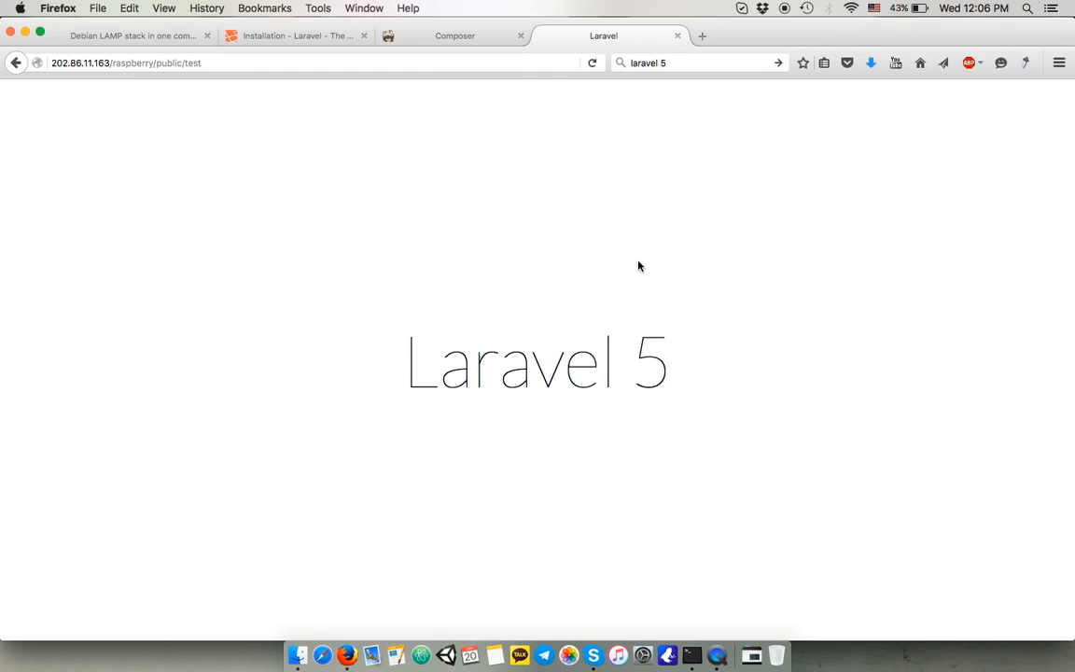